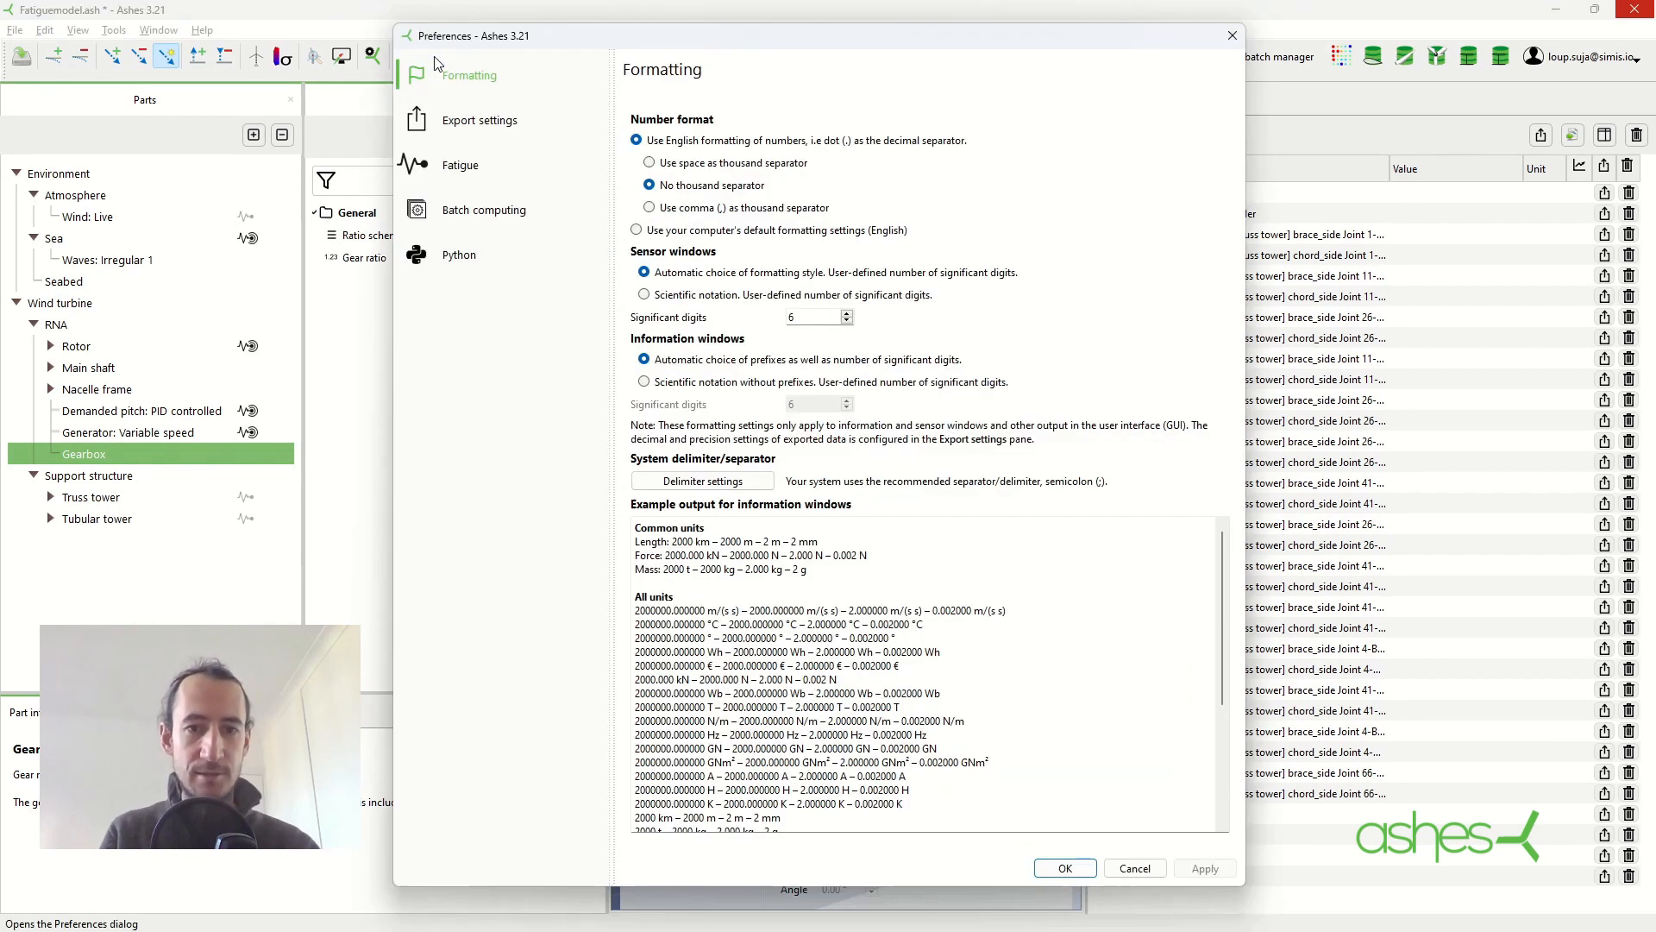
Review the Fatigue preferences page and the stress life cycle (S-N) curve library
click(459, 165)
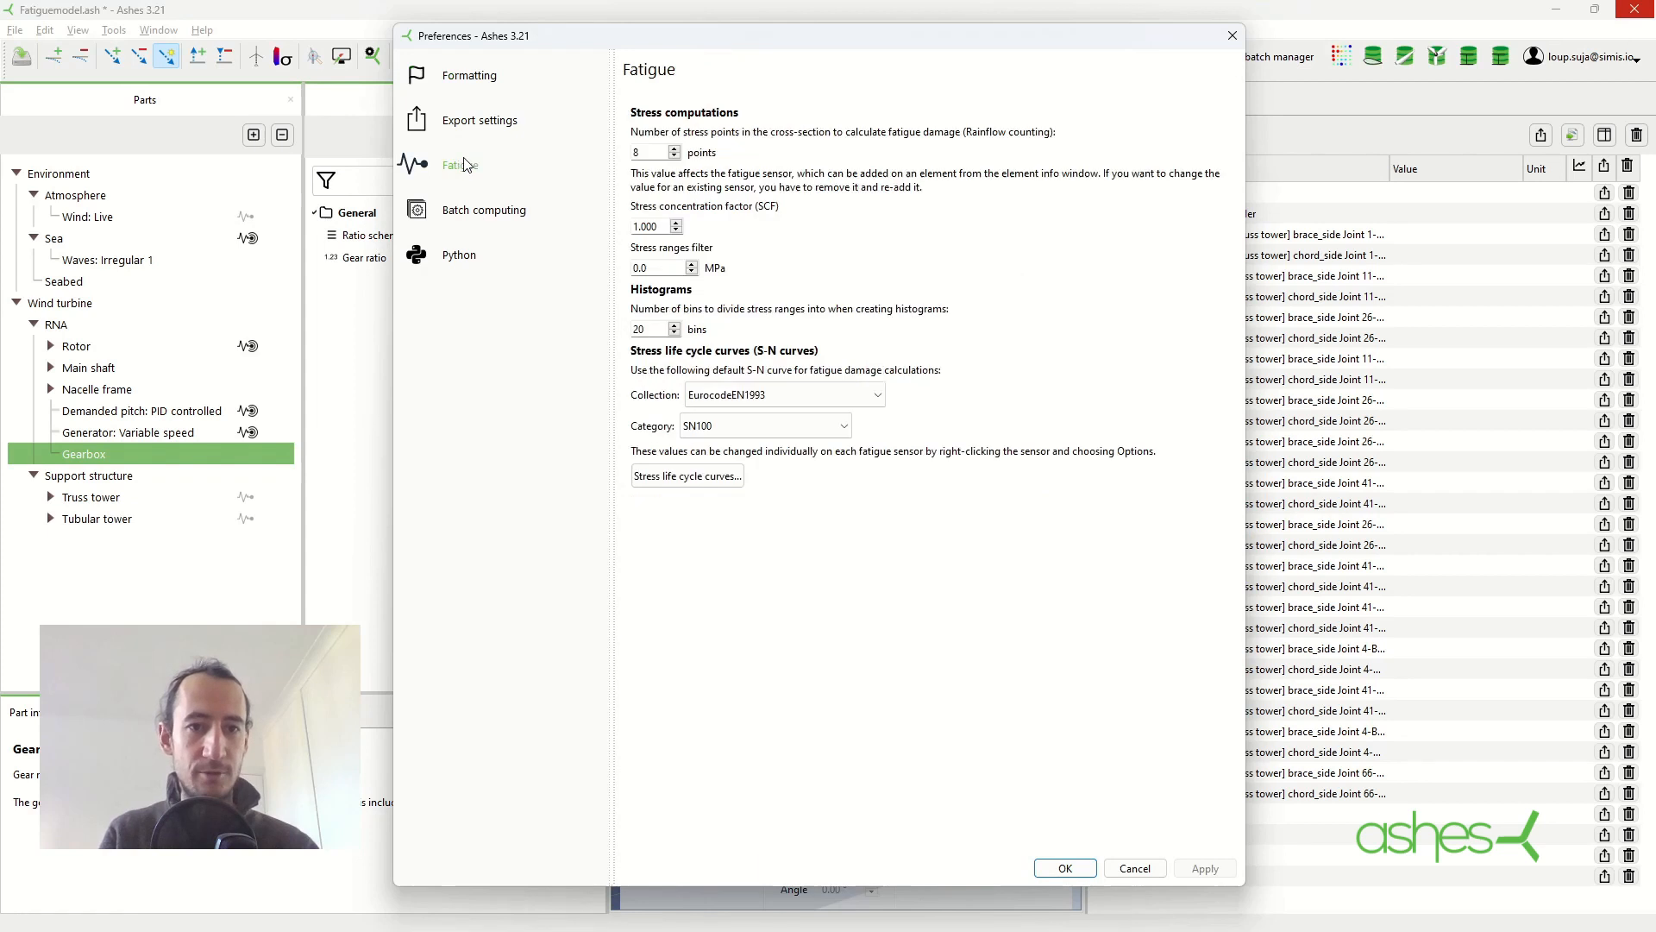
mouse_move(868, 119)
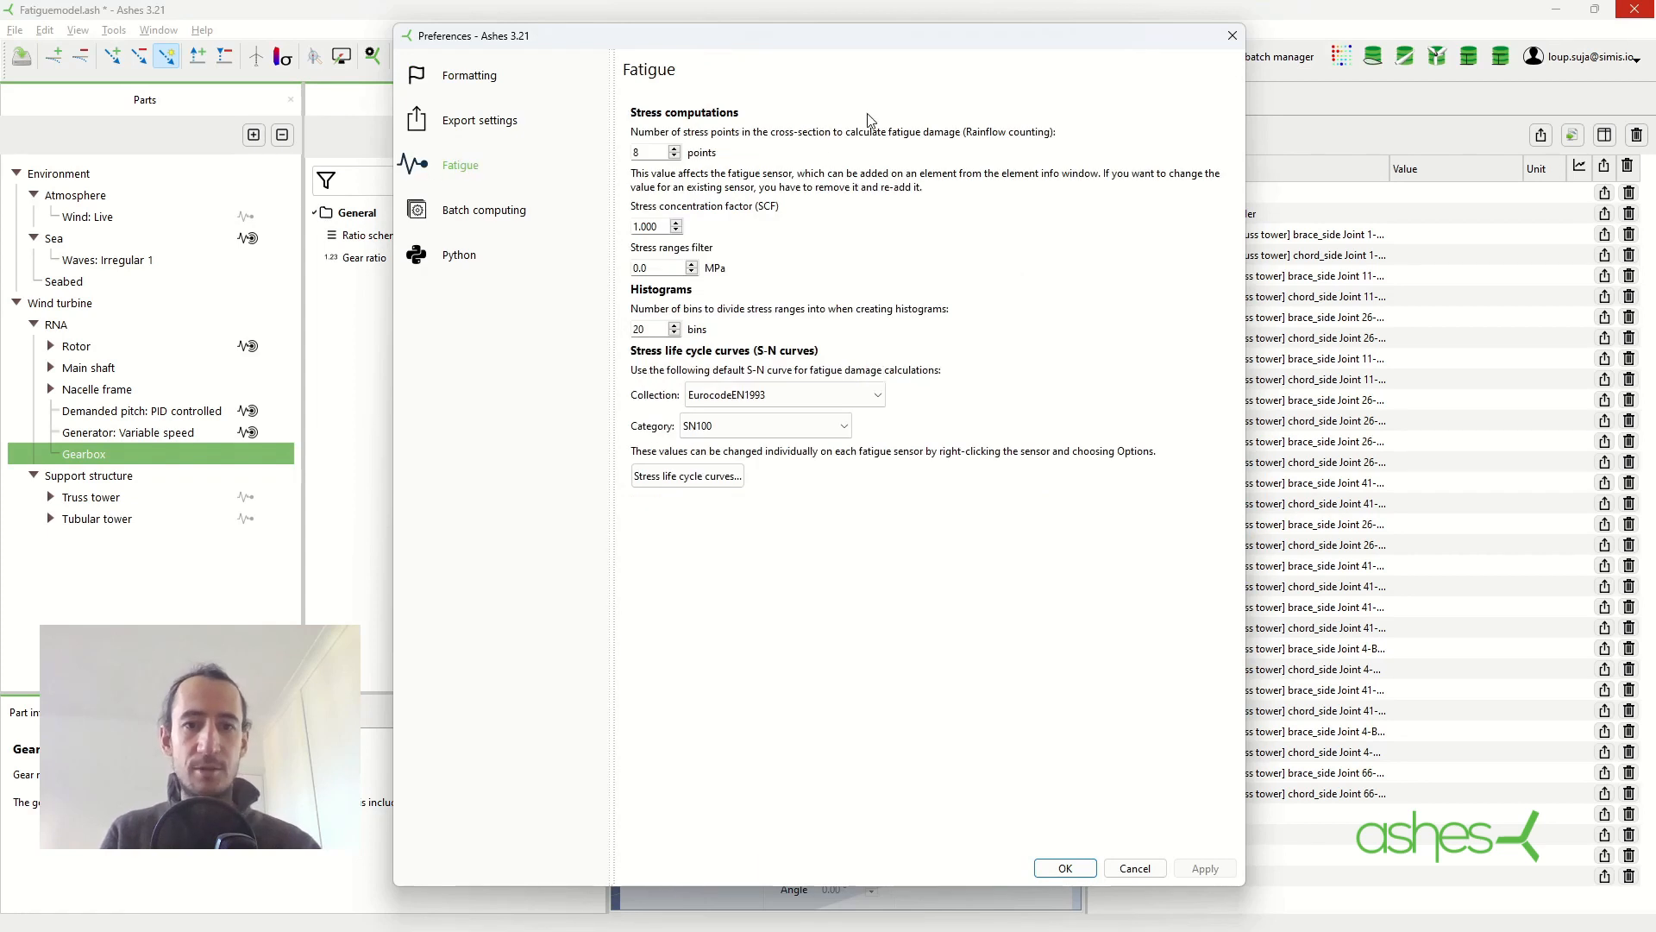
mouse_move(884, 198)
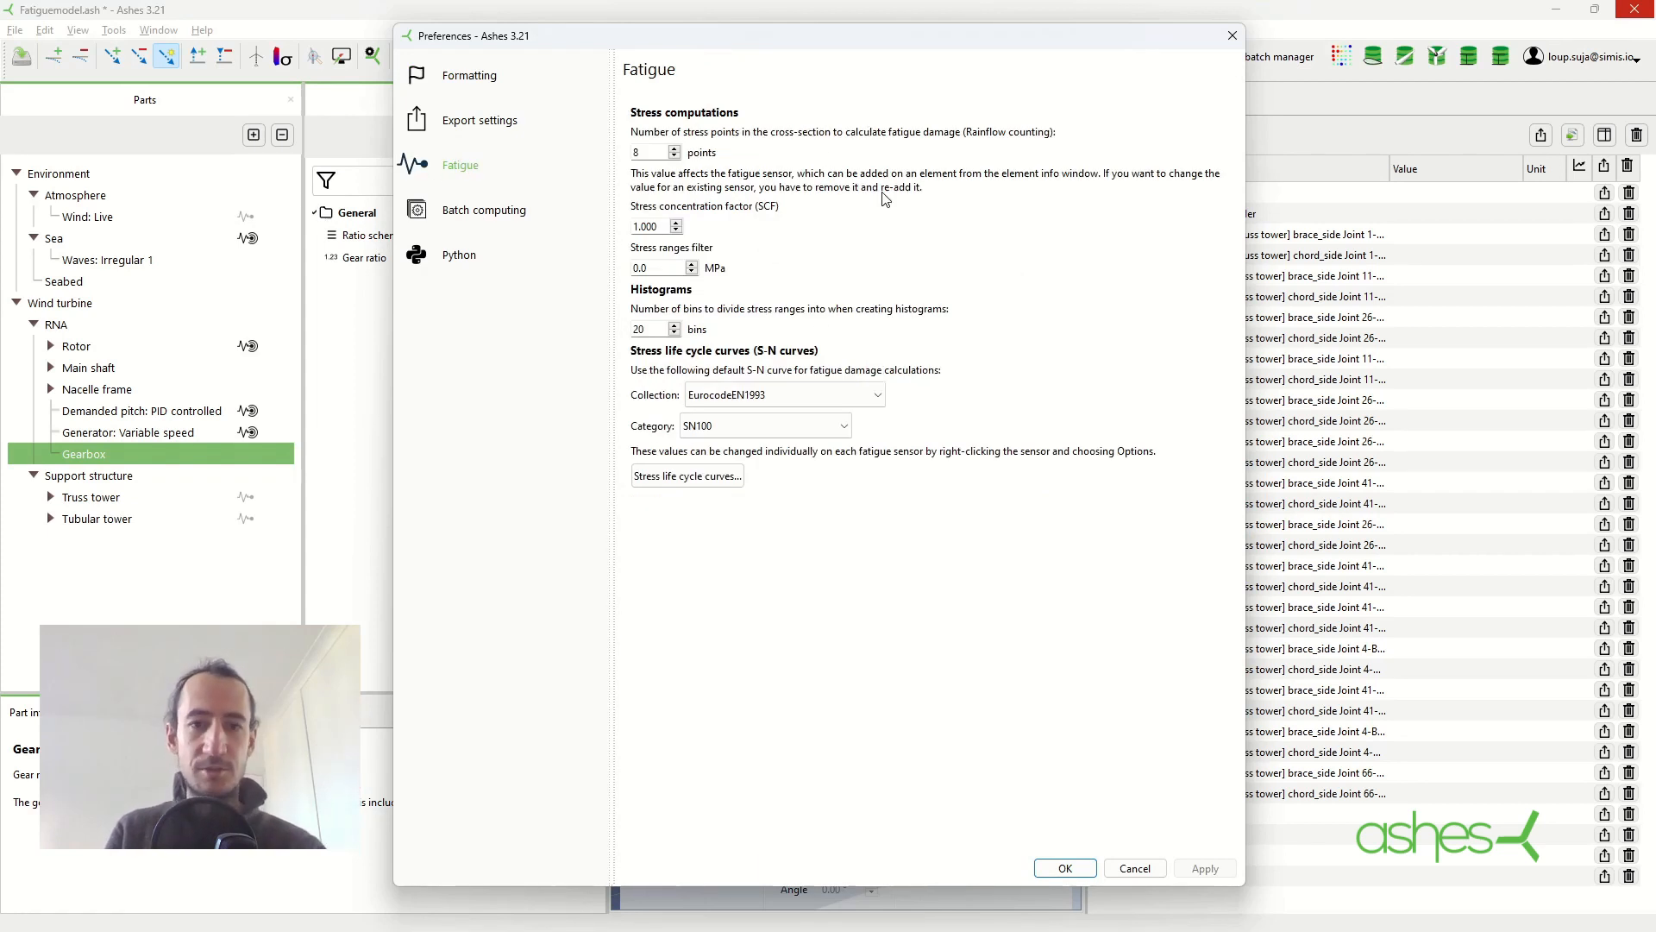
mouse_move(762, 126)
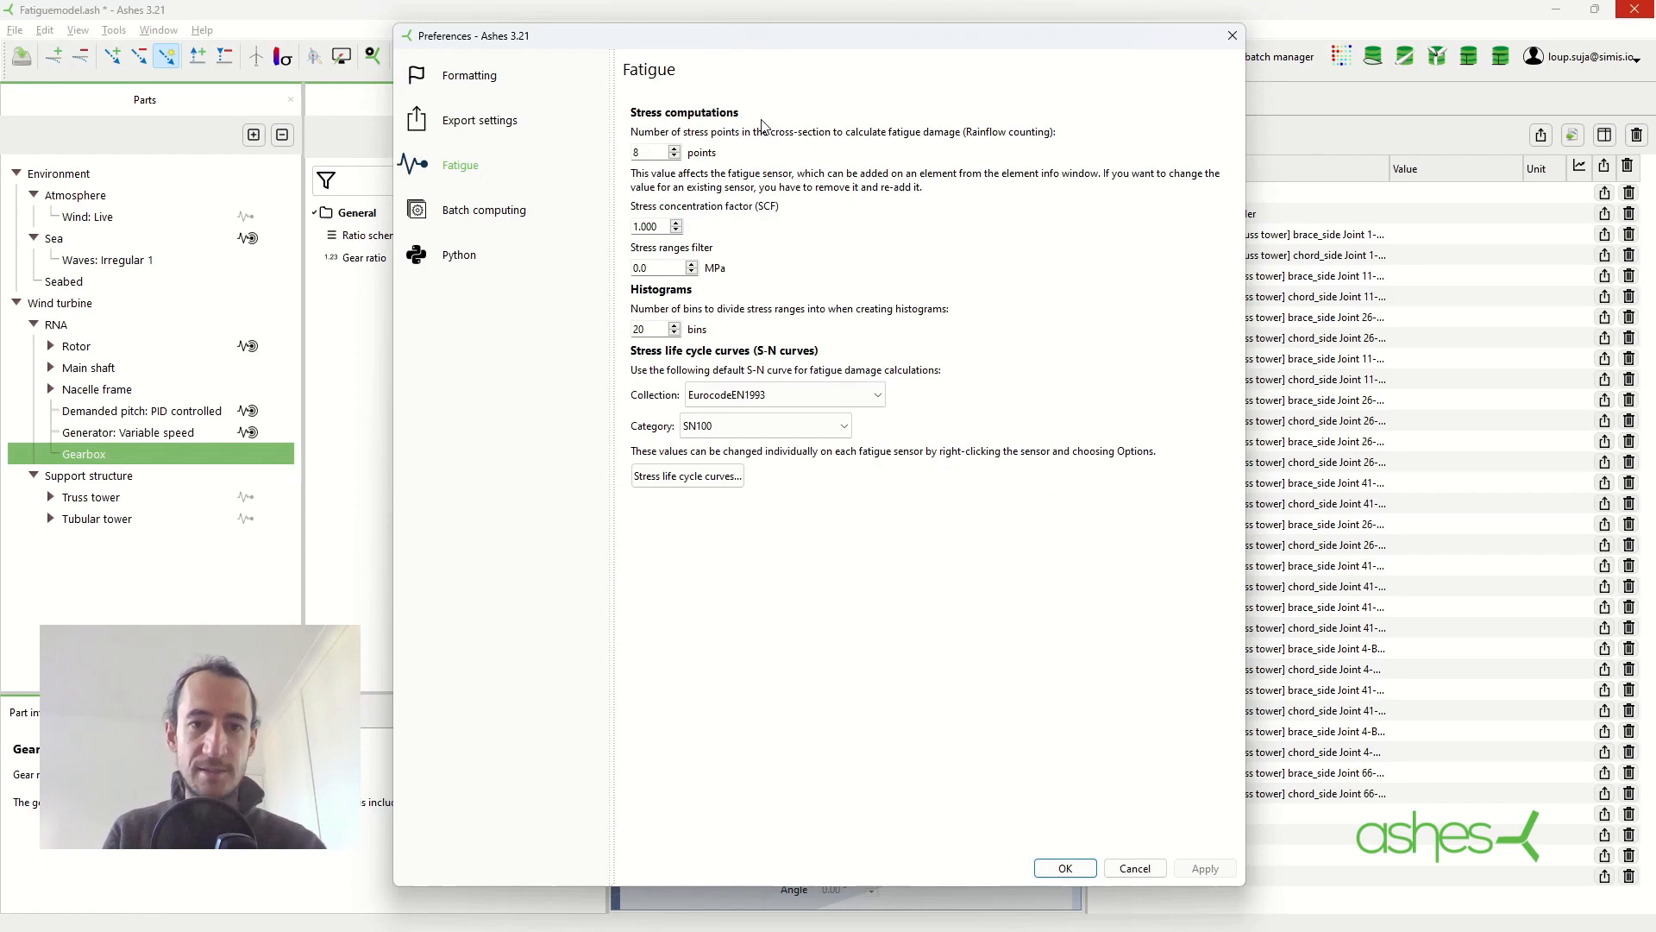
mouse_move(745, 135)
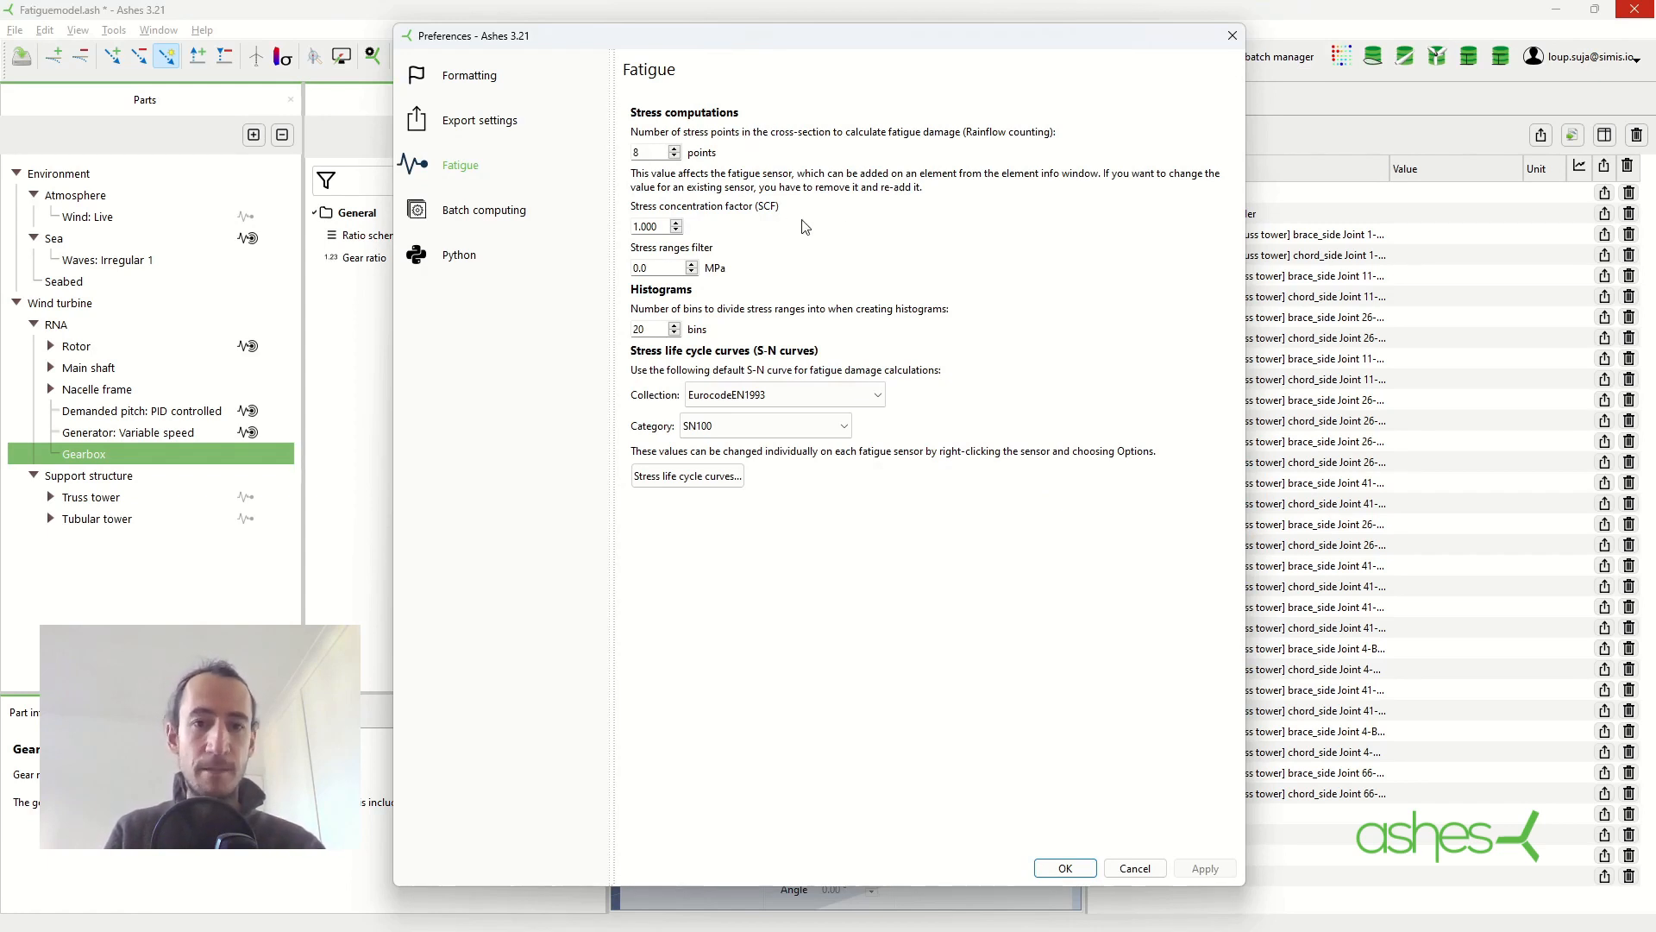
click(783, 393)
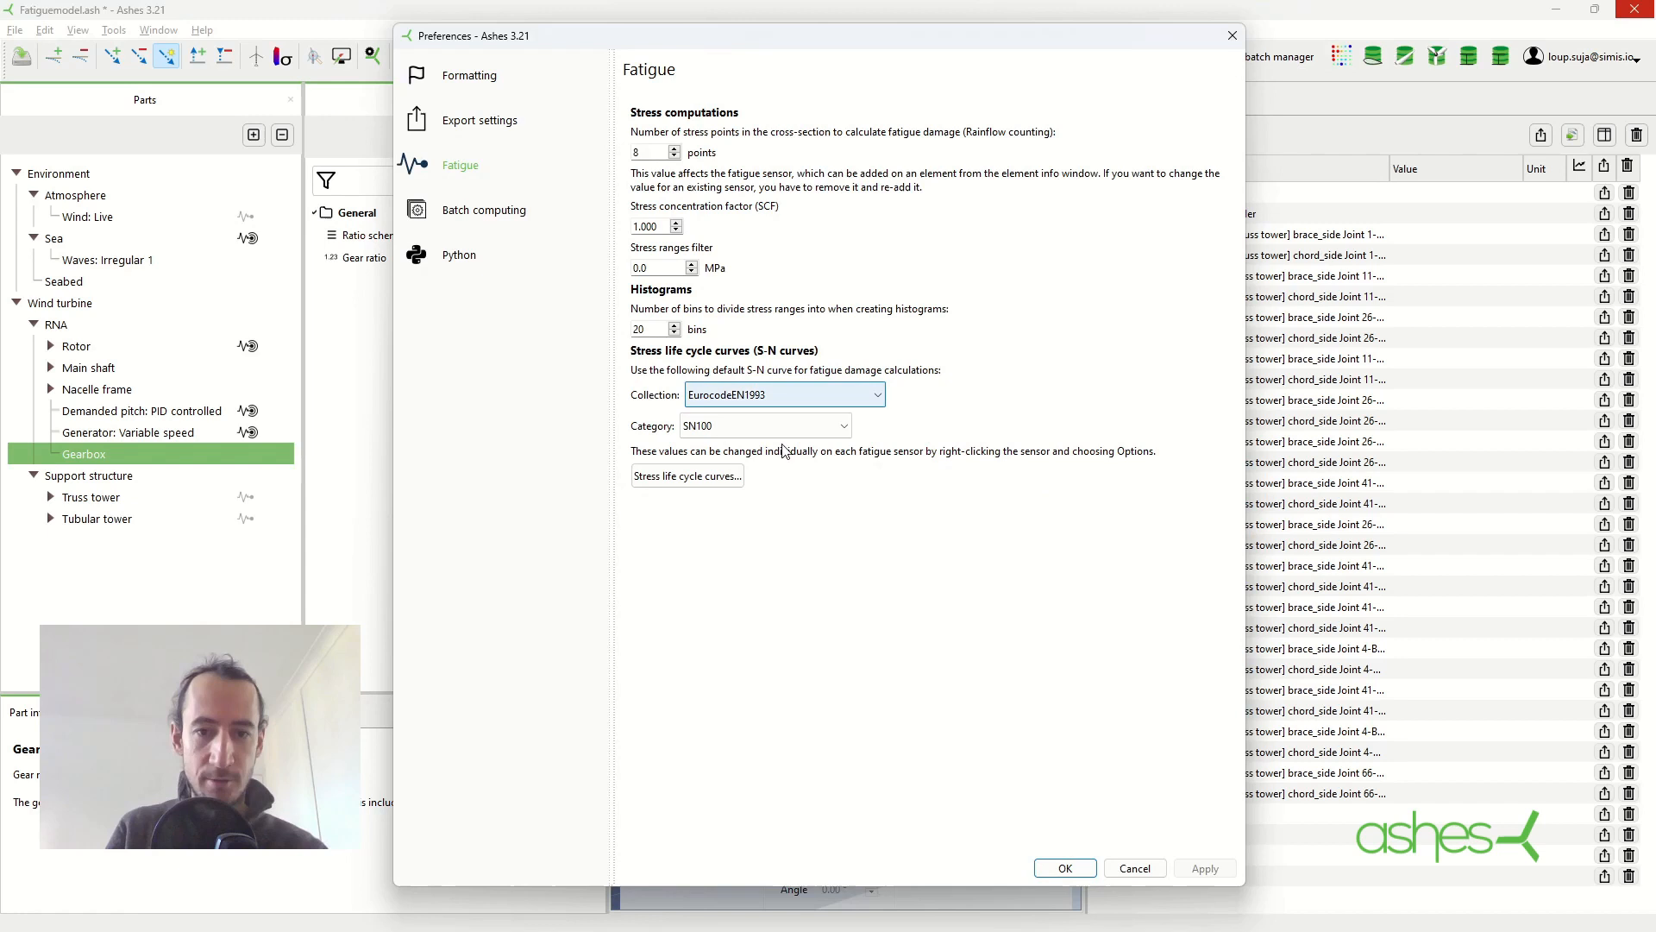
click(687, 476)
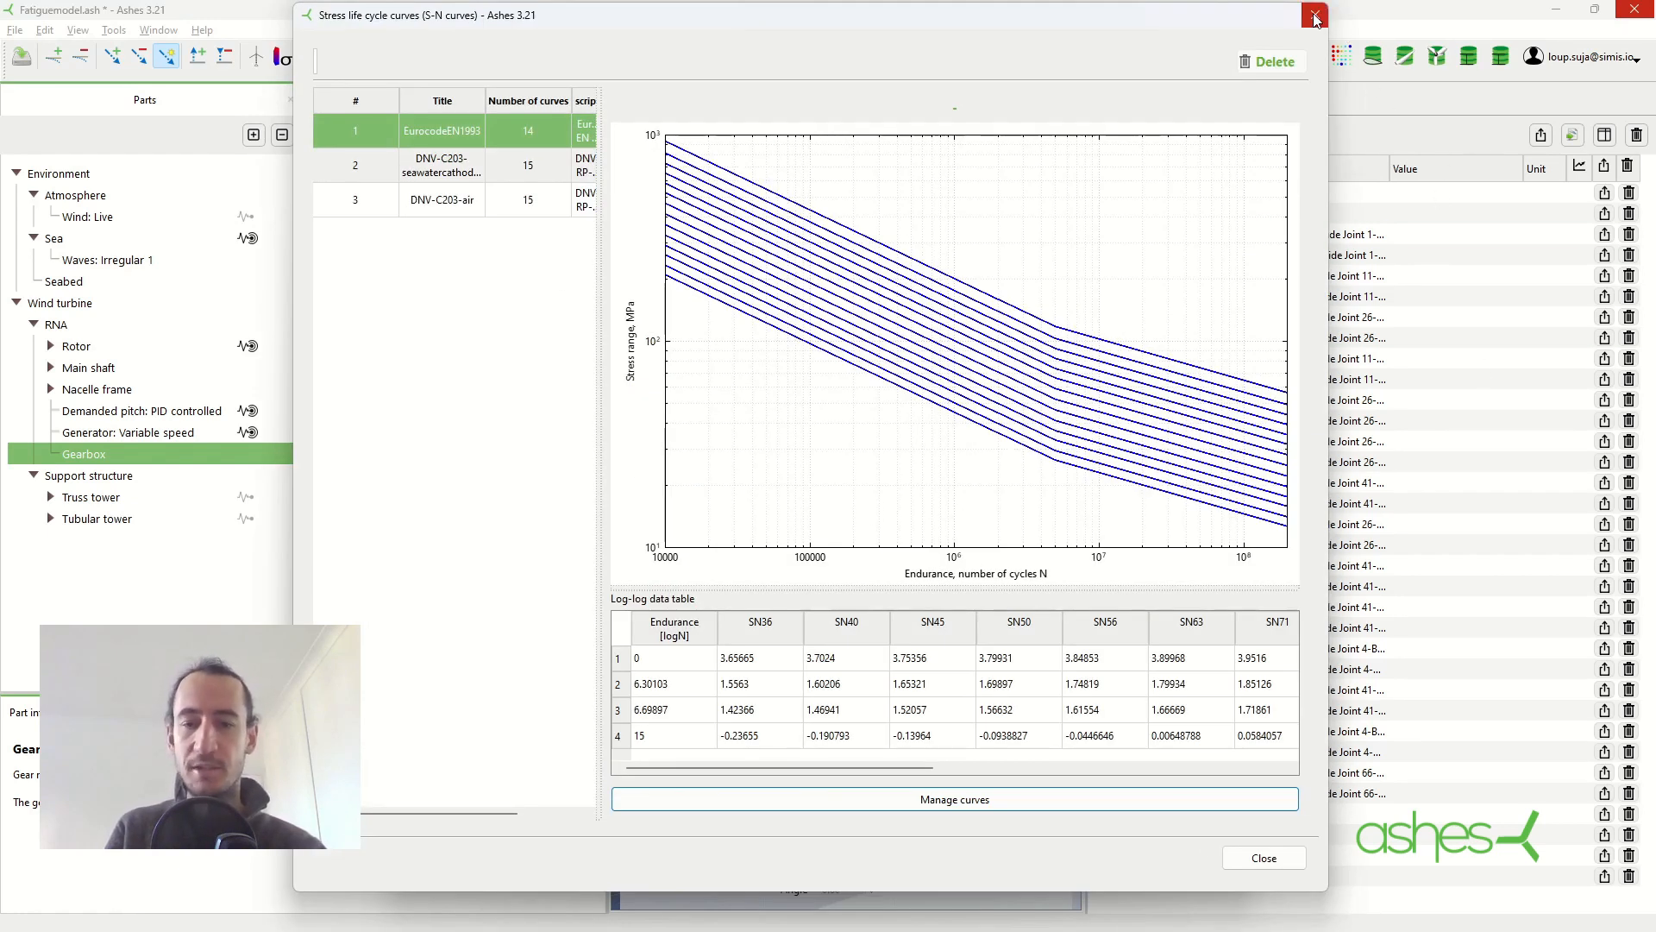
click(1314, 16)
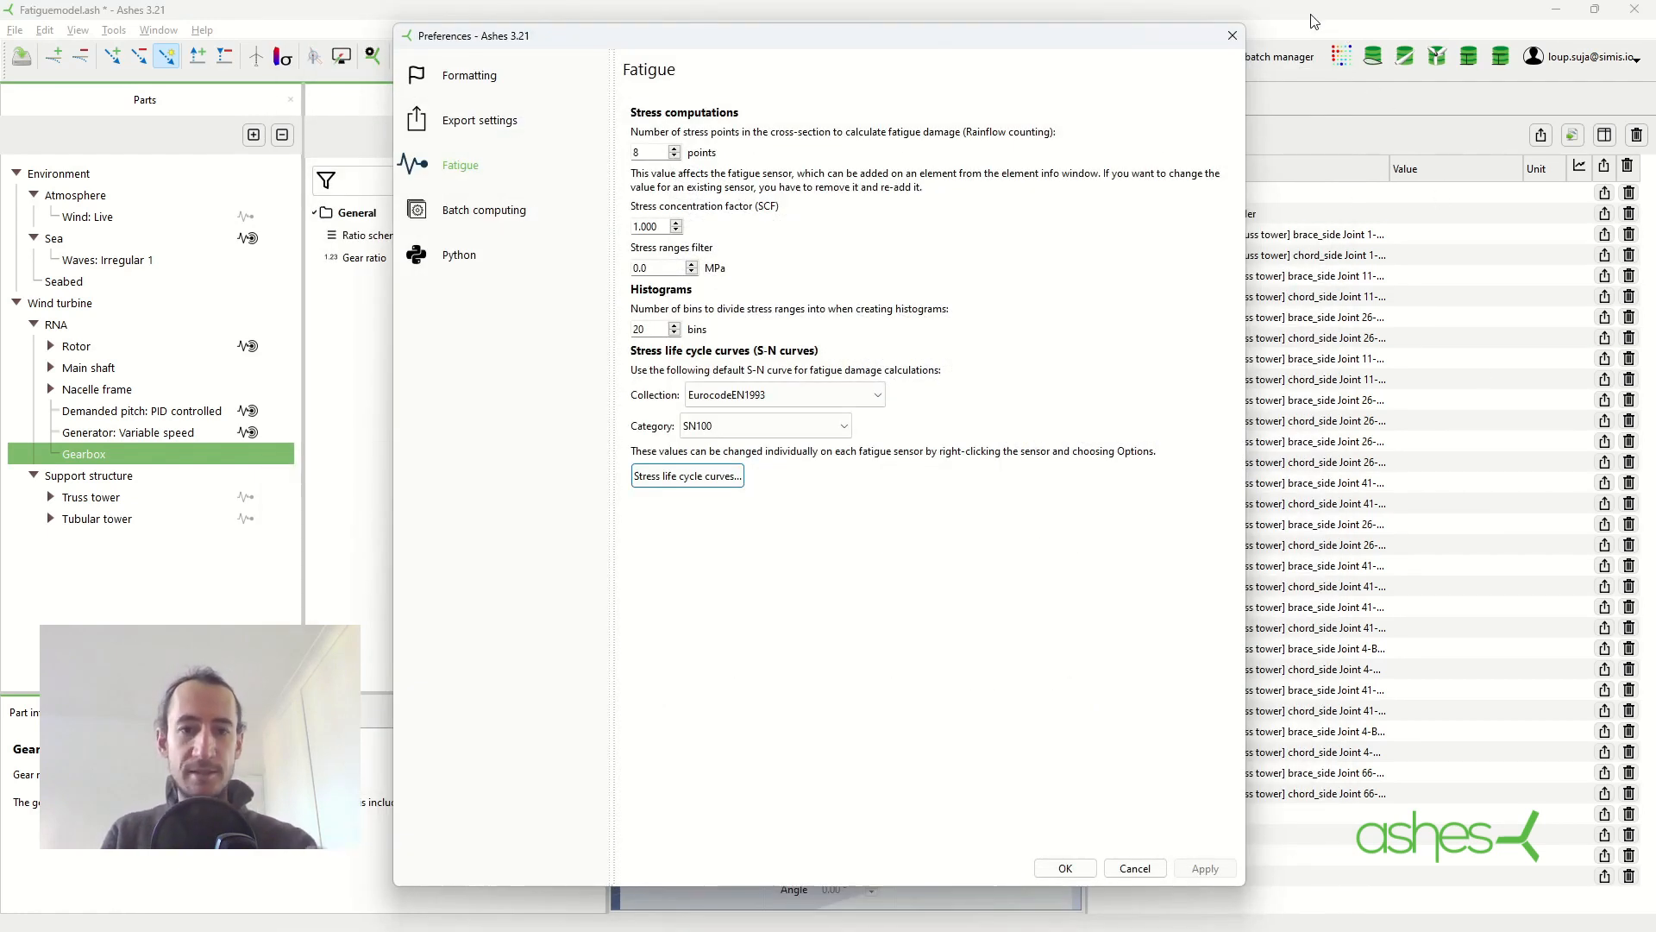
mouse_move(875, 385)
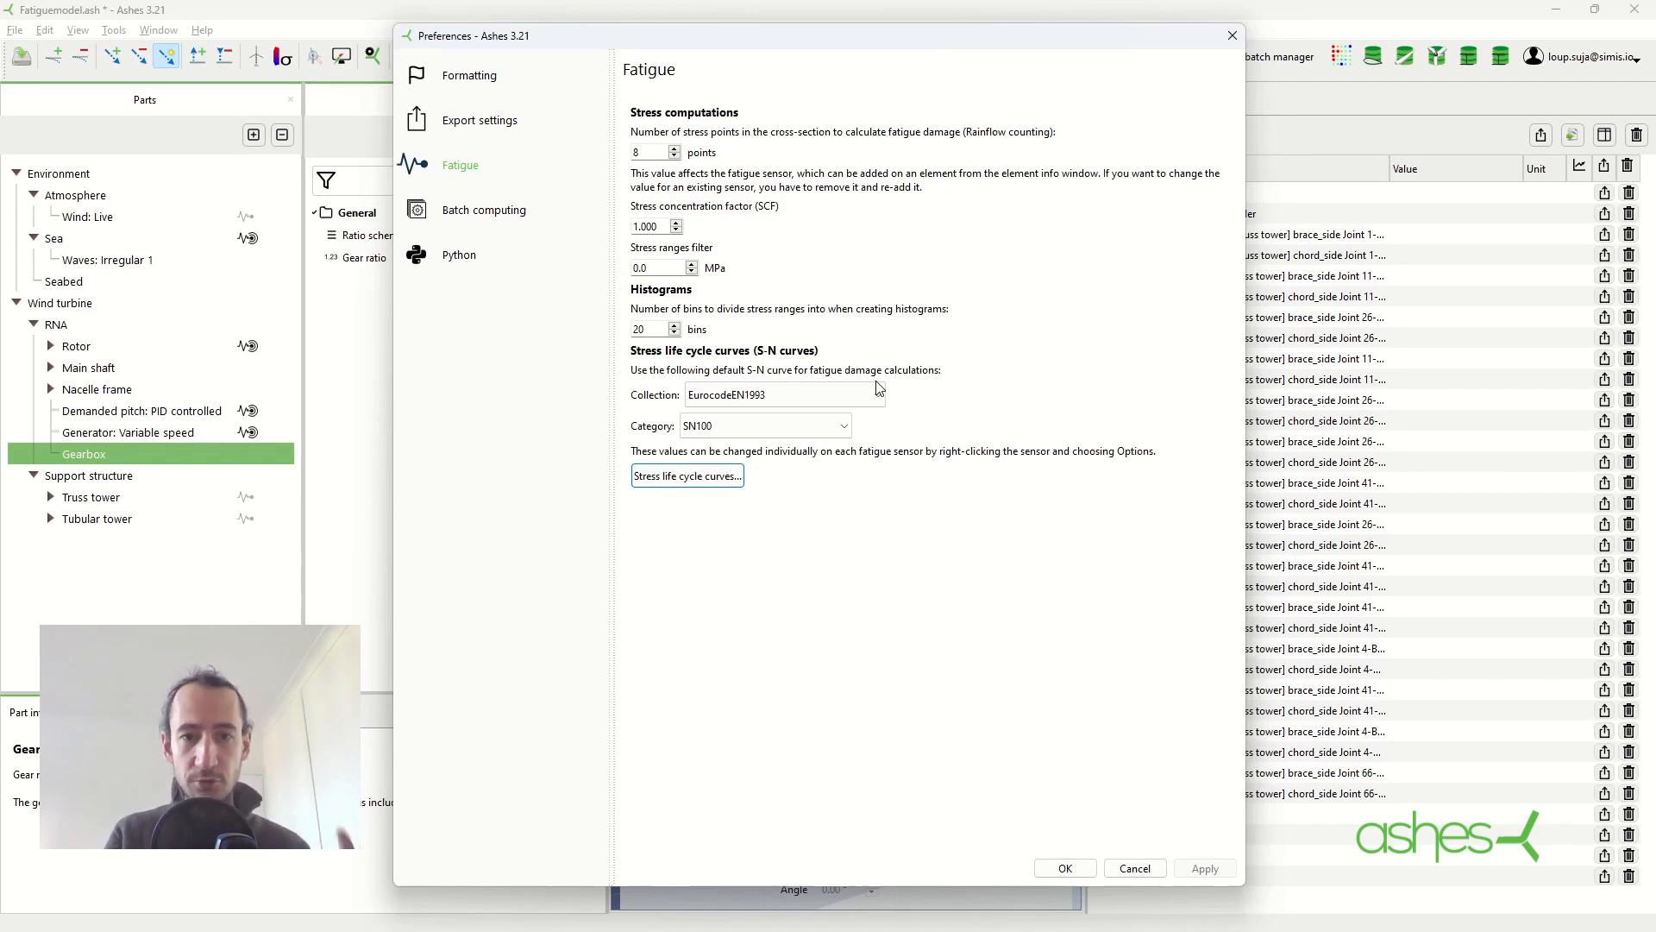
mouse_move(1030, 220)
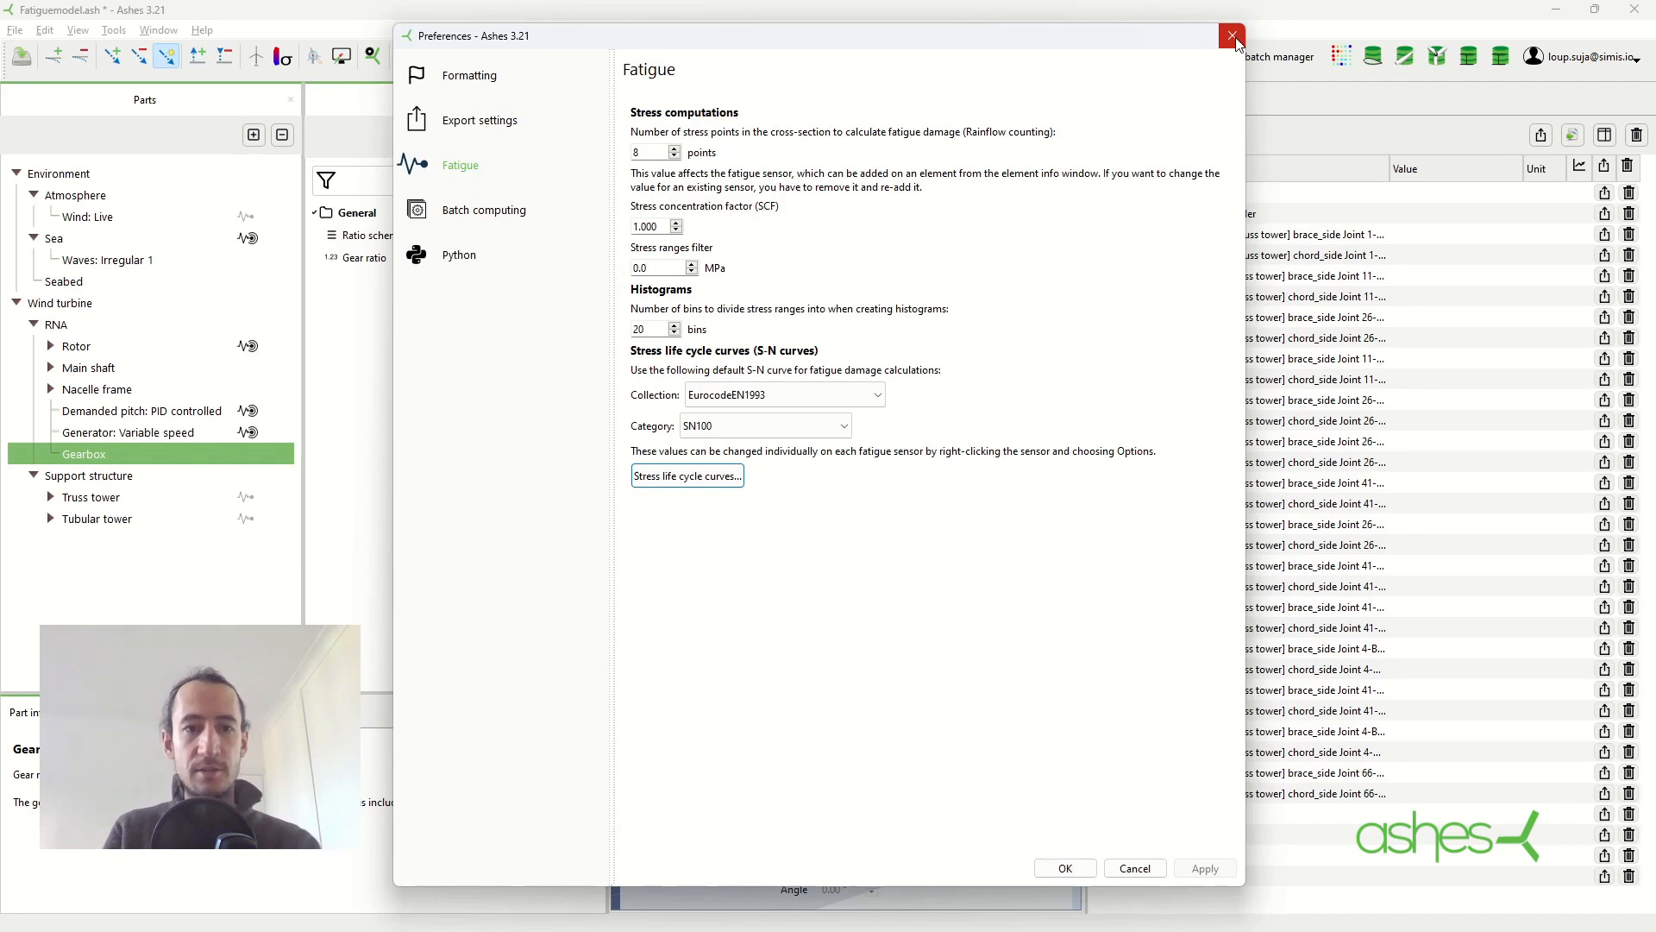
Close Preferences and select Joint 38-A on the truss tower to show its info window
click(1232, 34)
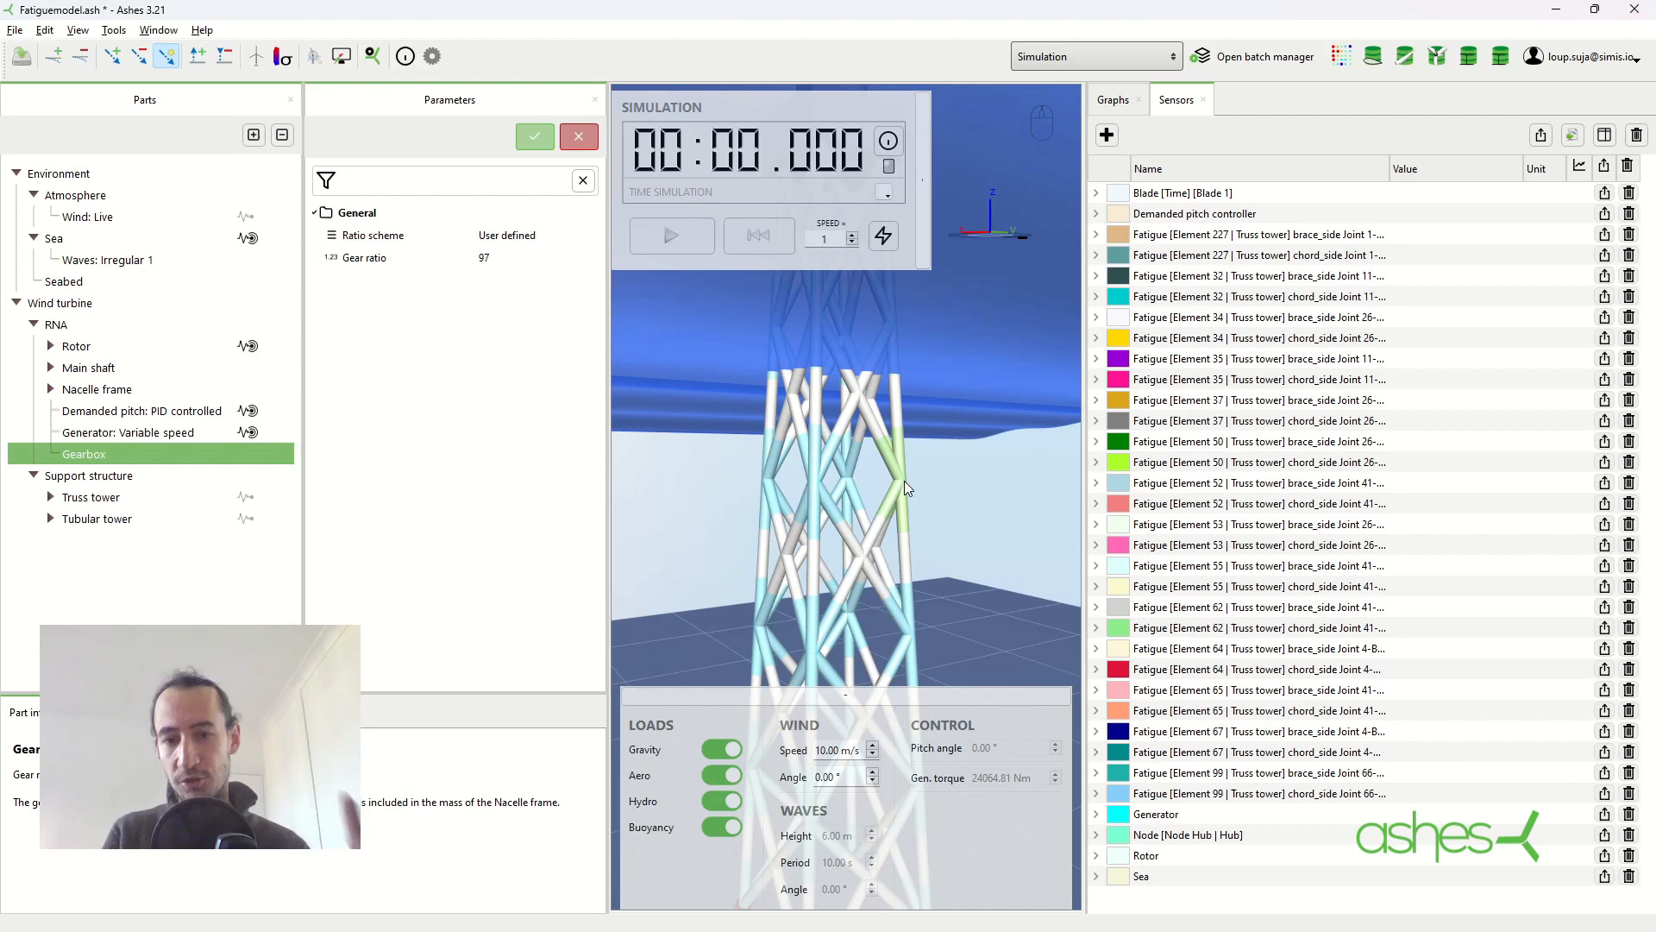
mouse_move(913, 443)
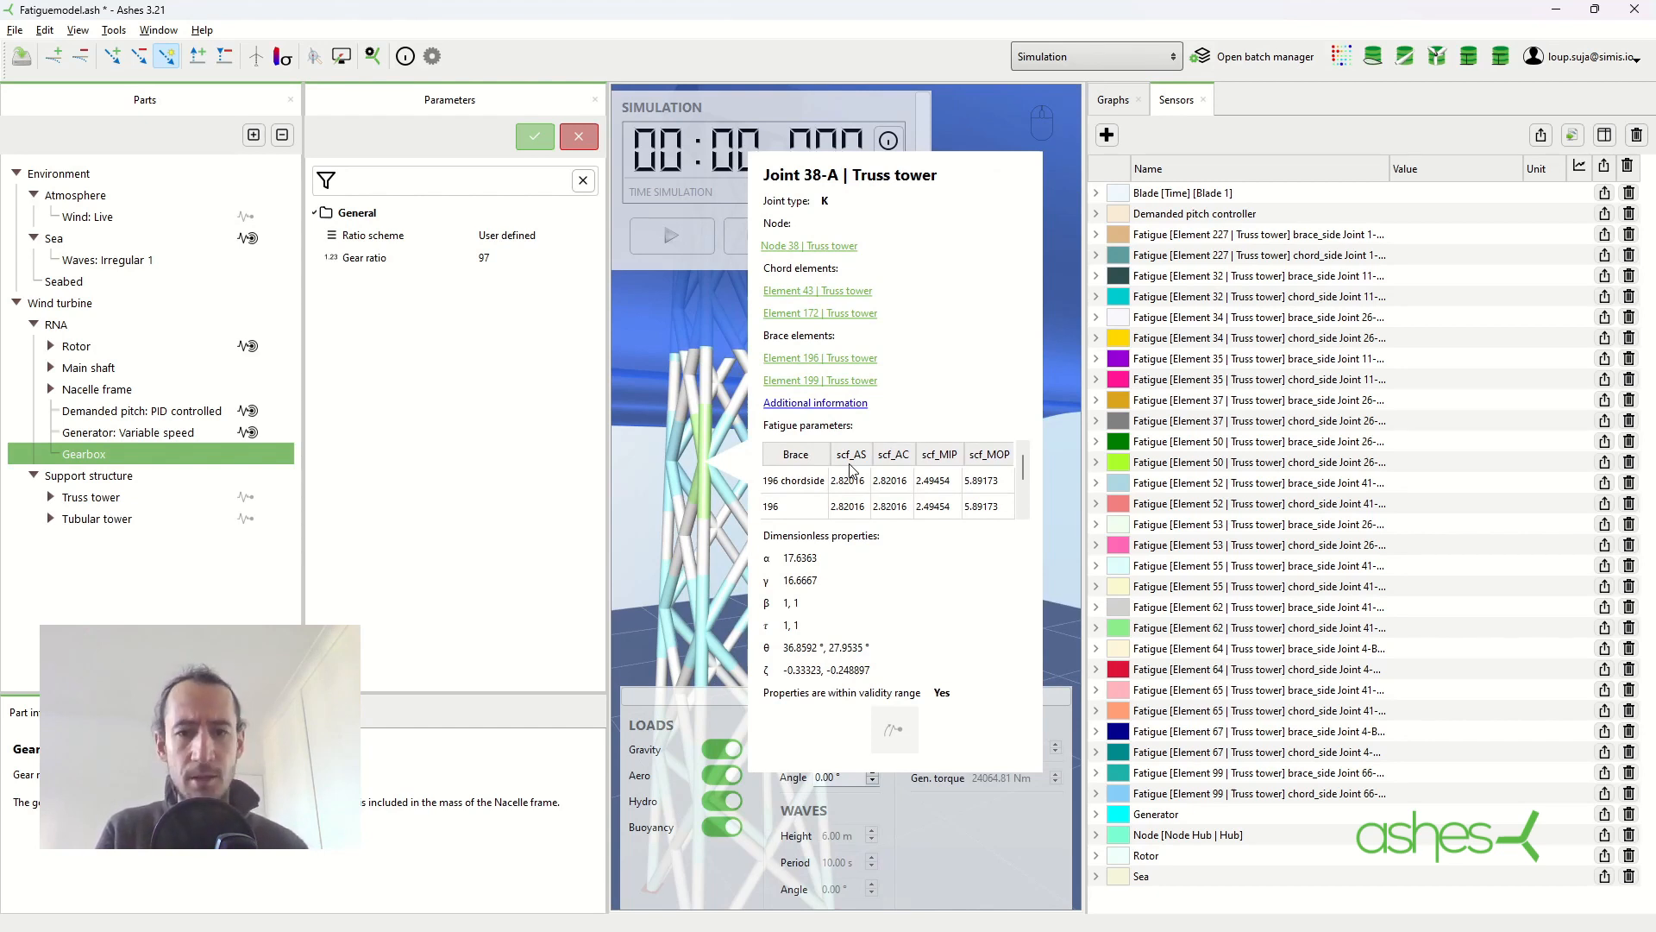
mouse_move(860, 497)
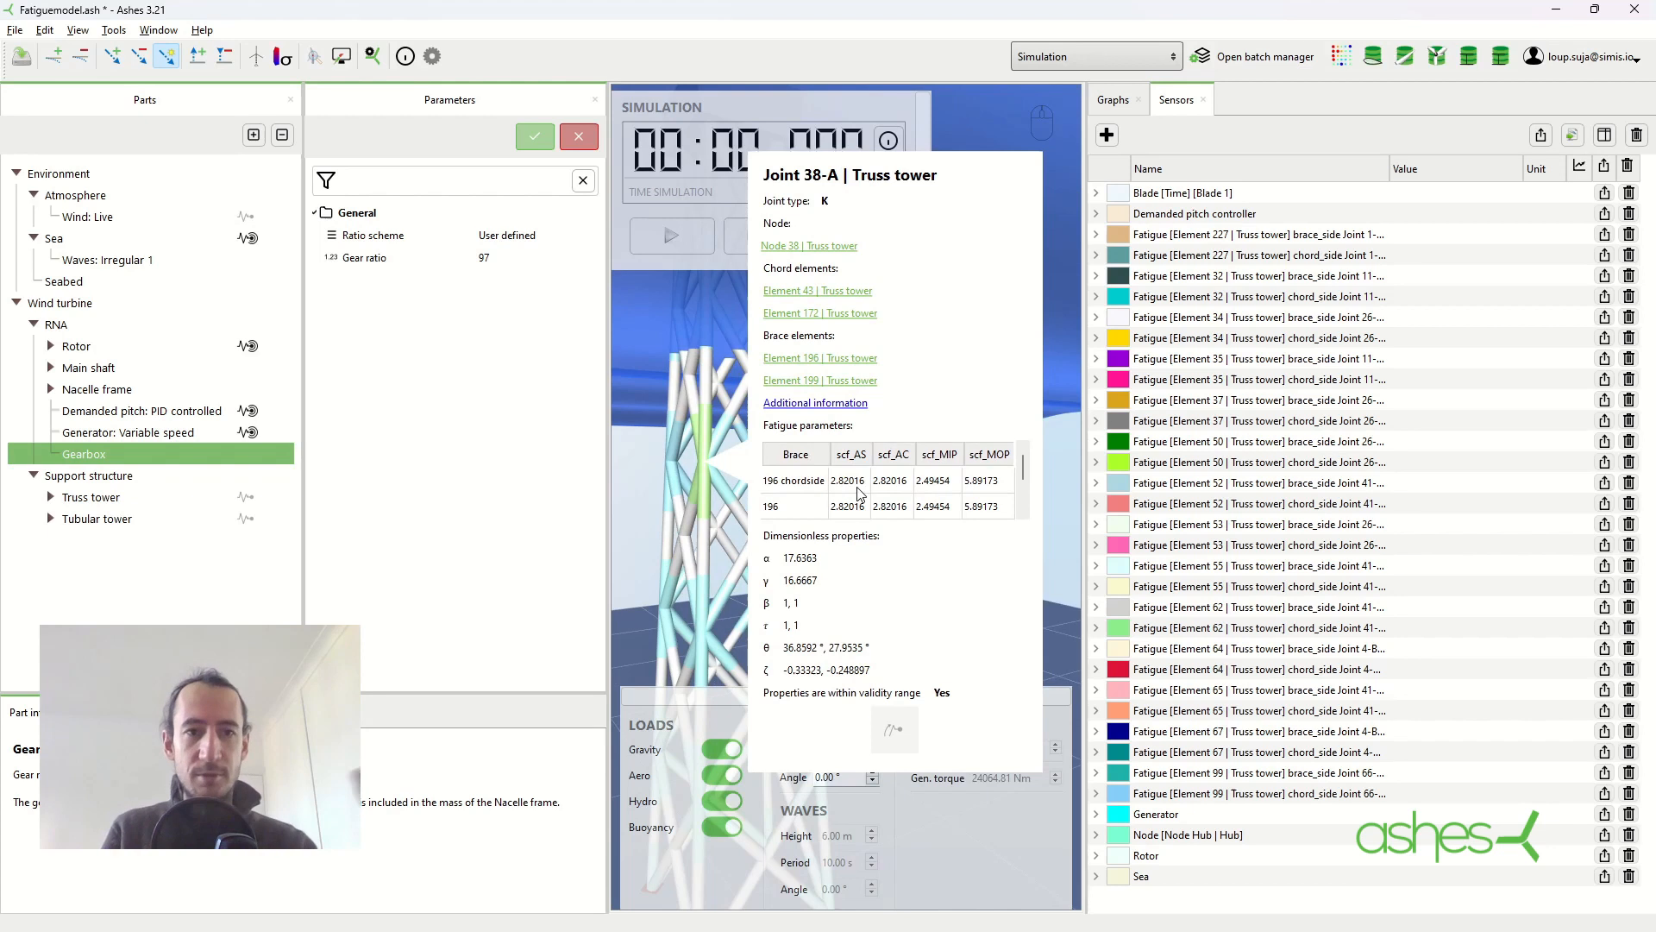
mouse_move(1024, 483)
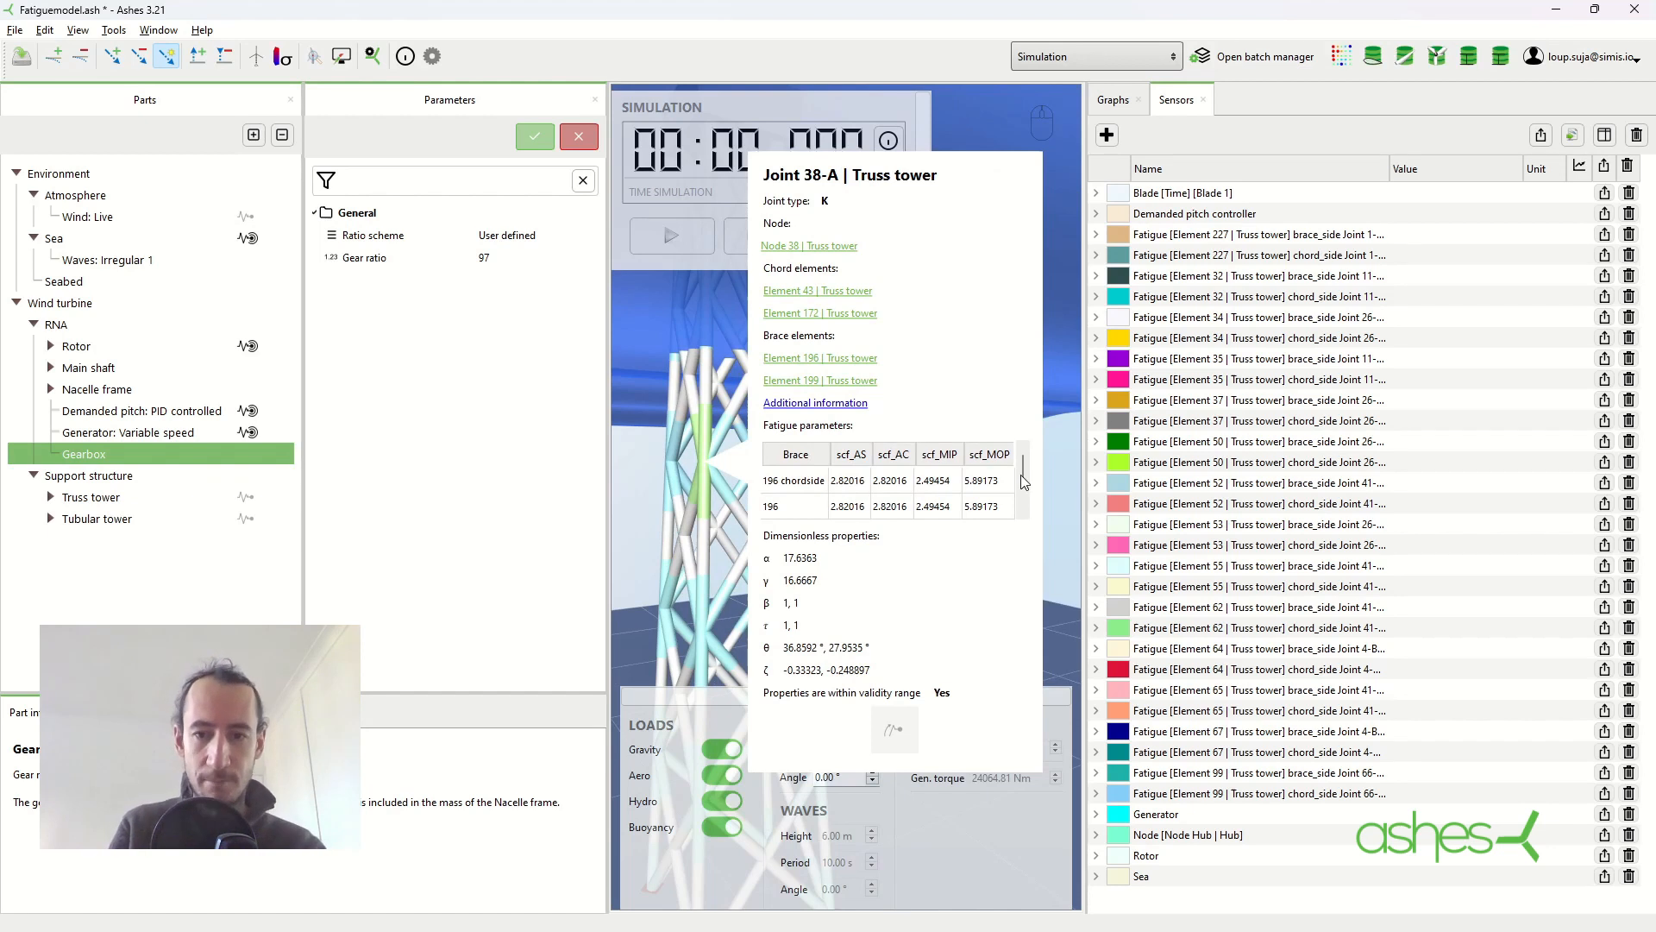
drag(1024, 482, 1023, 505)
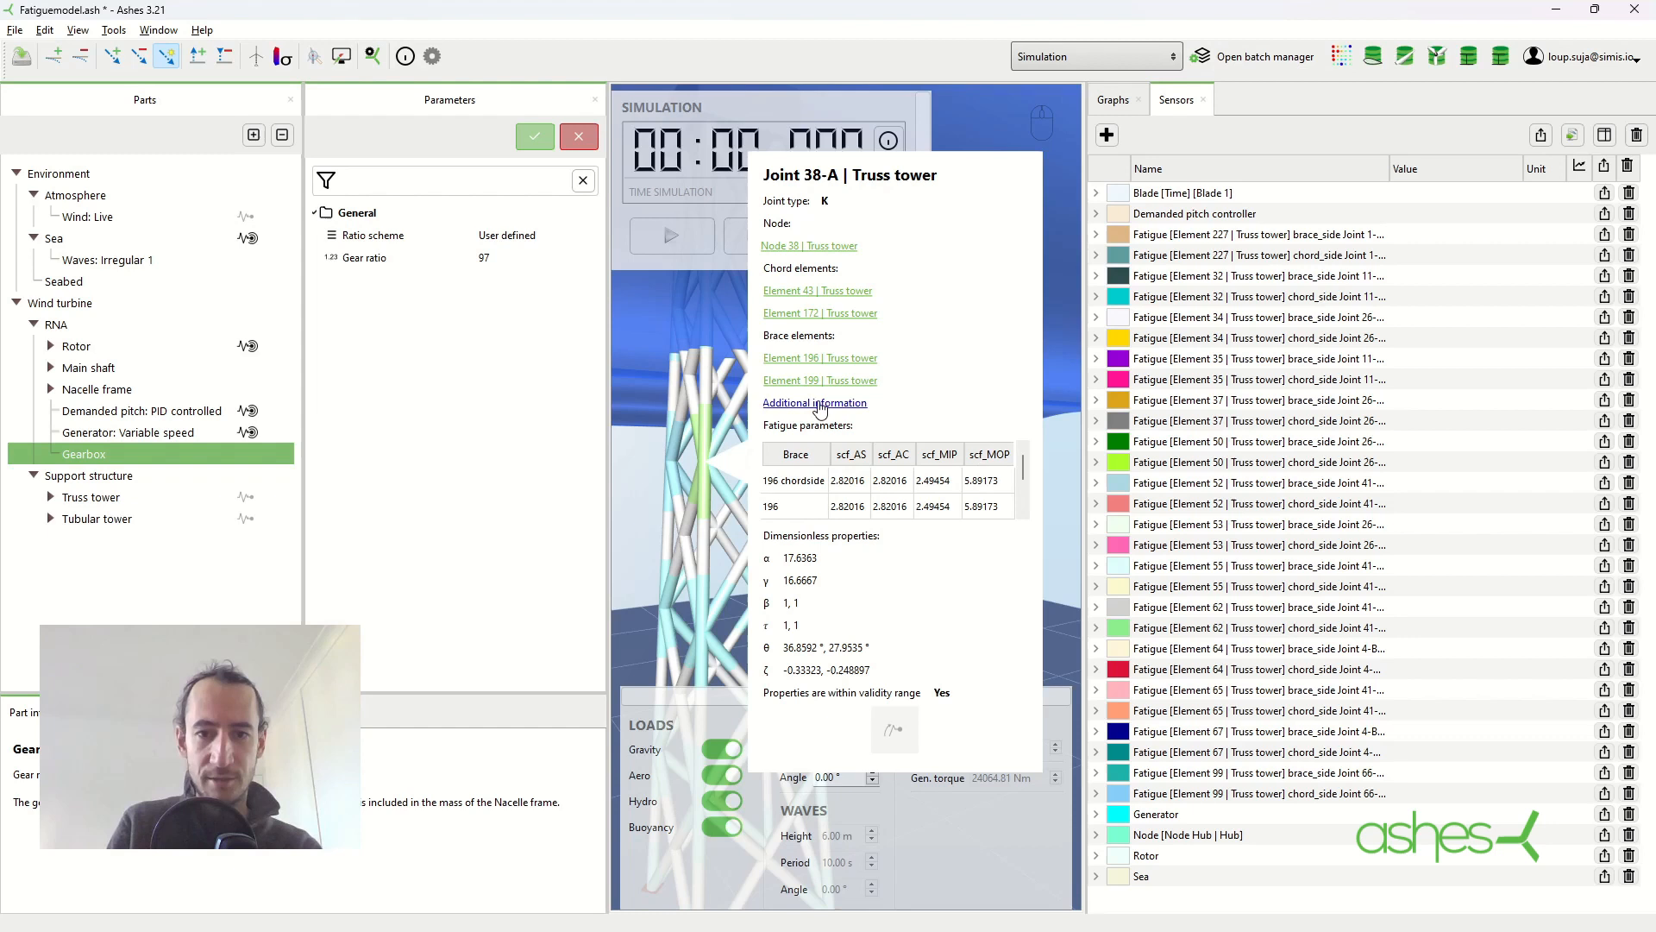
View the Fatigue docs' geometrical definition of tubular joints, then return to Ashes
click(815, 402)
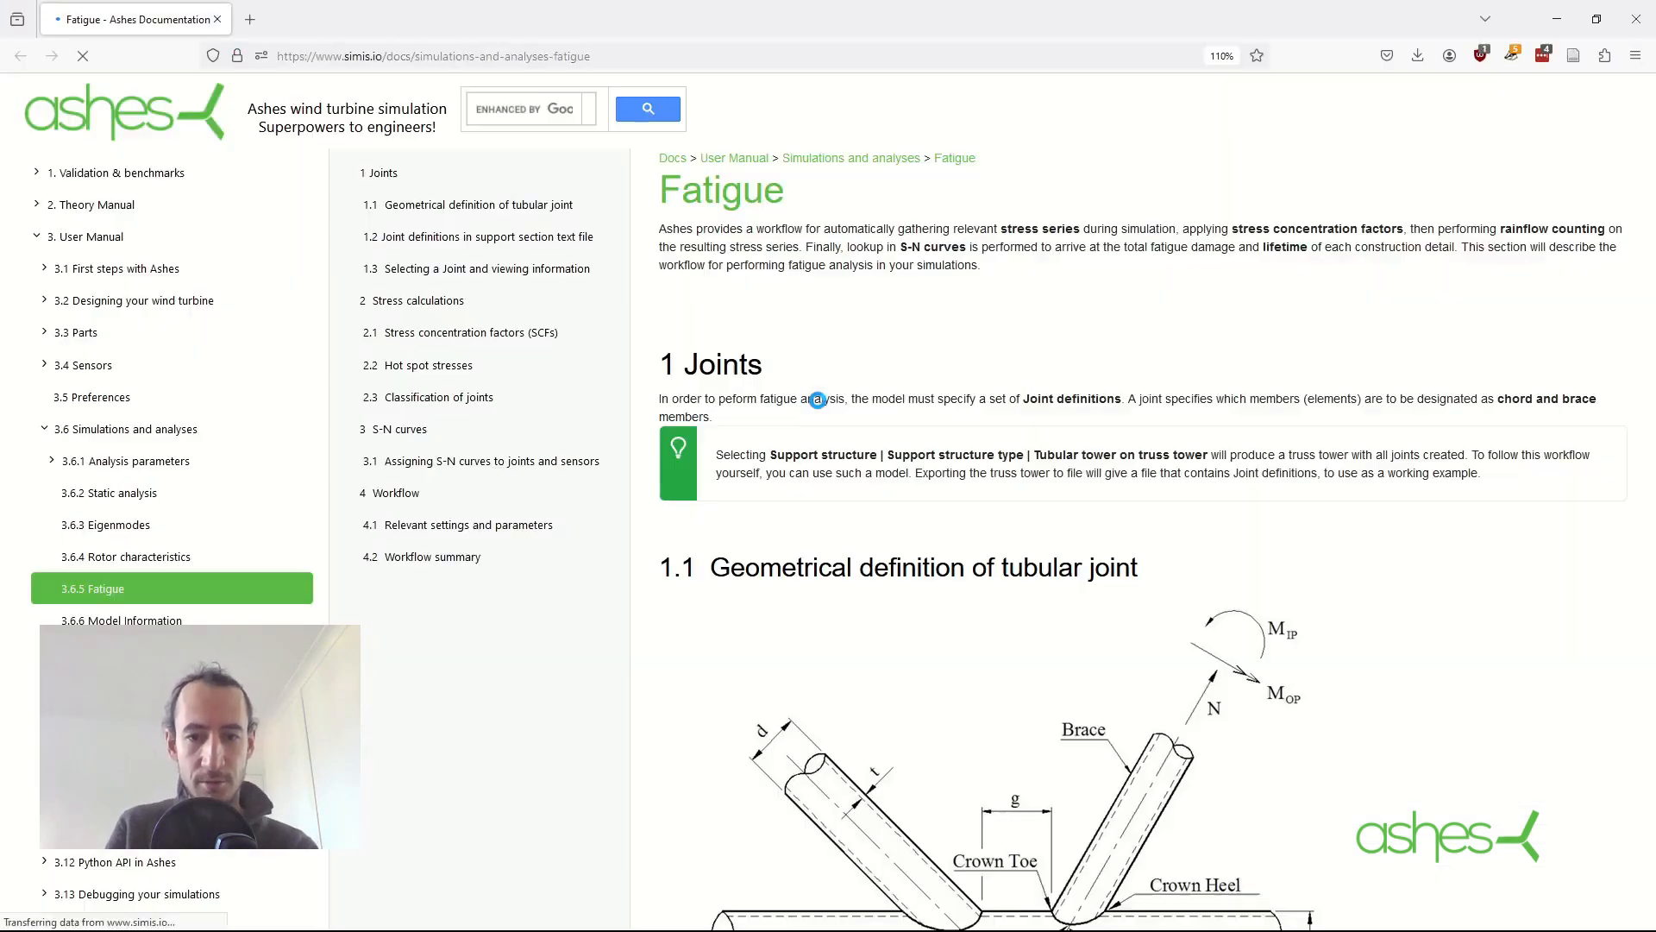
scroll(down, 3)
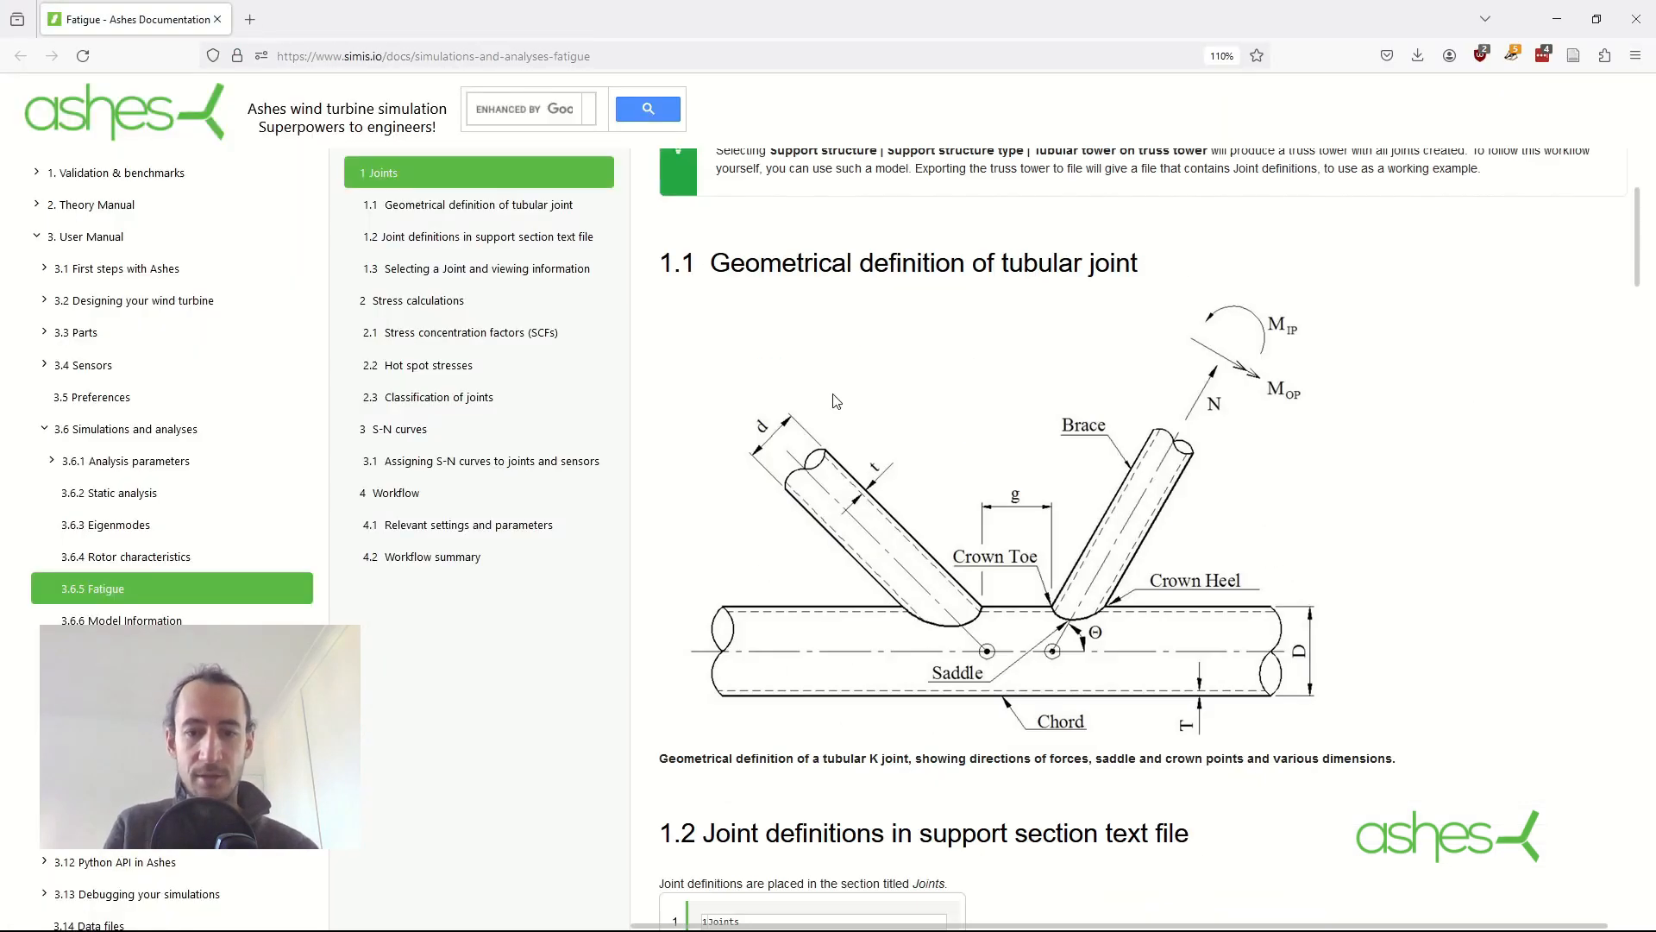
click(426, 364)
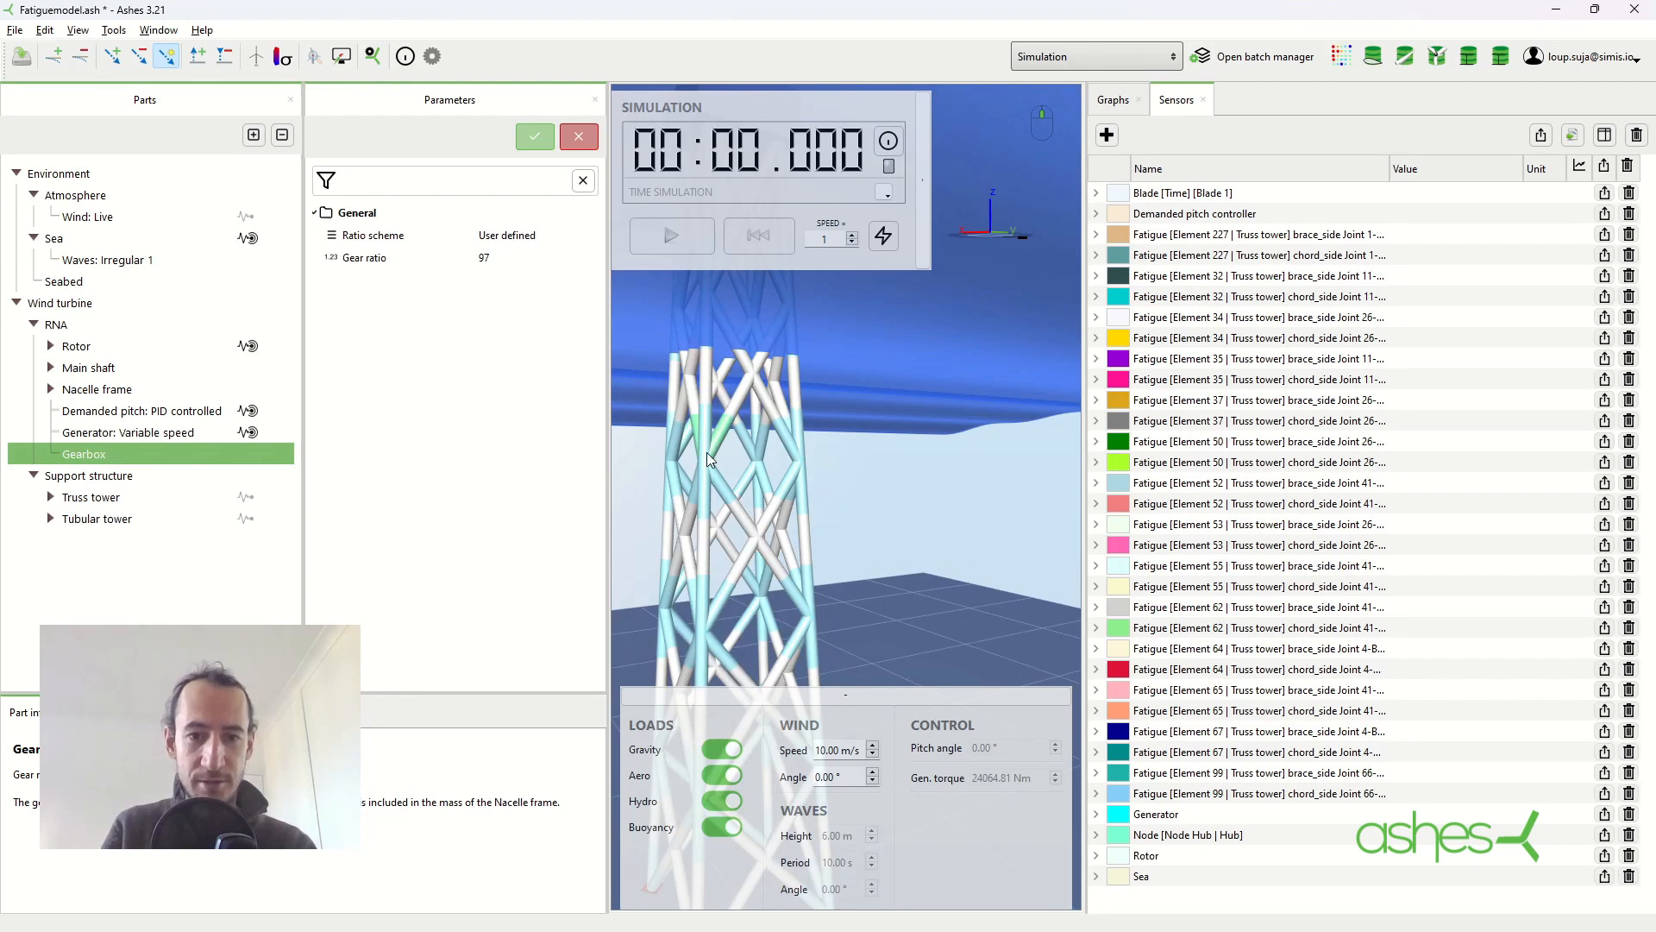
Add fatigue sensors for Joint 38-A, covering brace and chord sides of elements 196 and 199
click(705, 459)
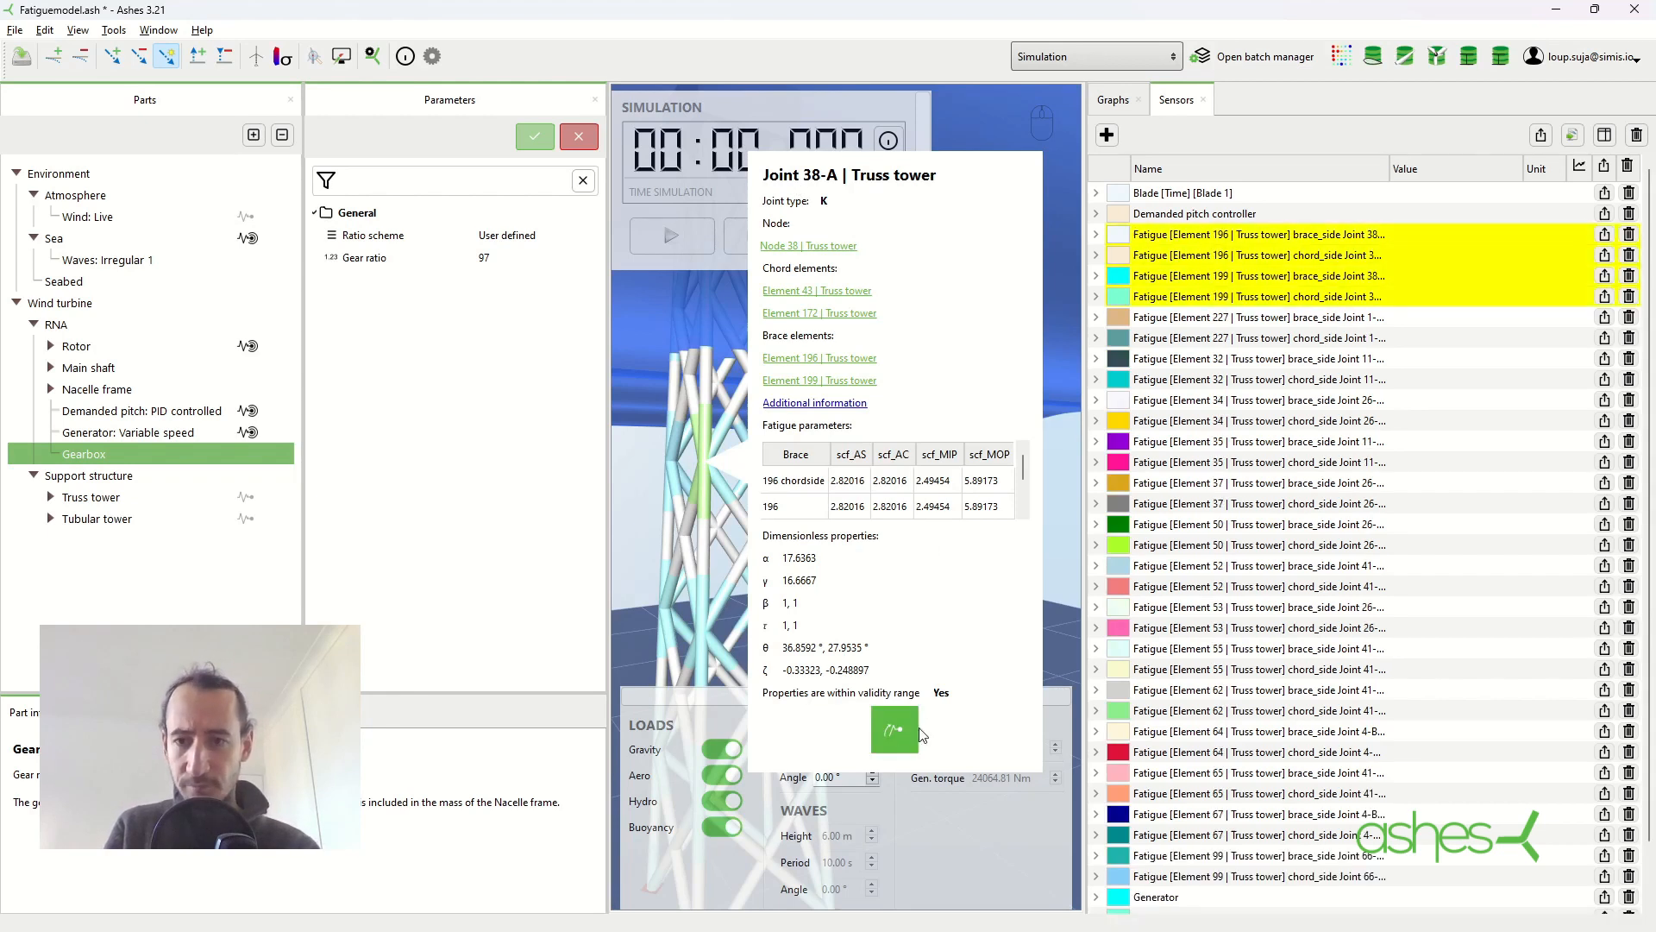
click(1258, 277)
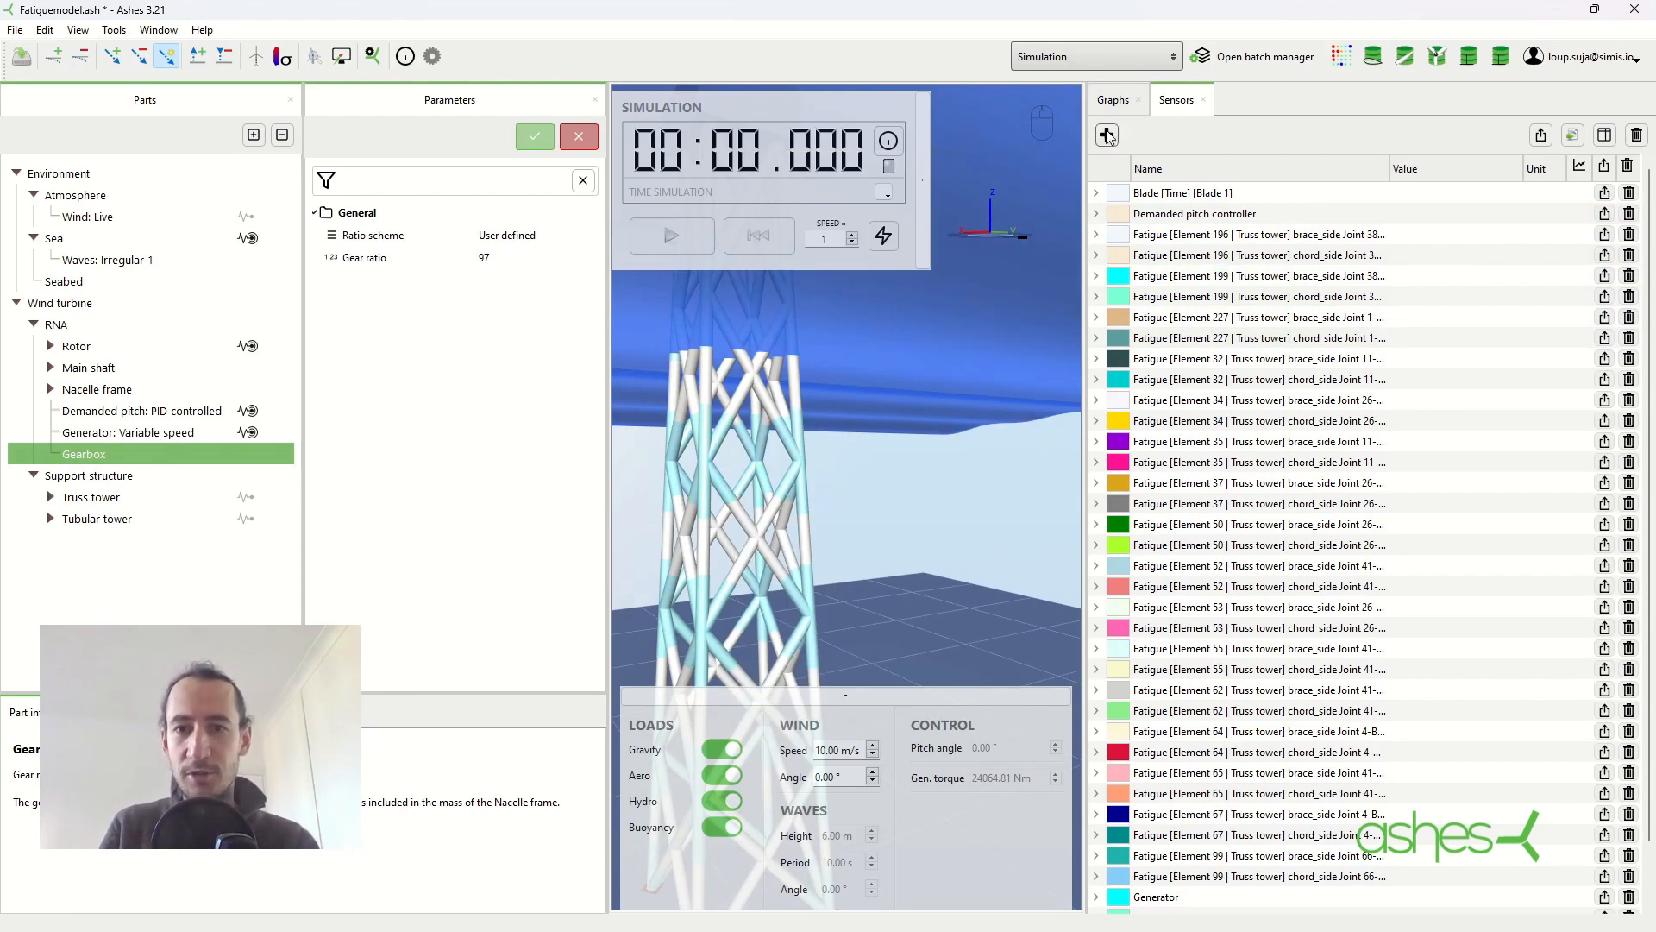
click(1106, 134)
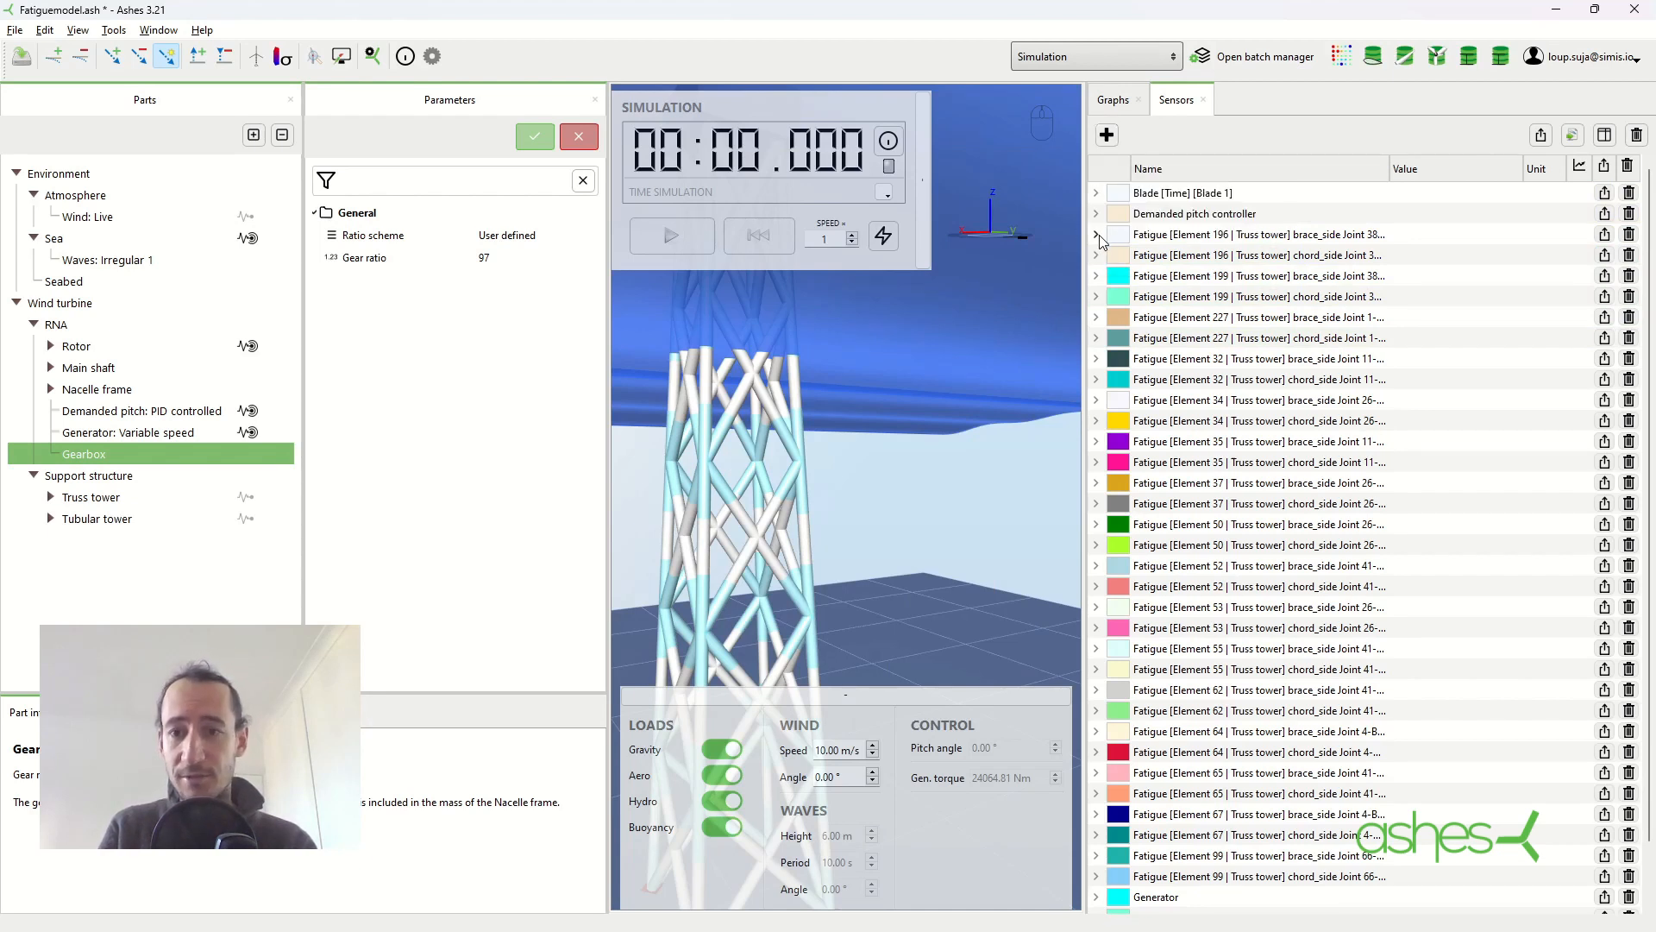
click(1097, 233)
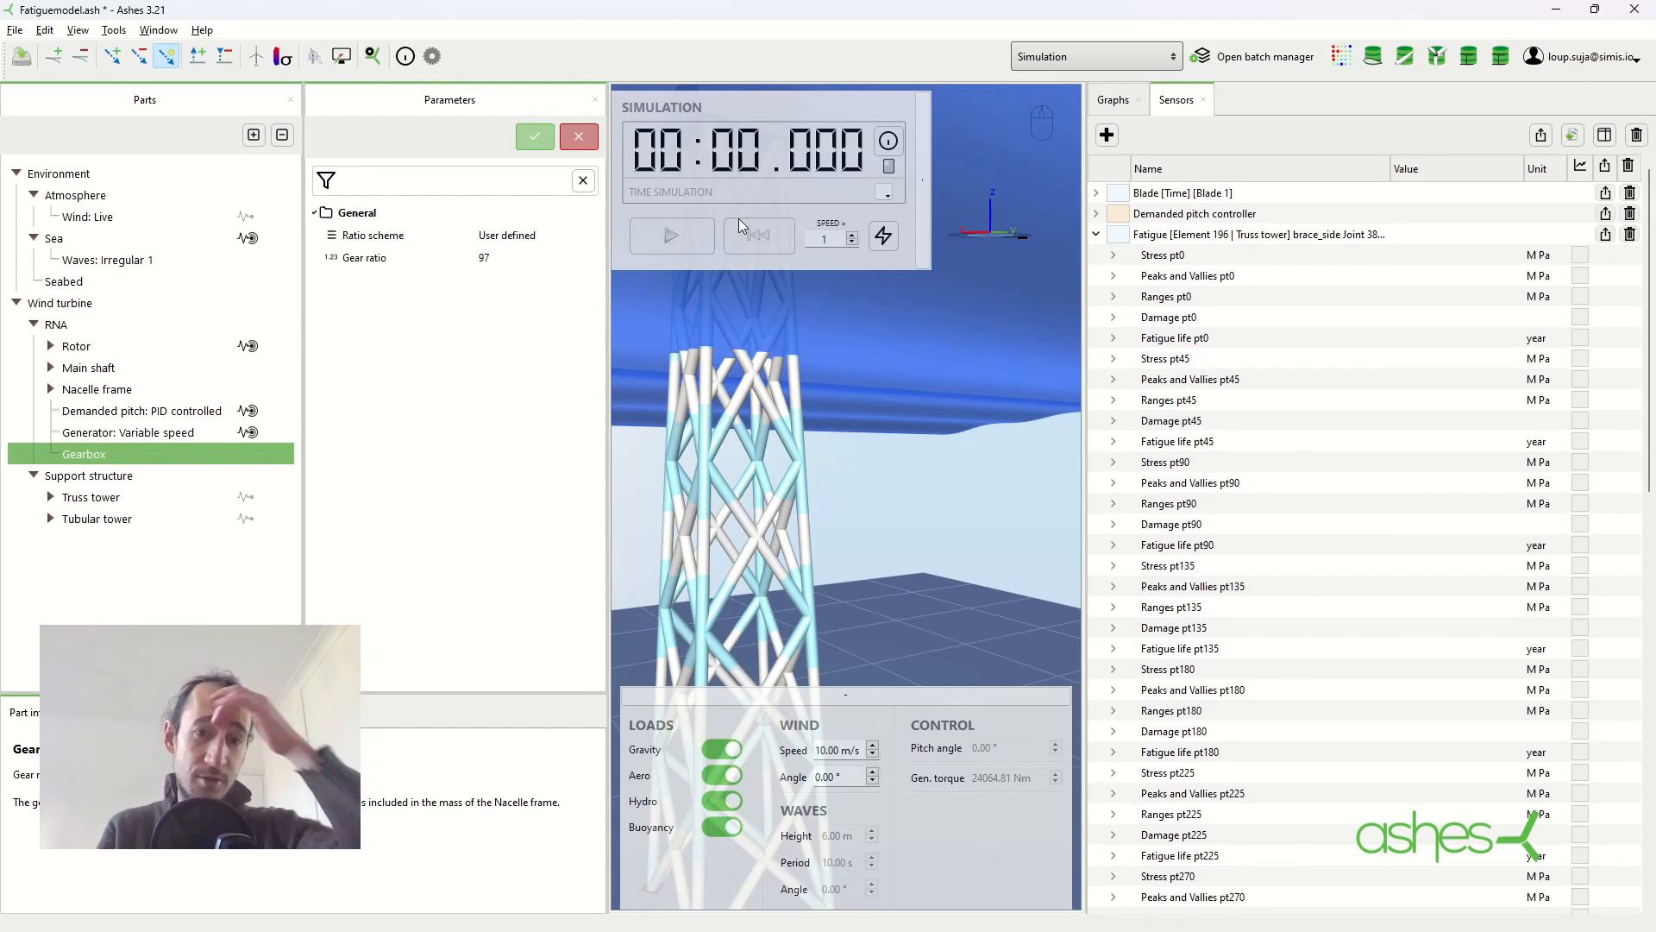
click(671, 234)
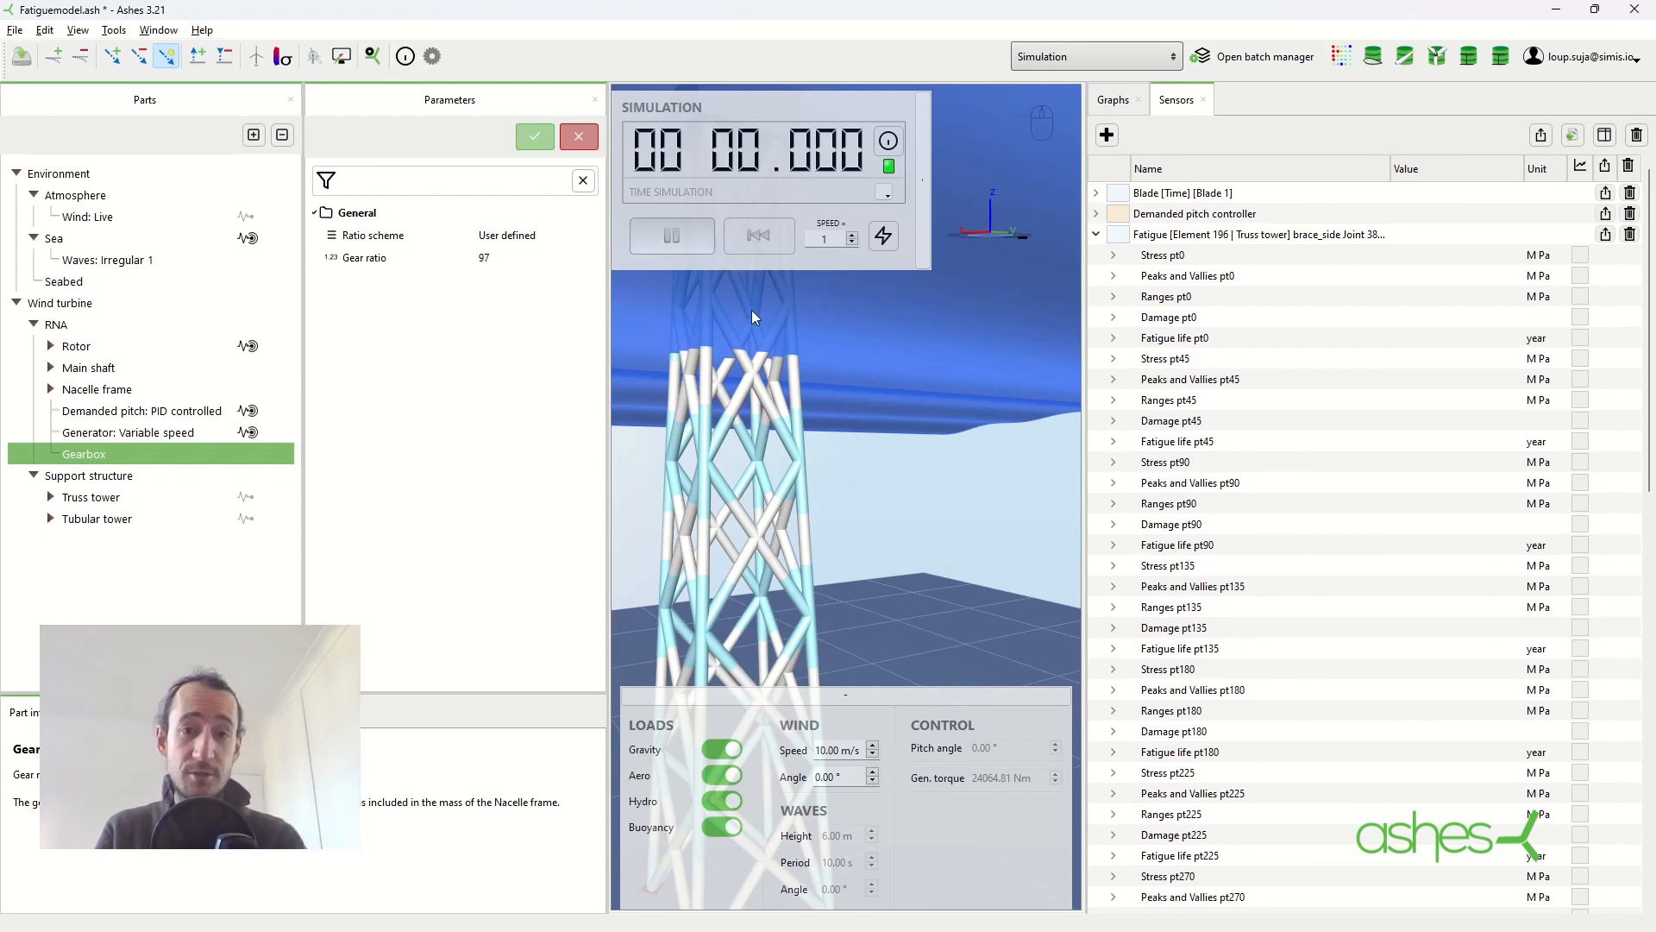
click(671, 234)
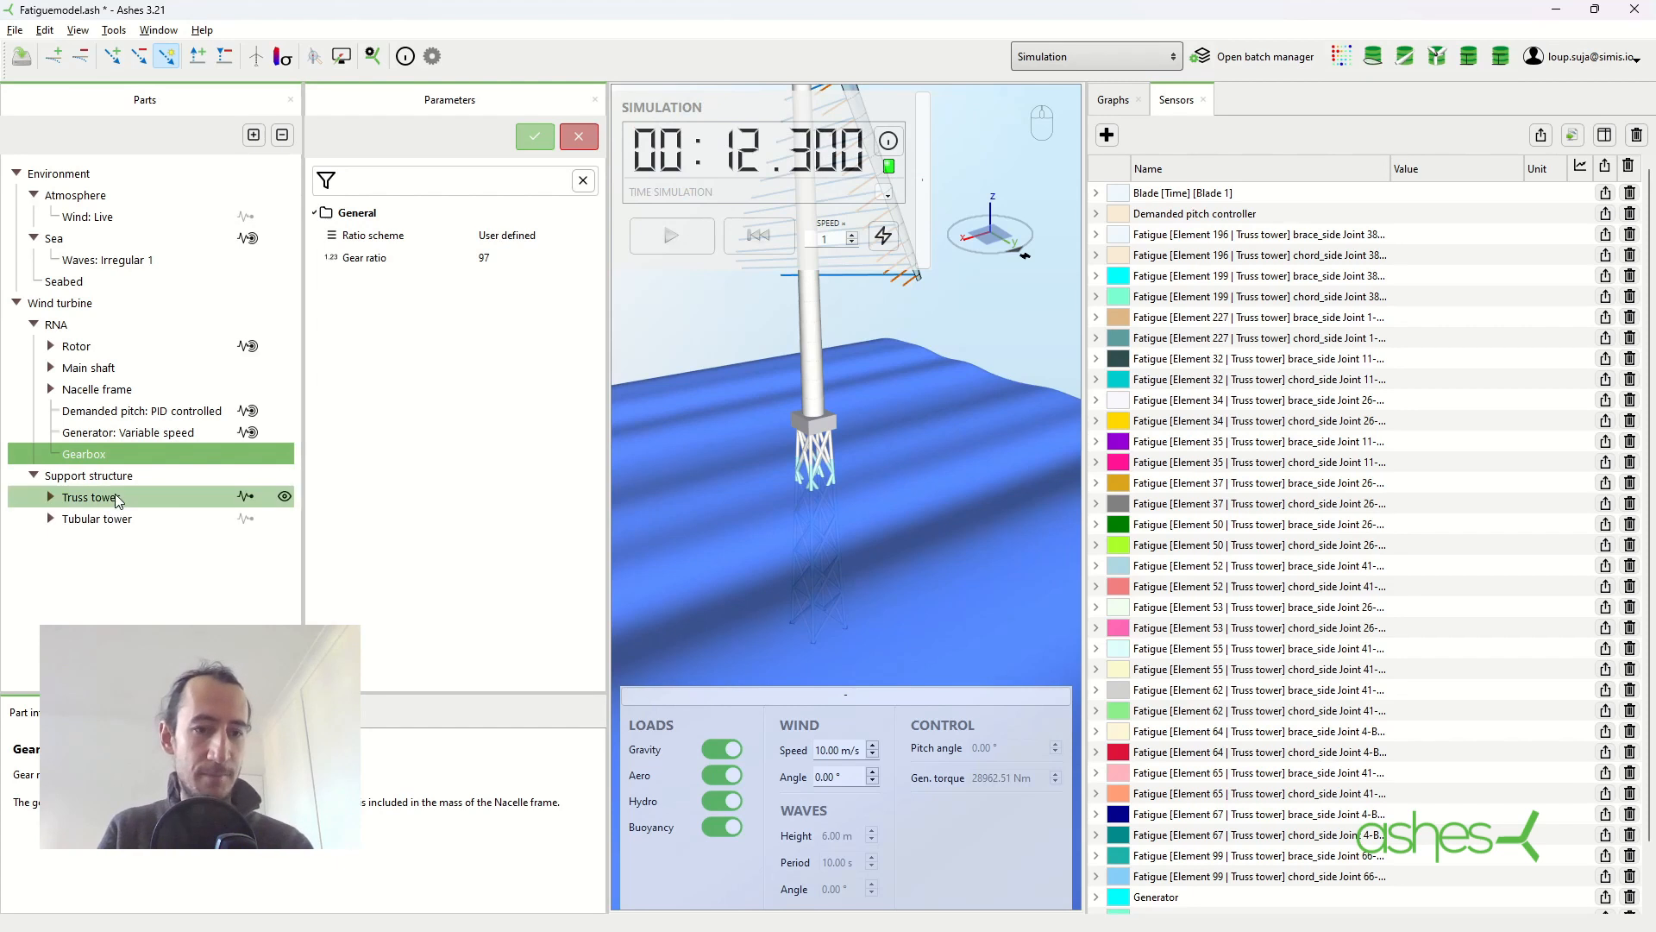
Export the Truss tower support section to truss.txt and confirm the success message
click(92, 497)
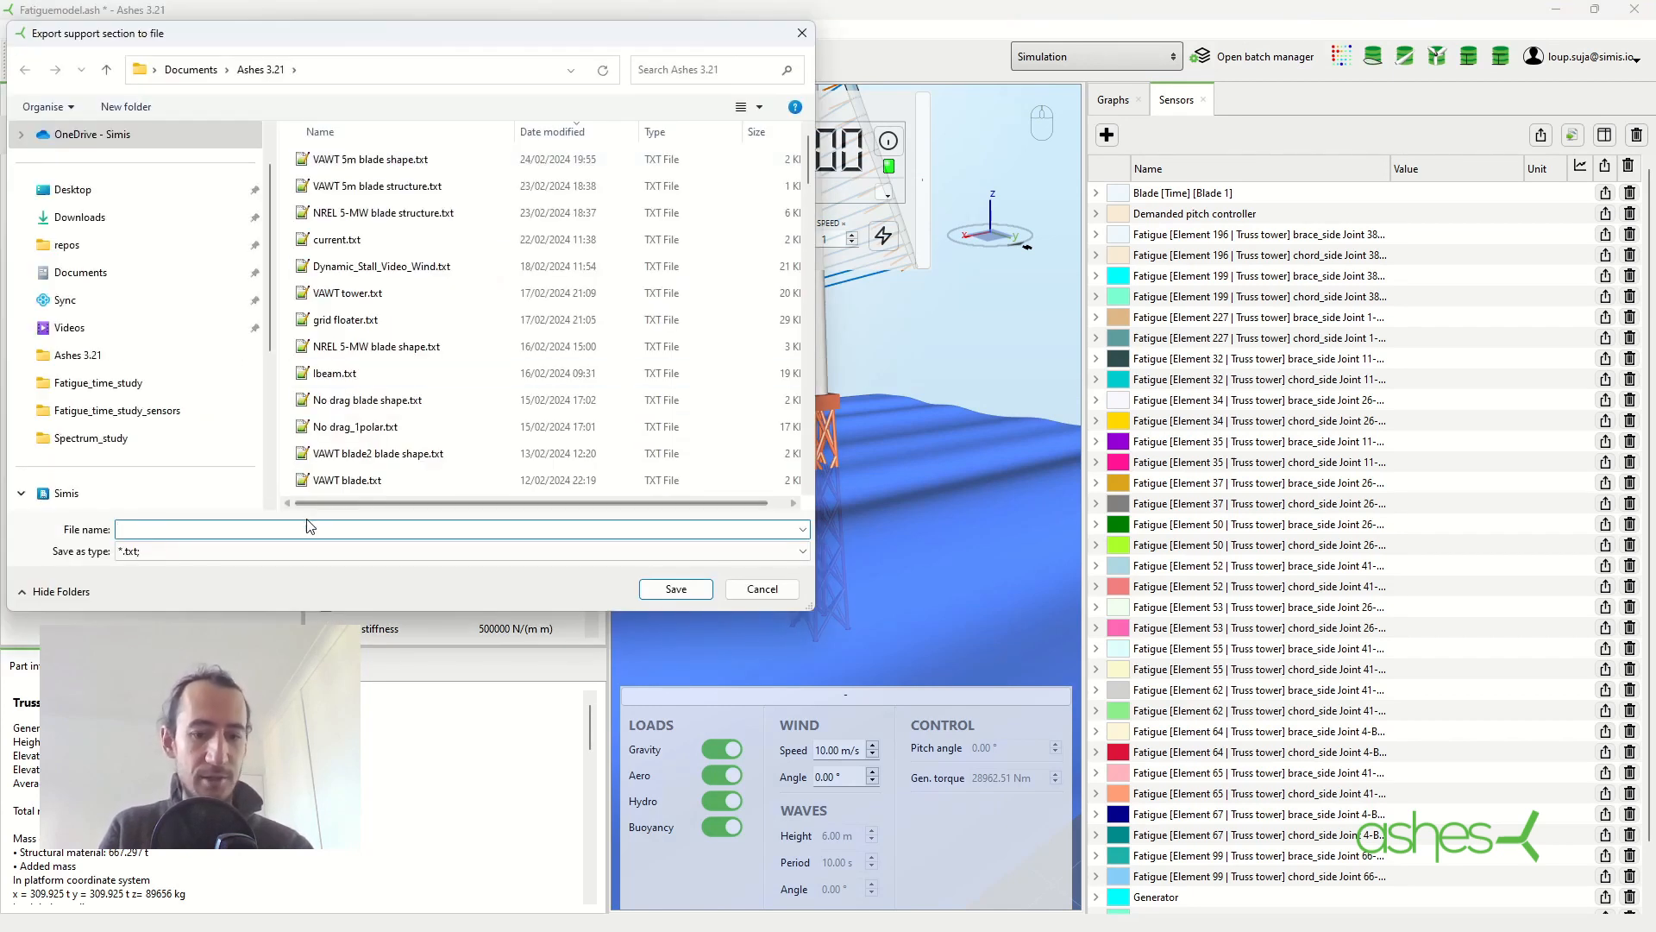
text(truss)
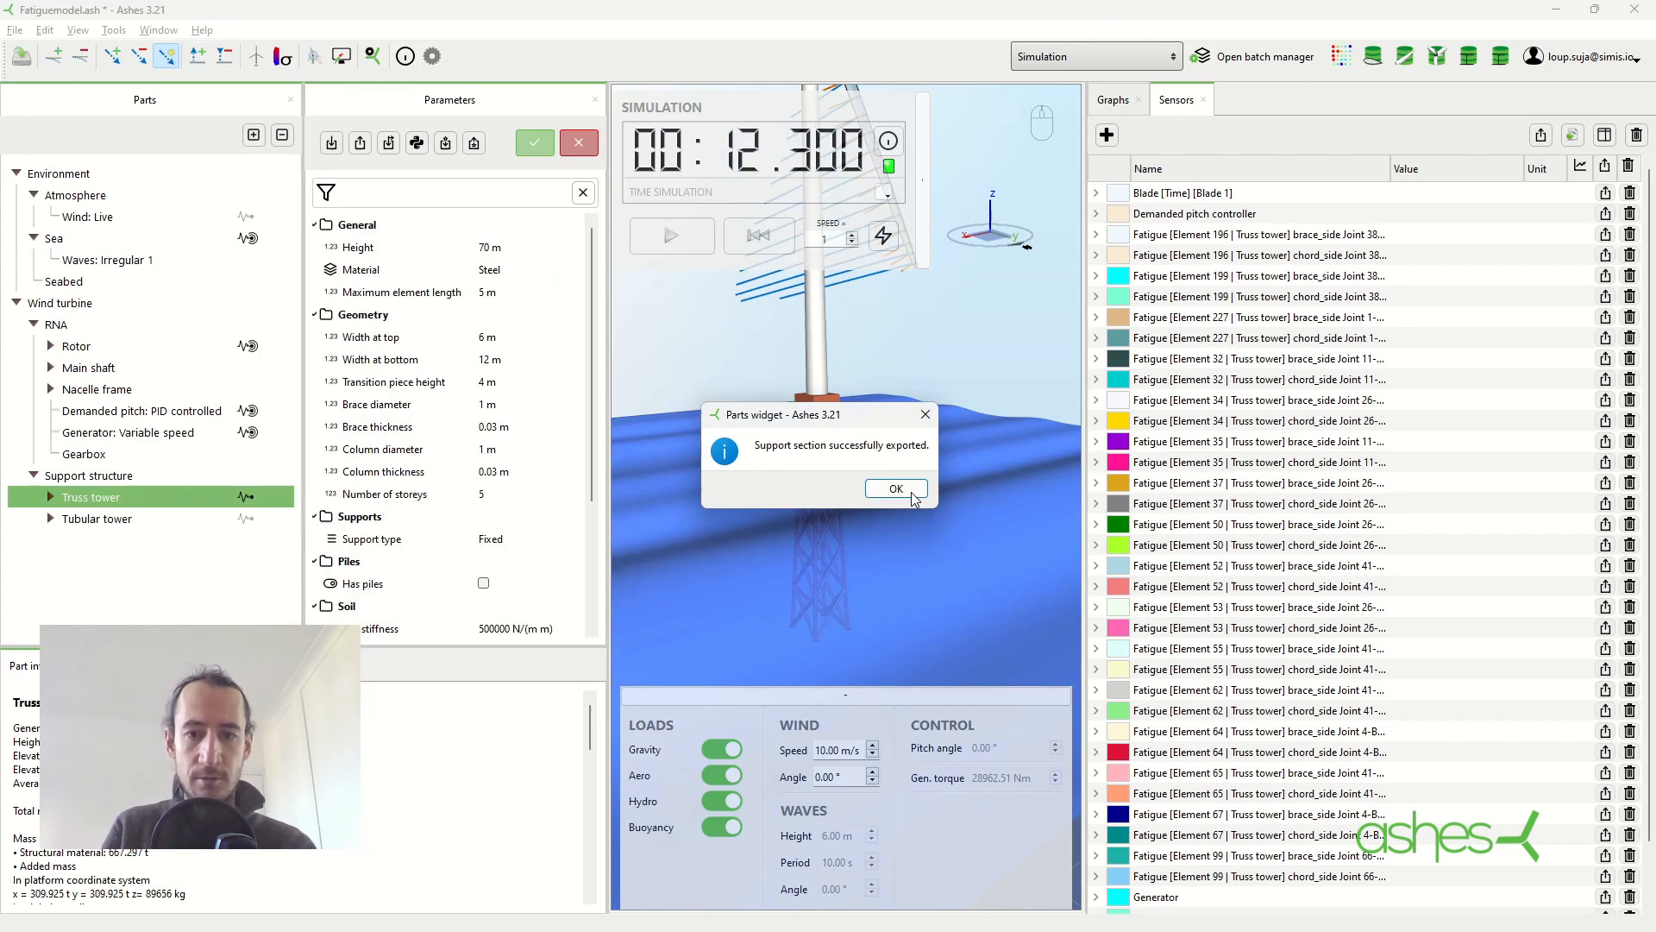
click(895, 489)
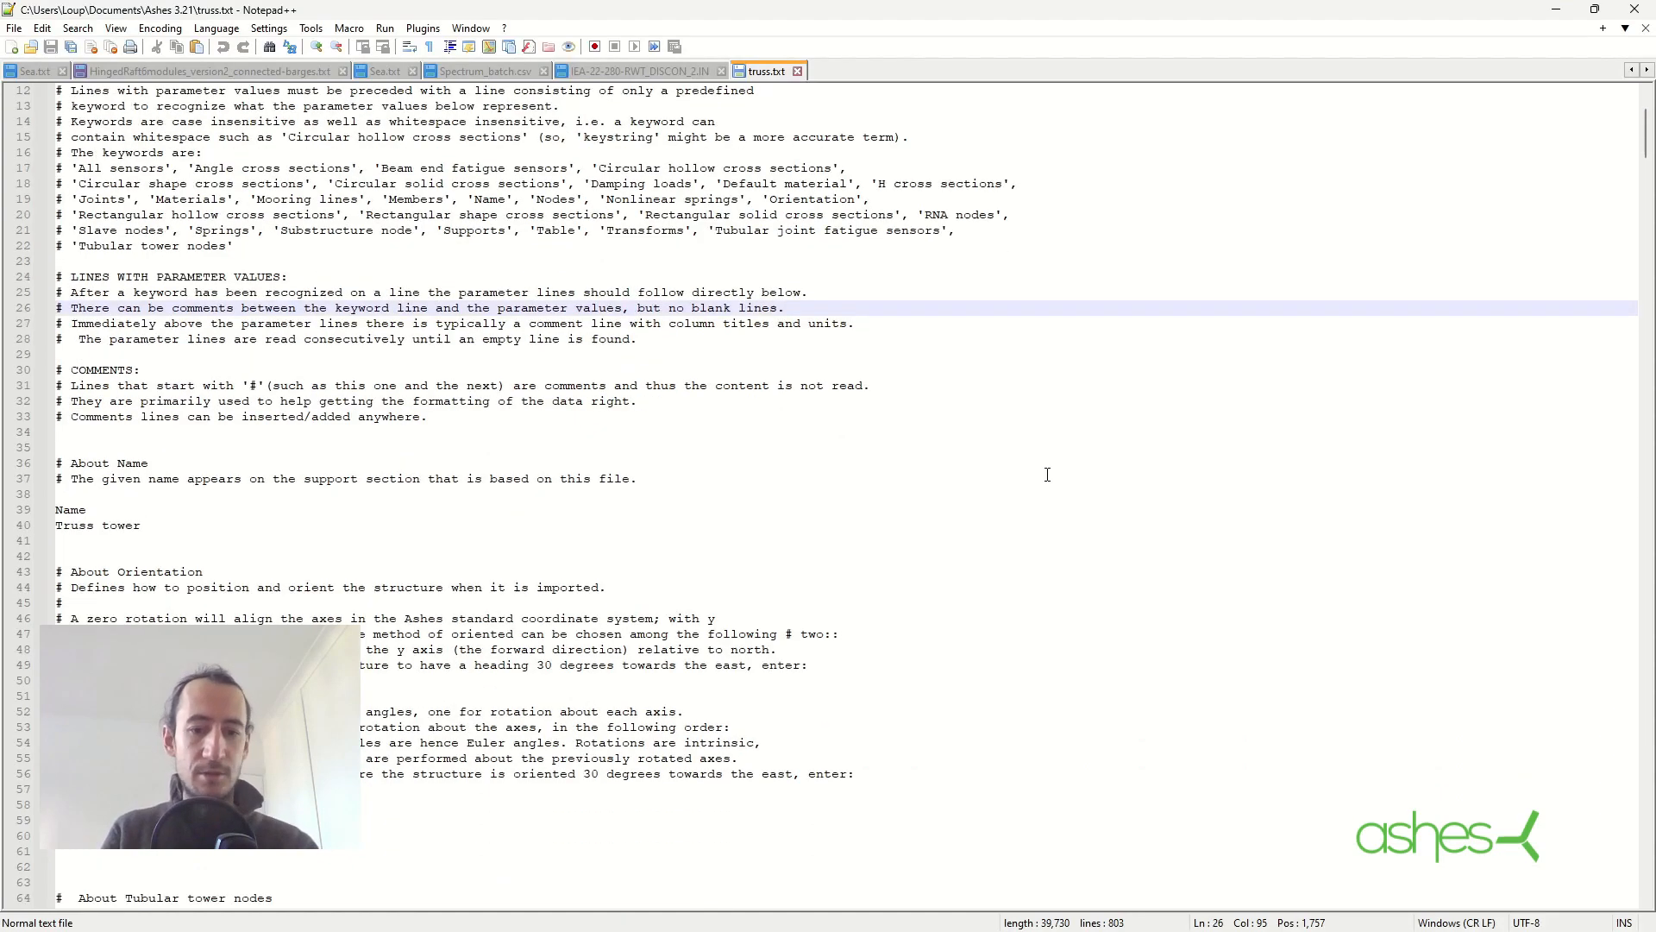
scroll(down, 3)
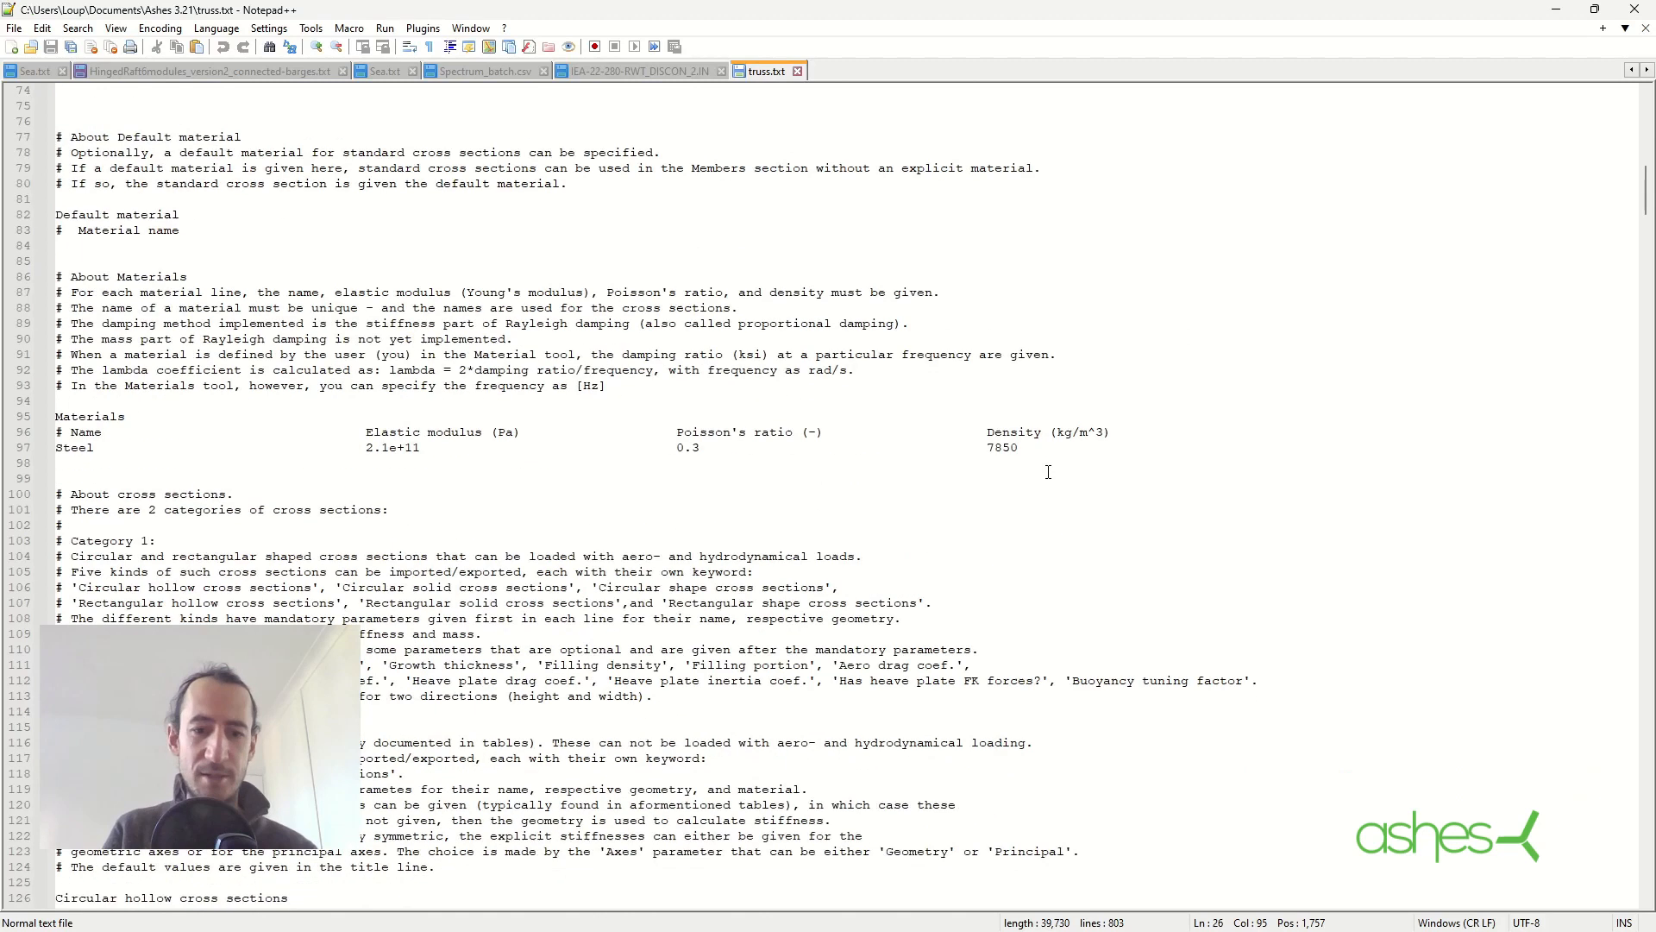
scroll(down, 3)
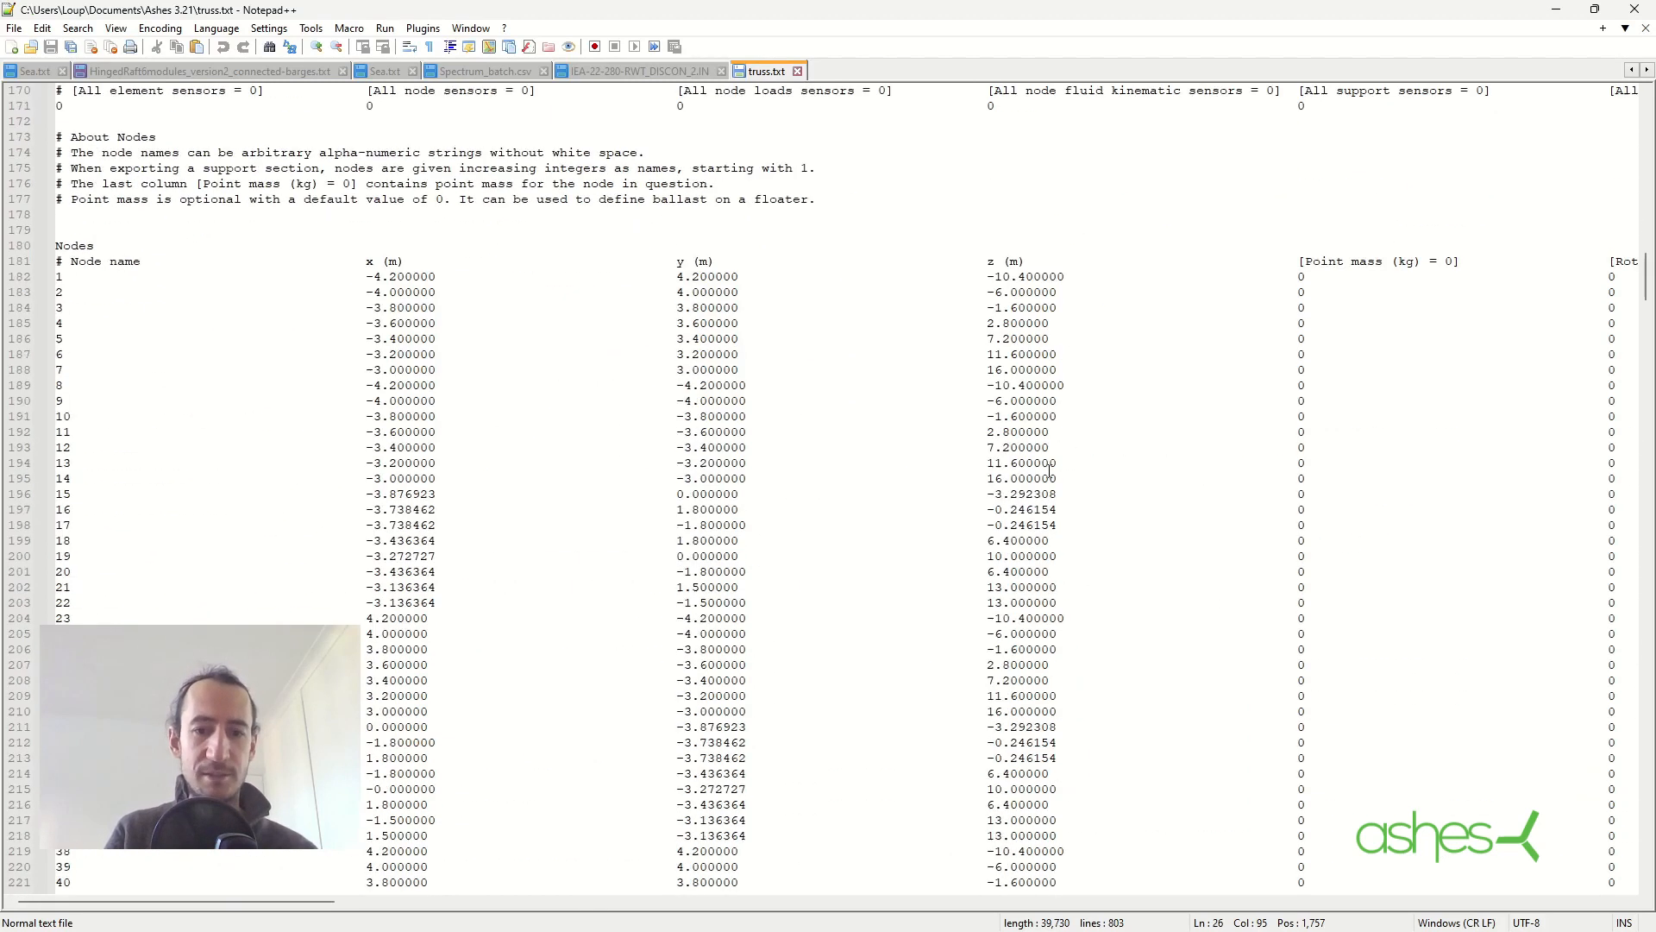
scroll(down, 3)
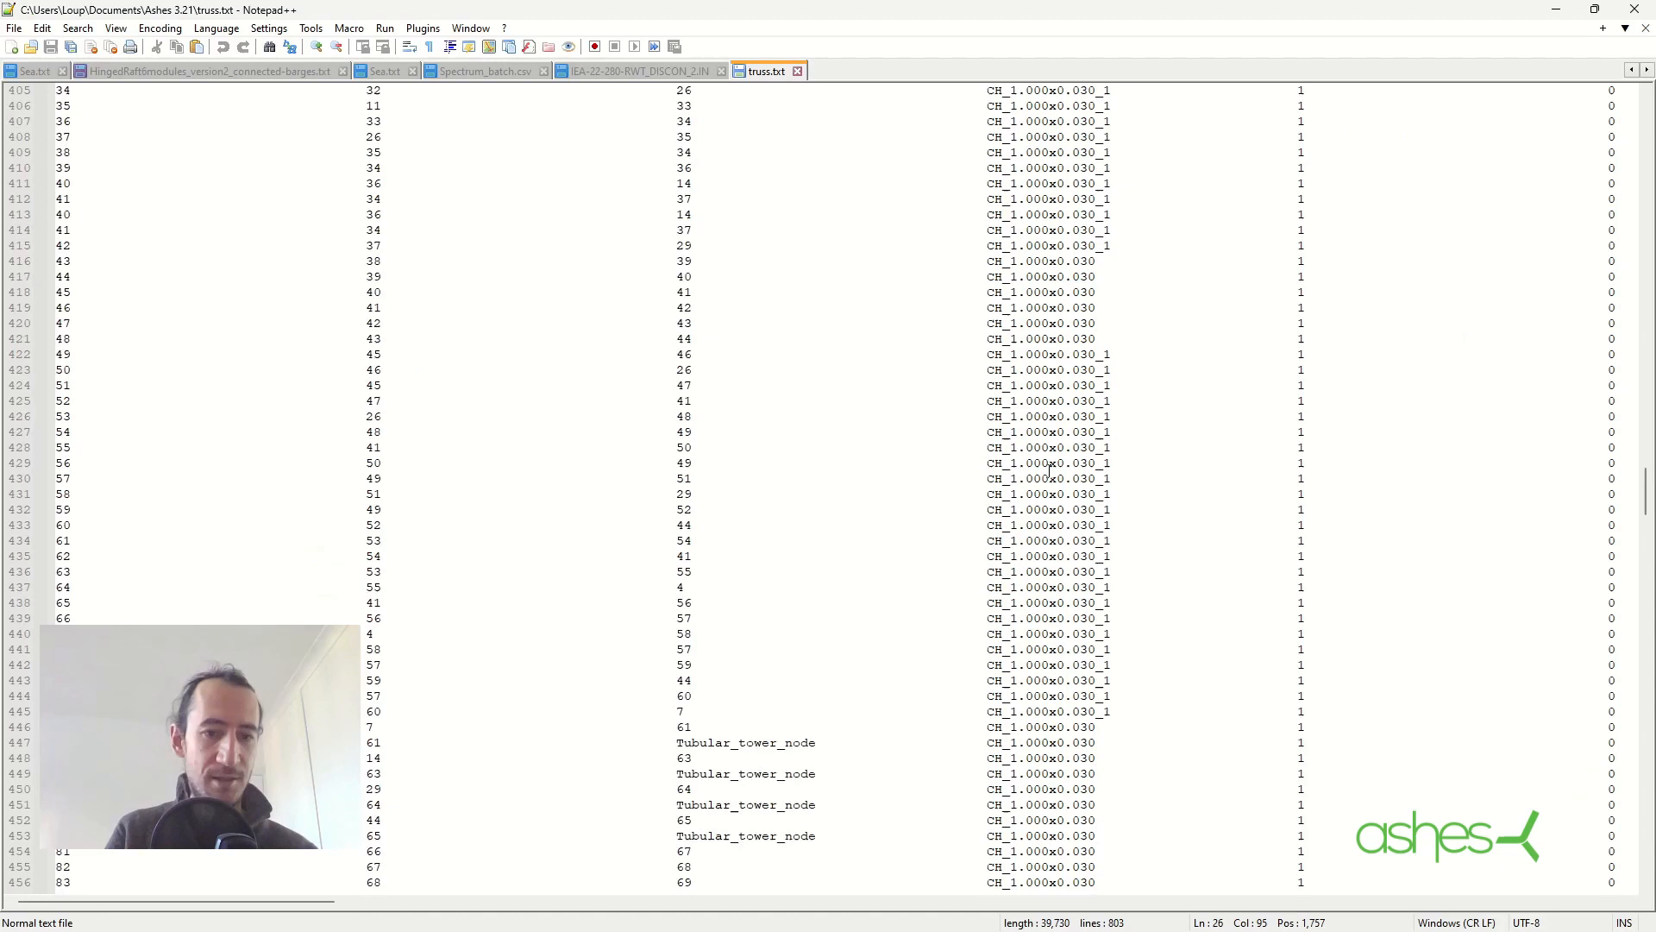
scroll(down, 3)
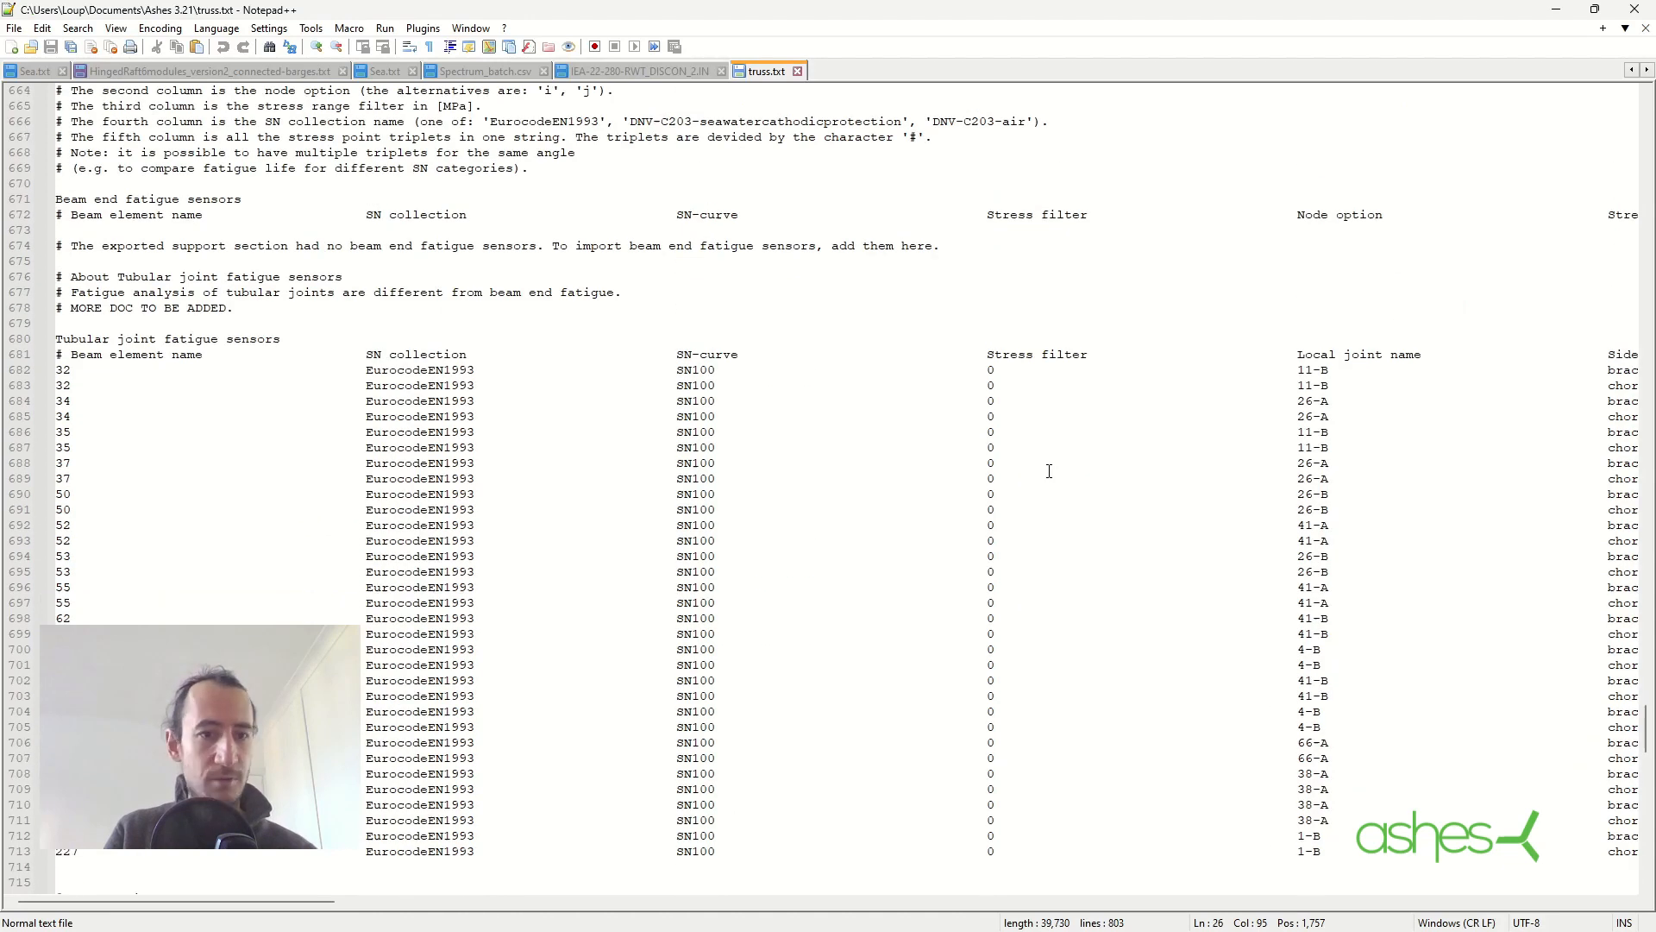
mouse_move(559, 379)
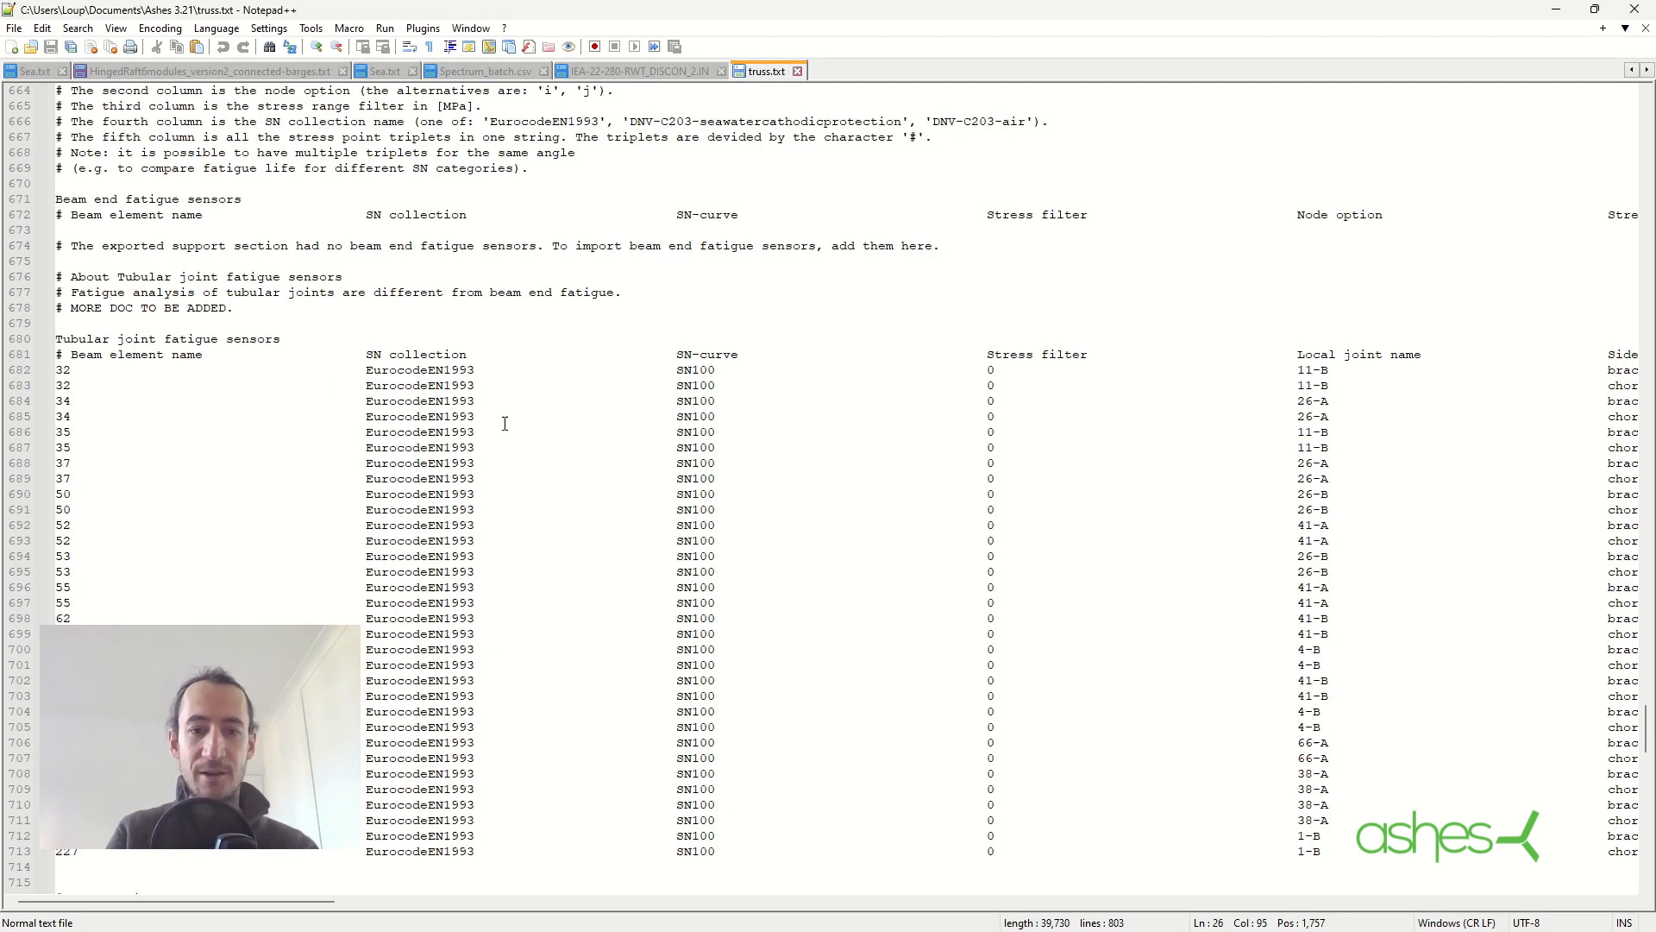
mouse_move(697, 375)
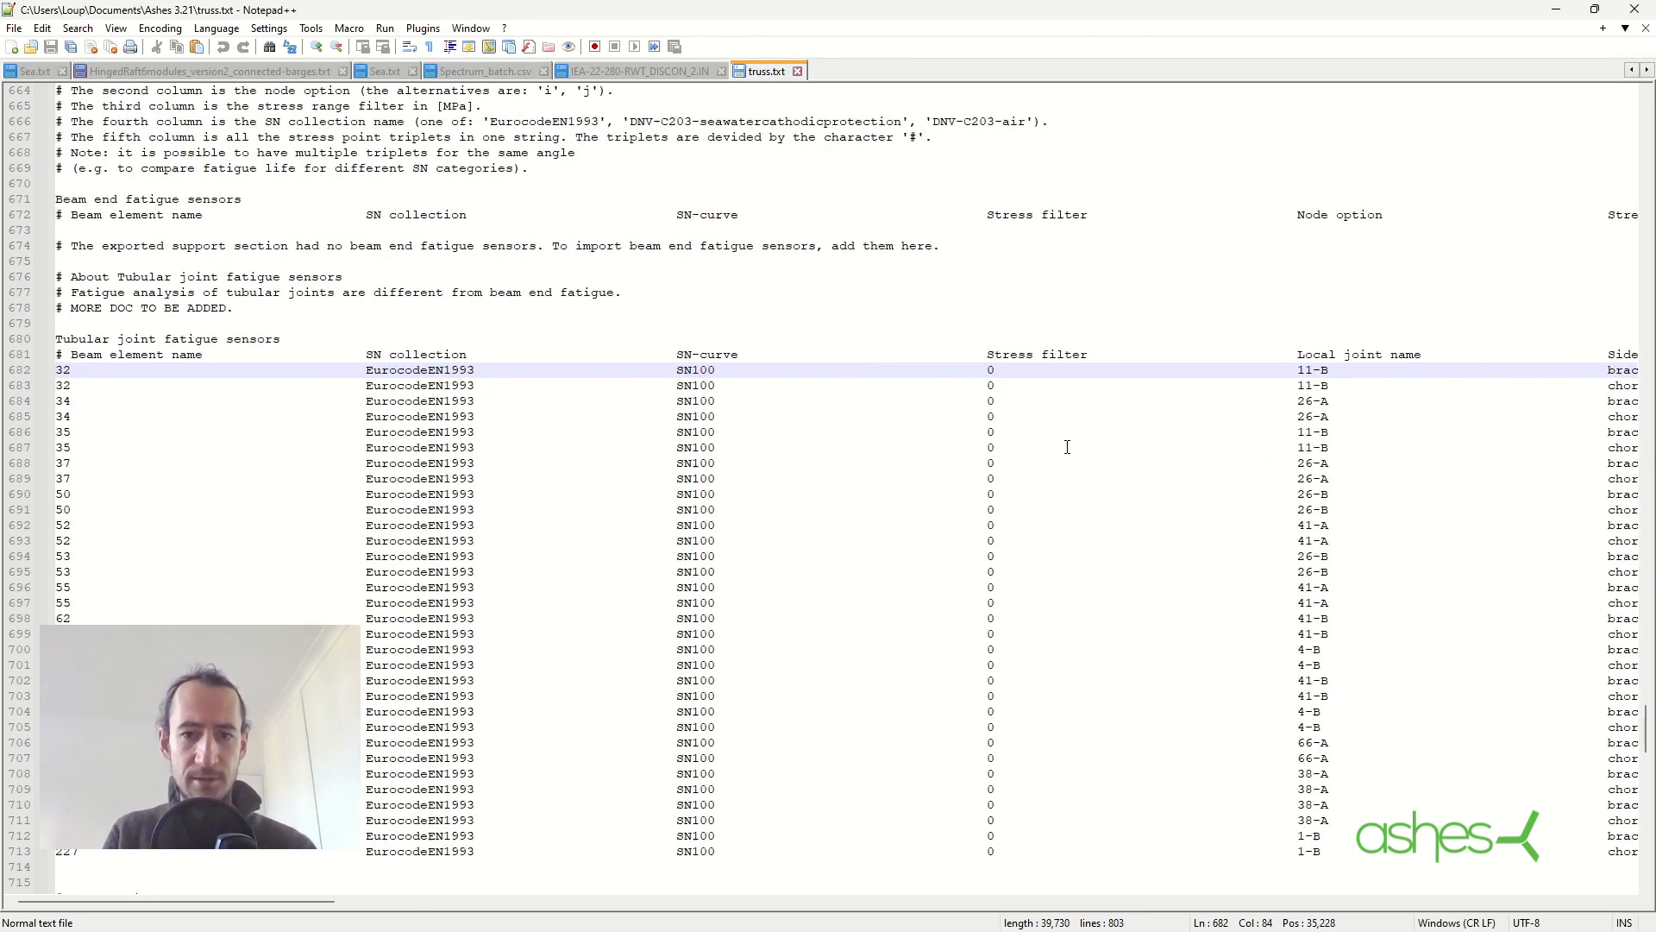
scroll(down, 3)
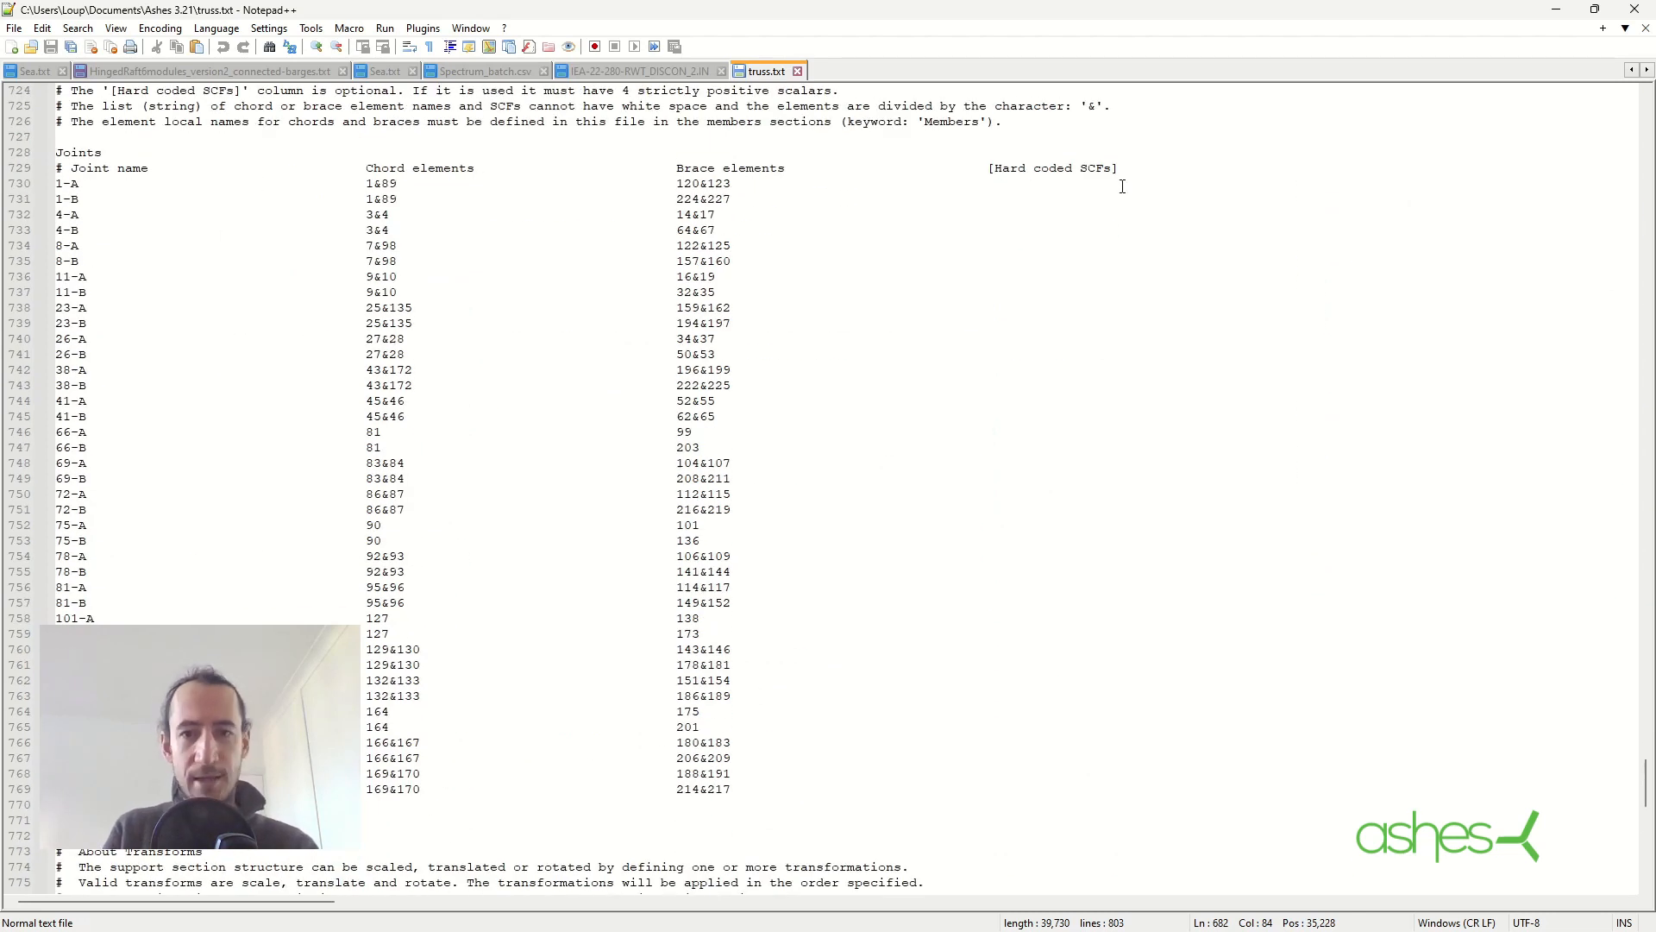
click(1104, 183)
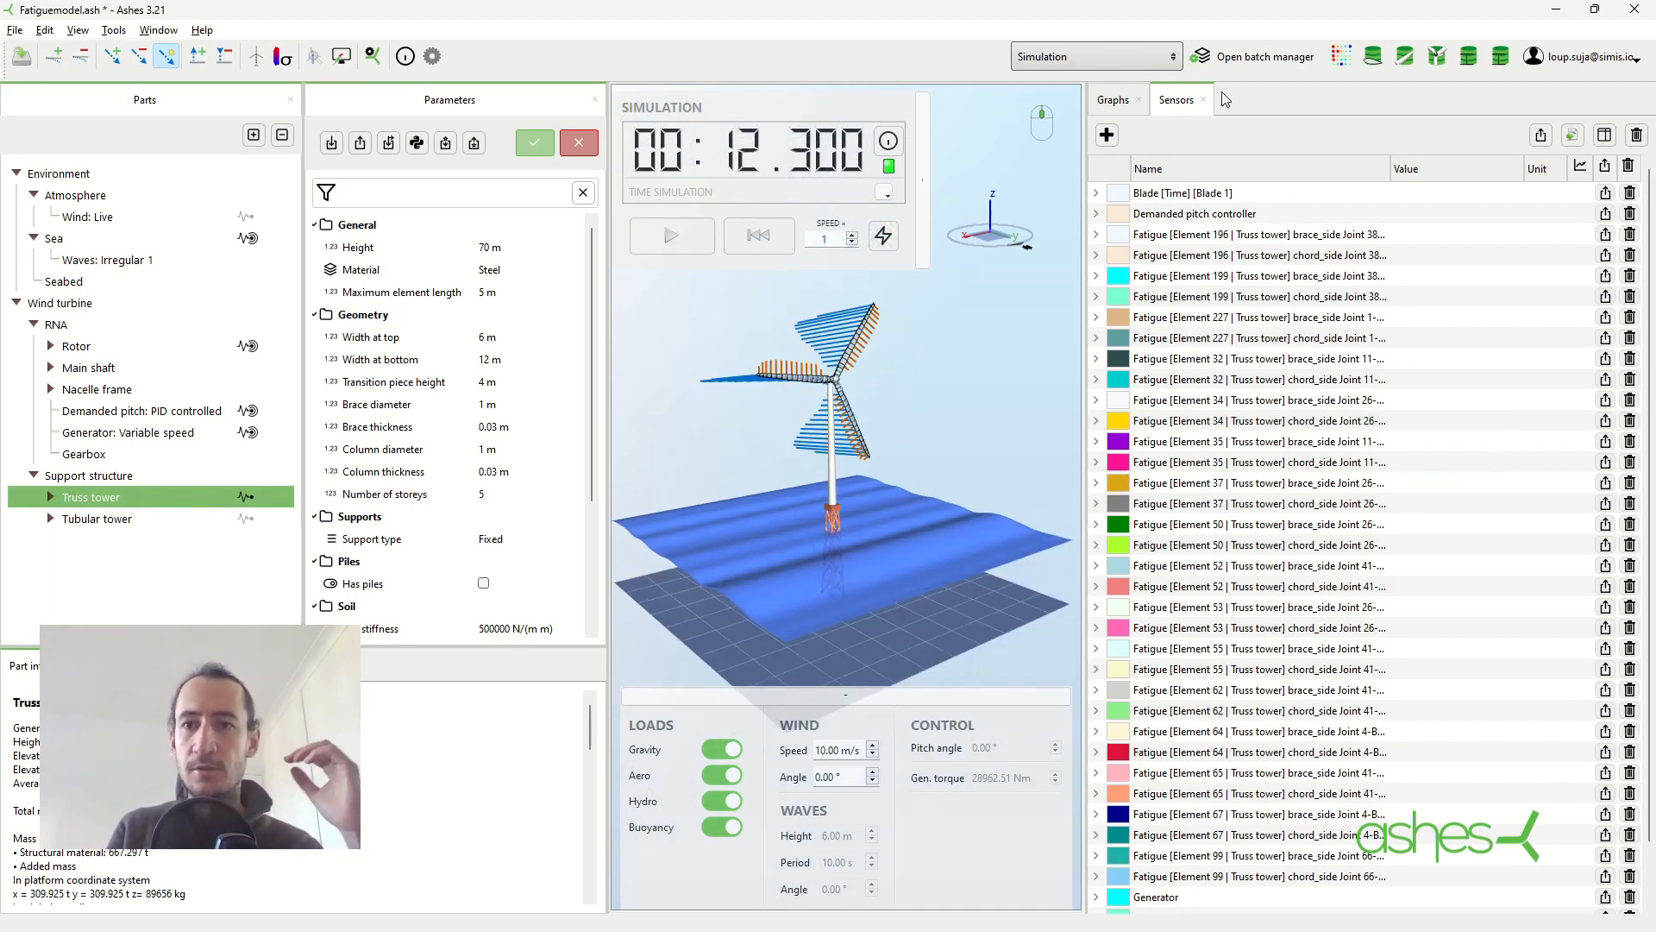
Create a new batch named Fatigue analysis in the batch manager
click(1255, 55)
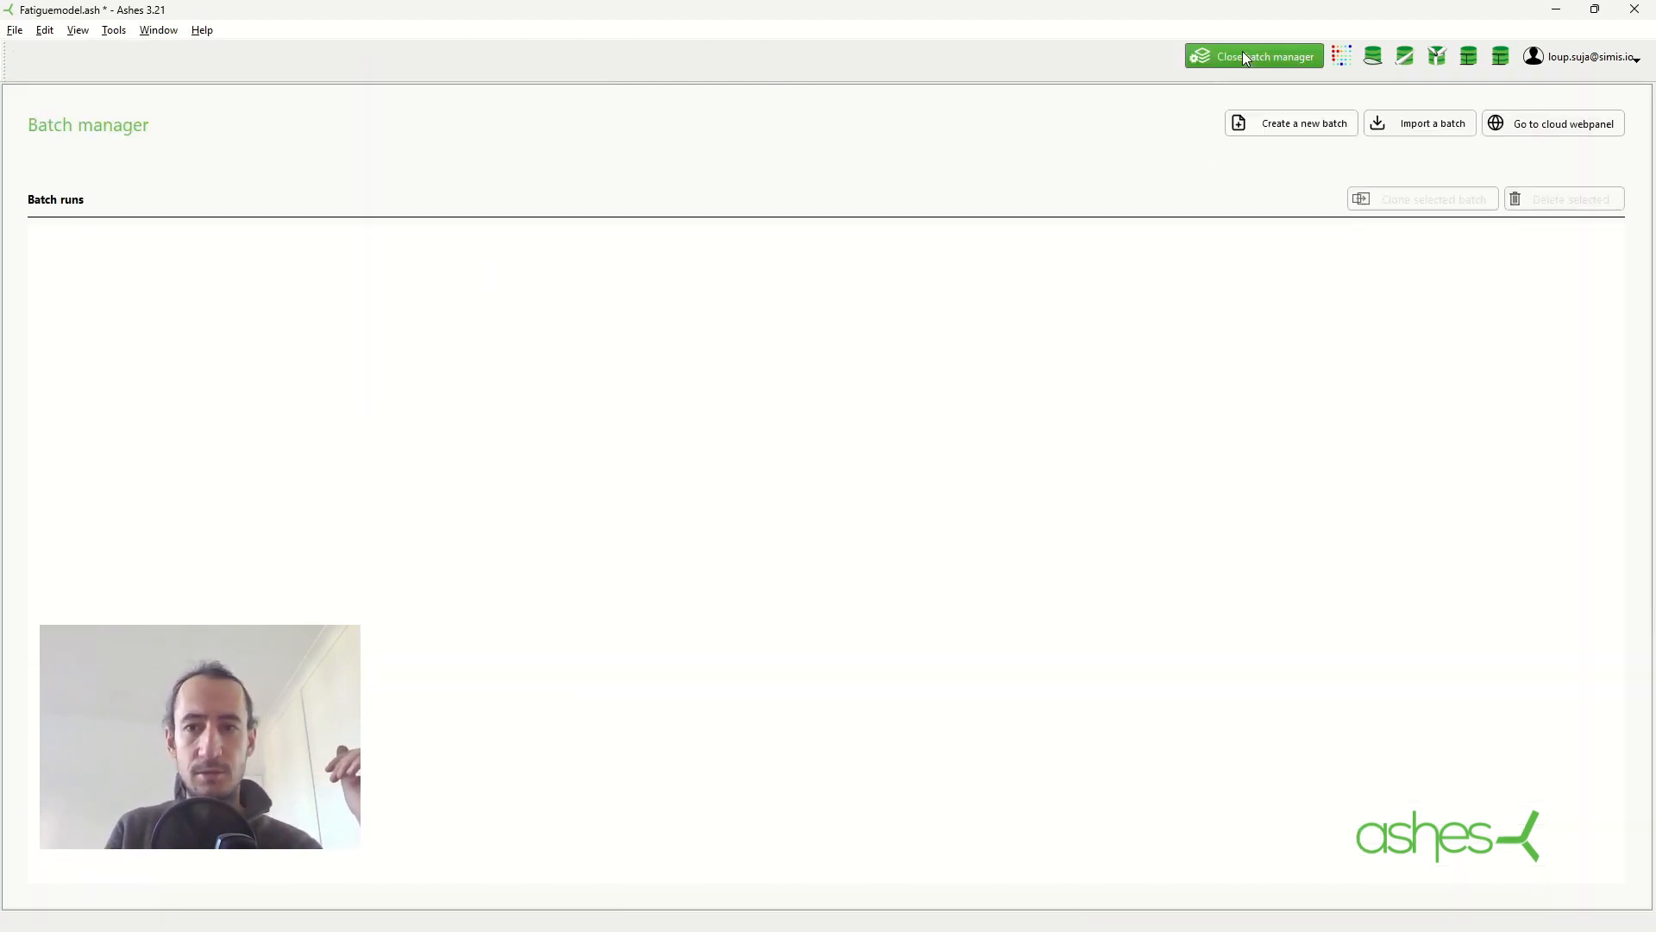
click(1305, 122)
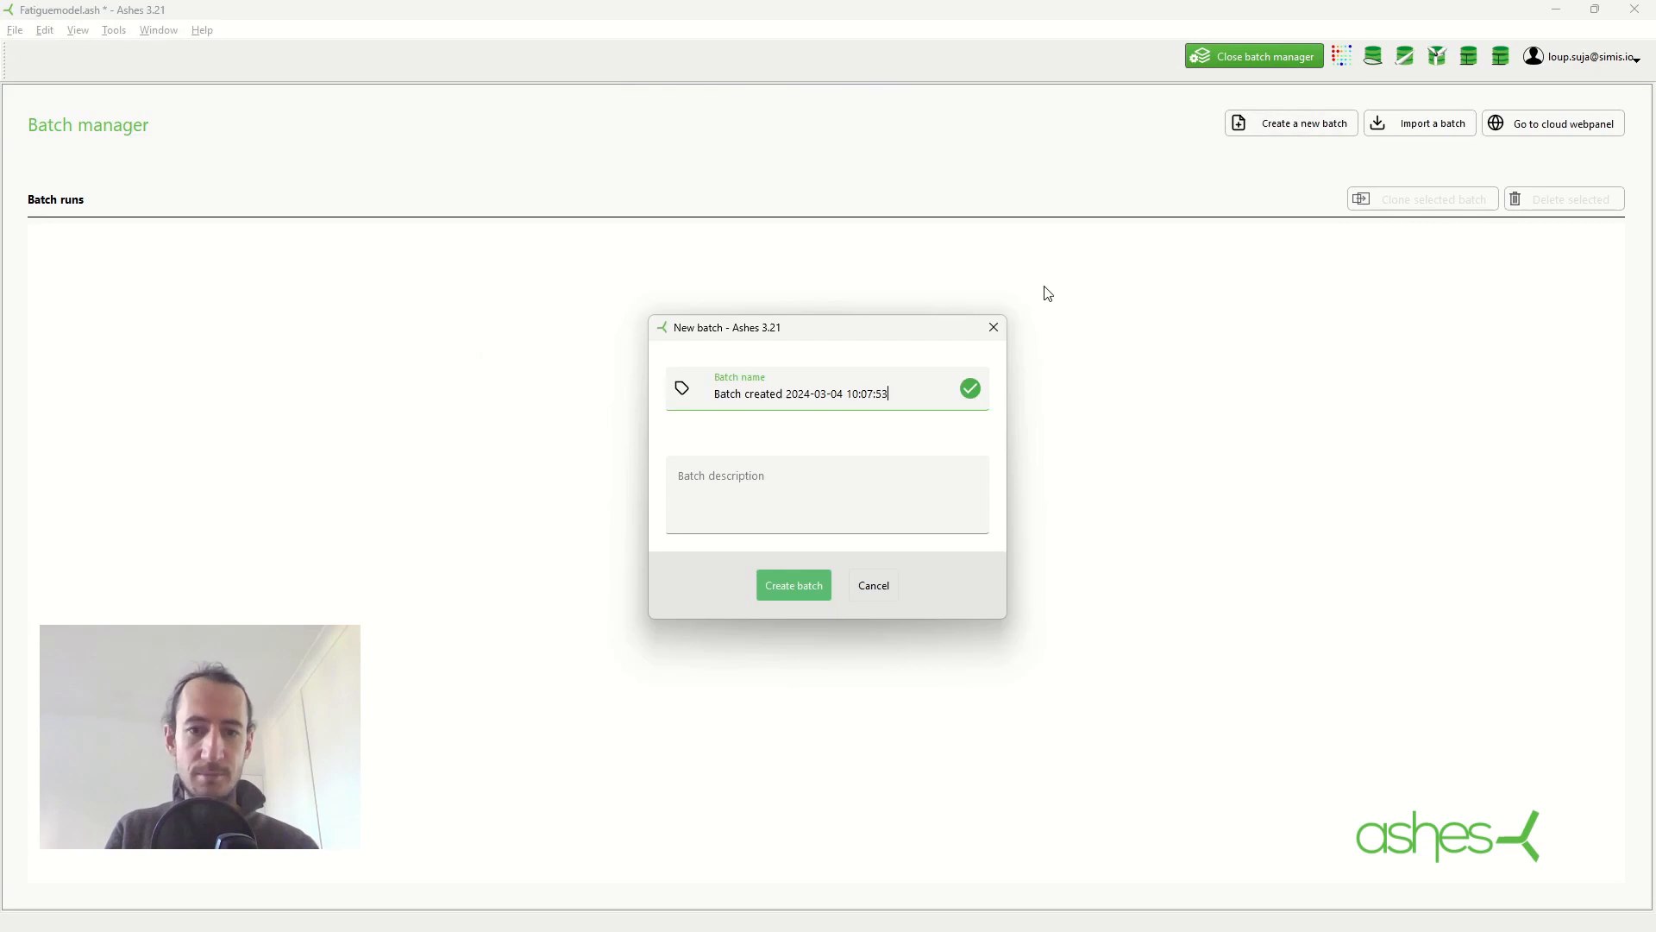
triple_click(799, 393)
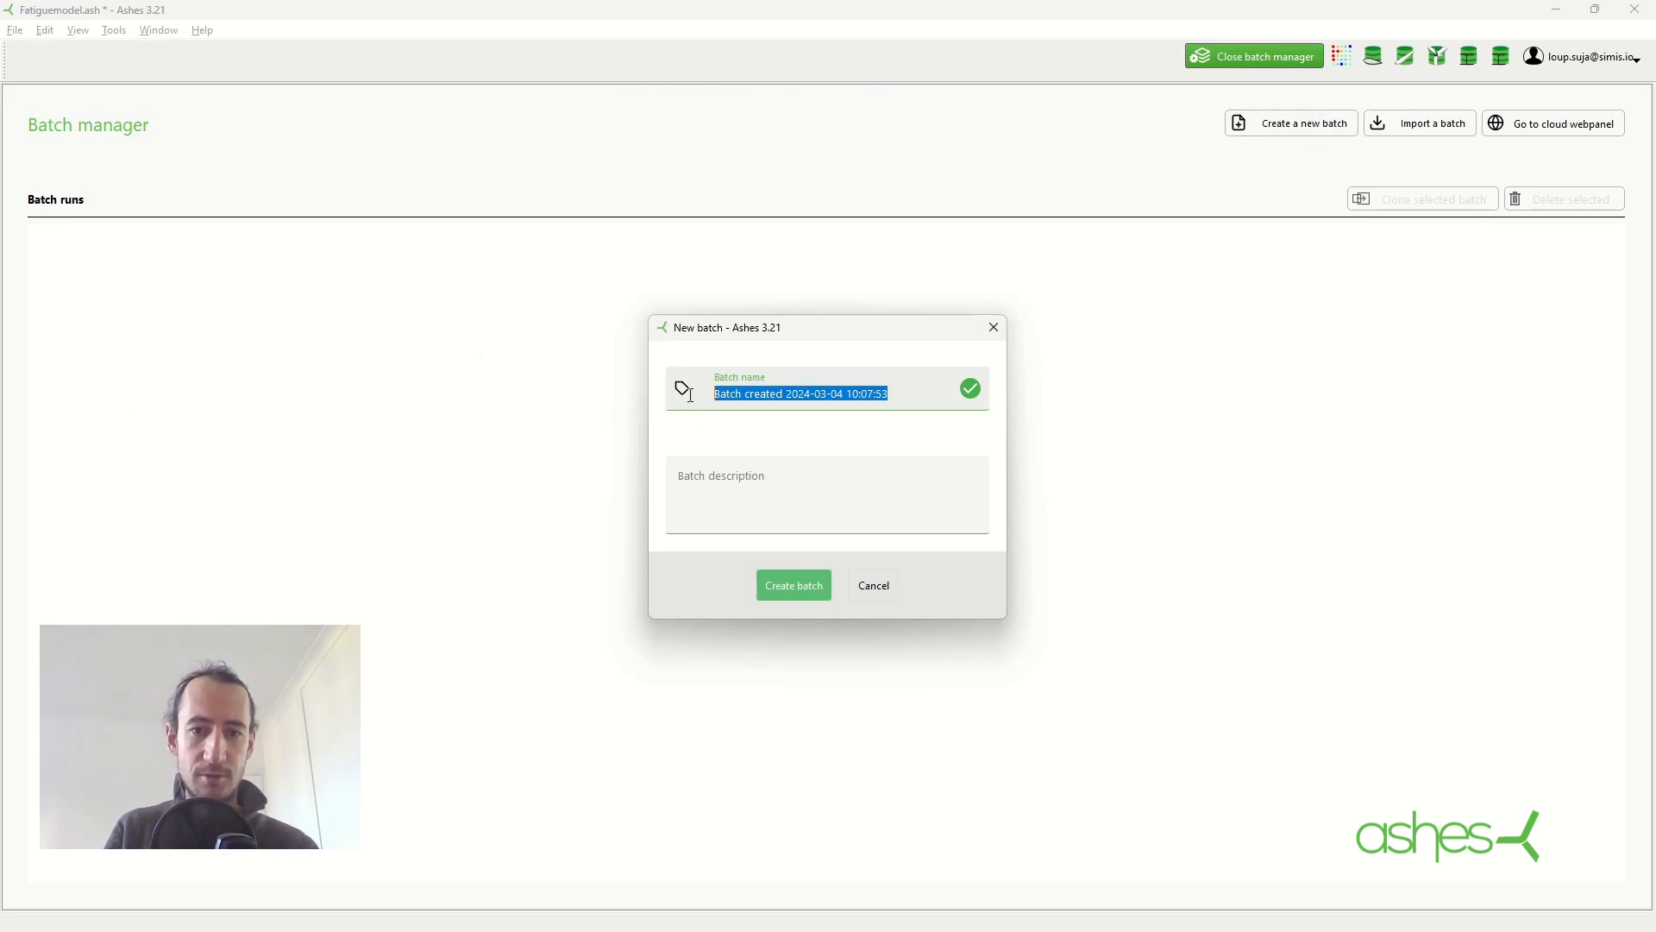
text(Fatigue analysis)
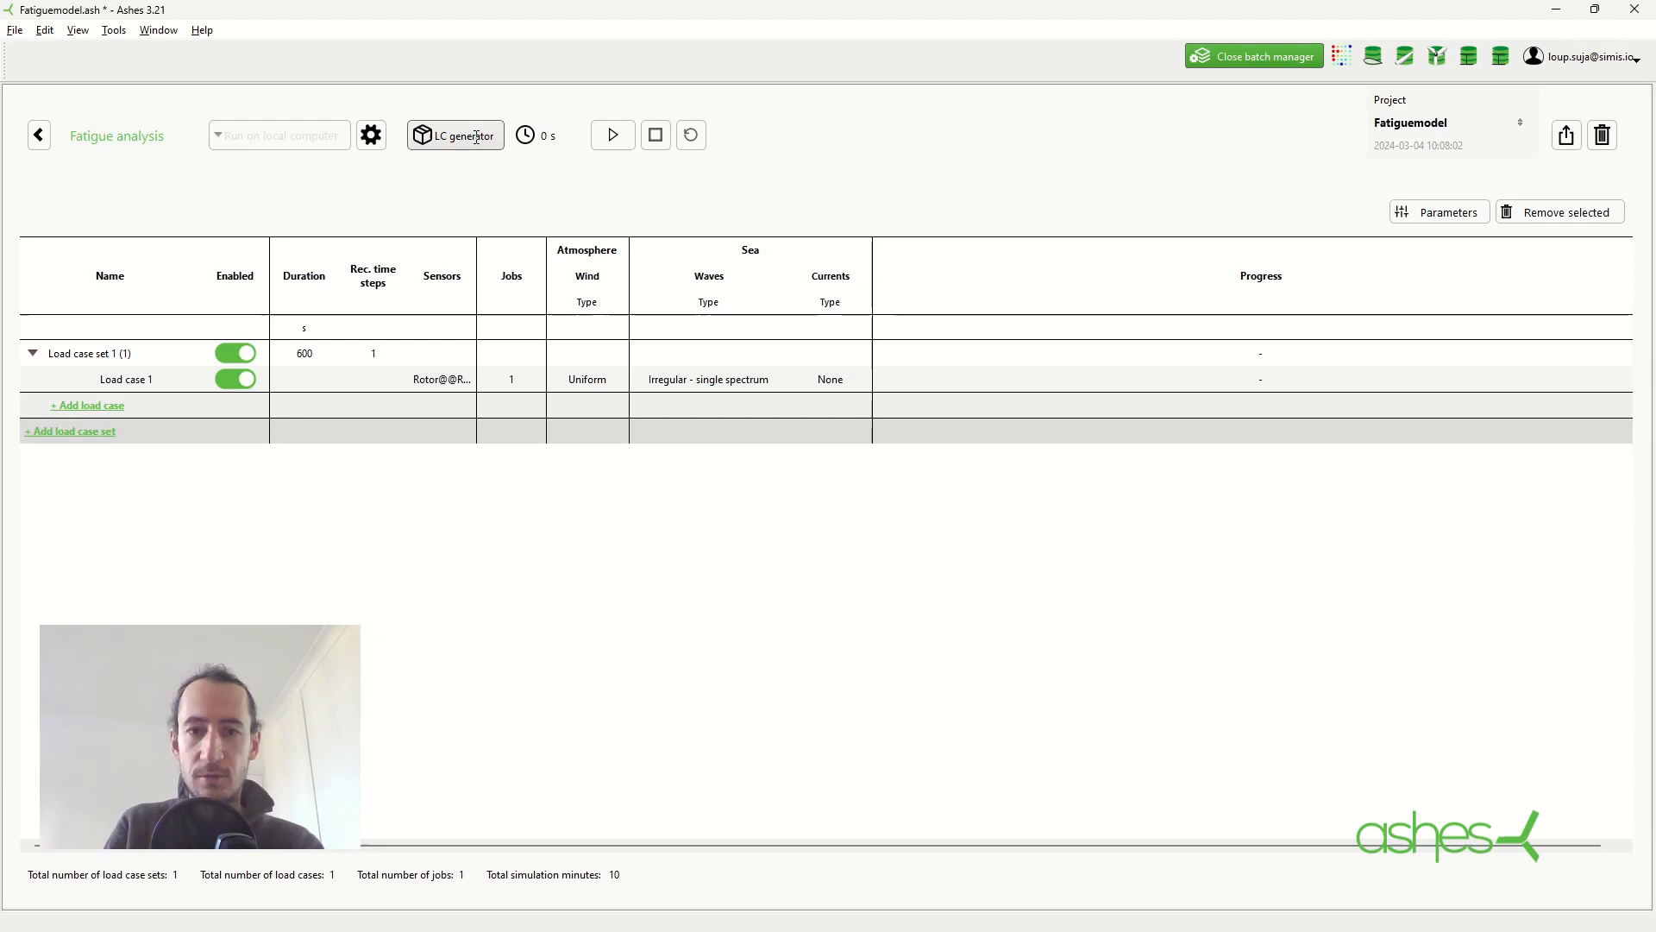
Load Wind conditions.txt from Text file examples into the LC generator and check its wind rose
click(454, 135)
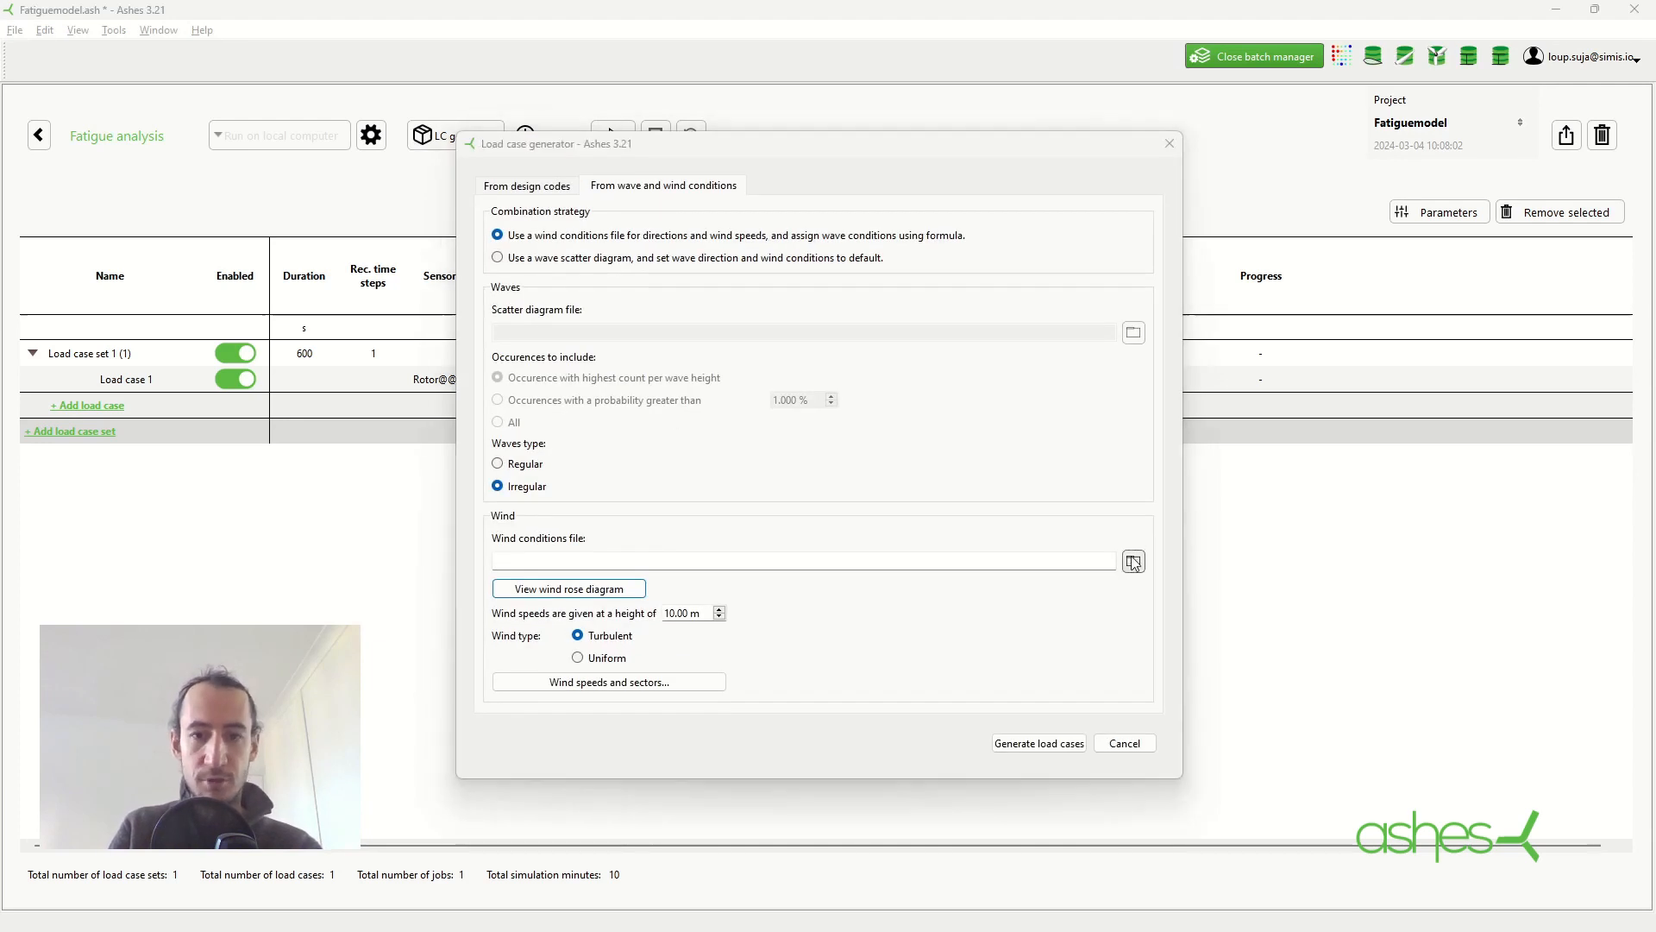
click(1132, 560)
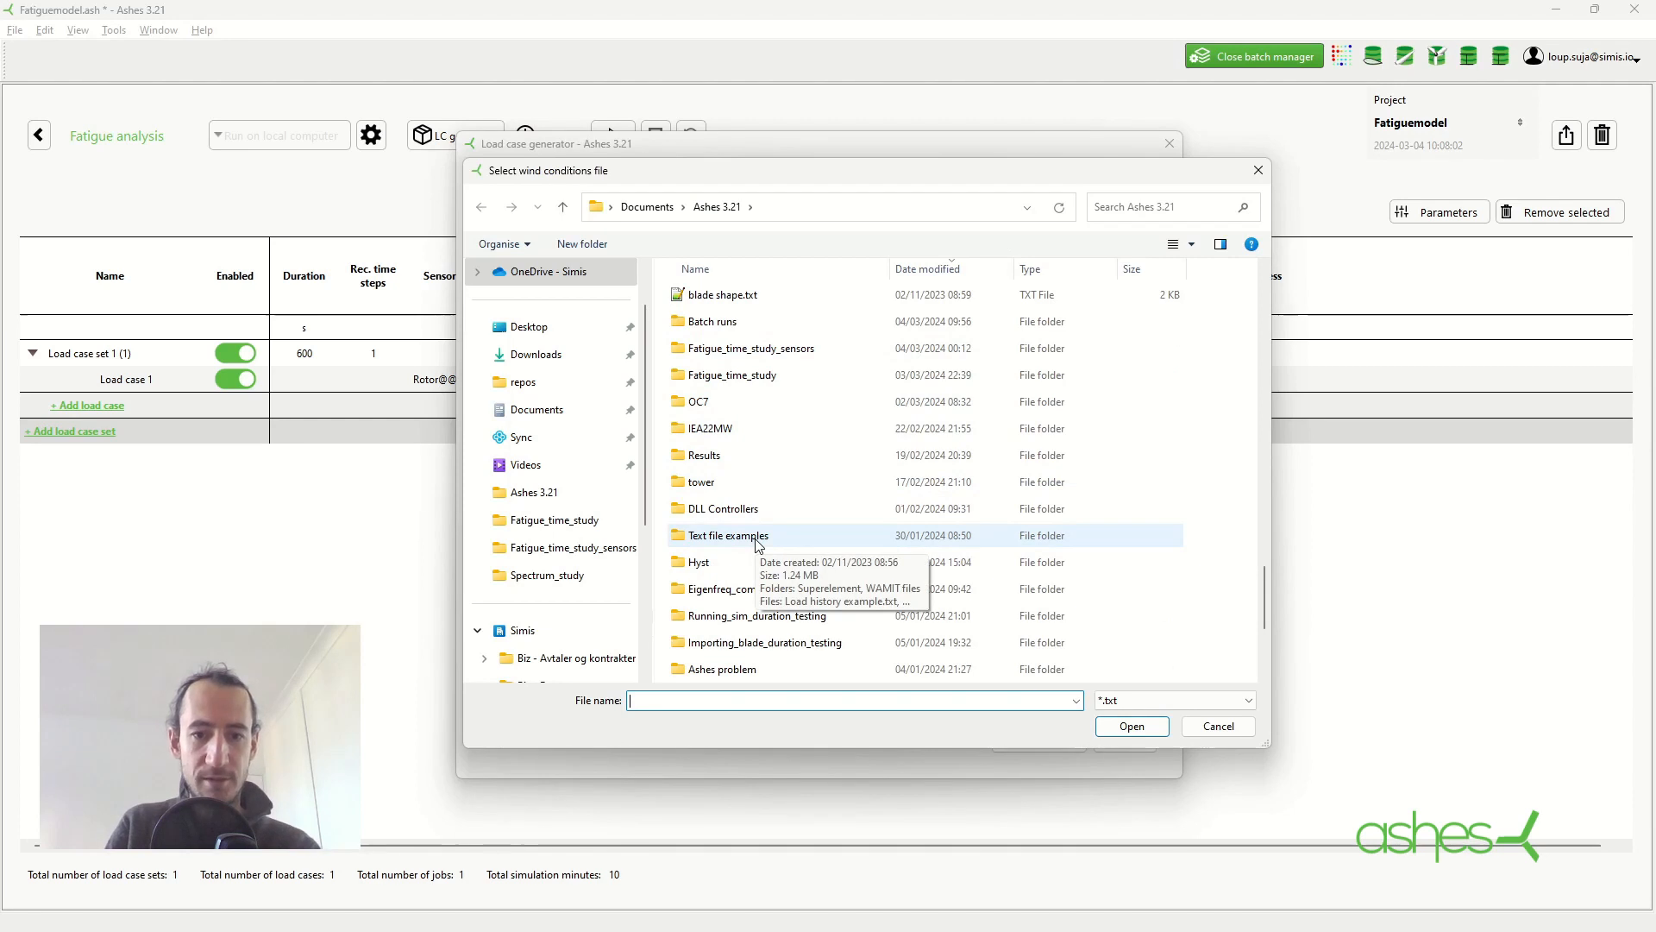
double_click(726, 535)
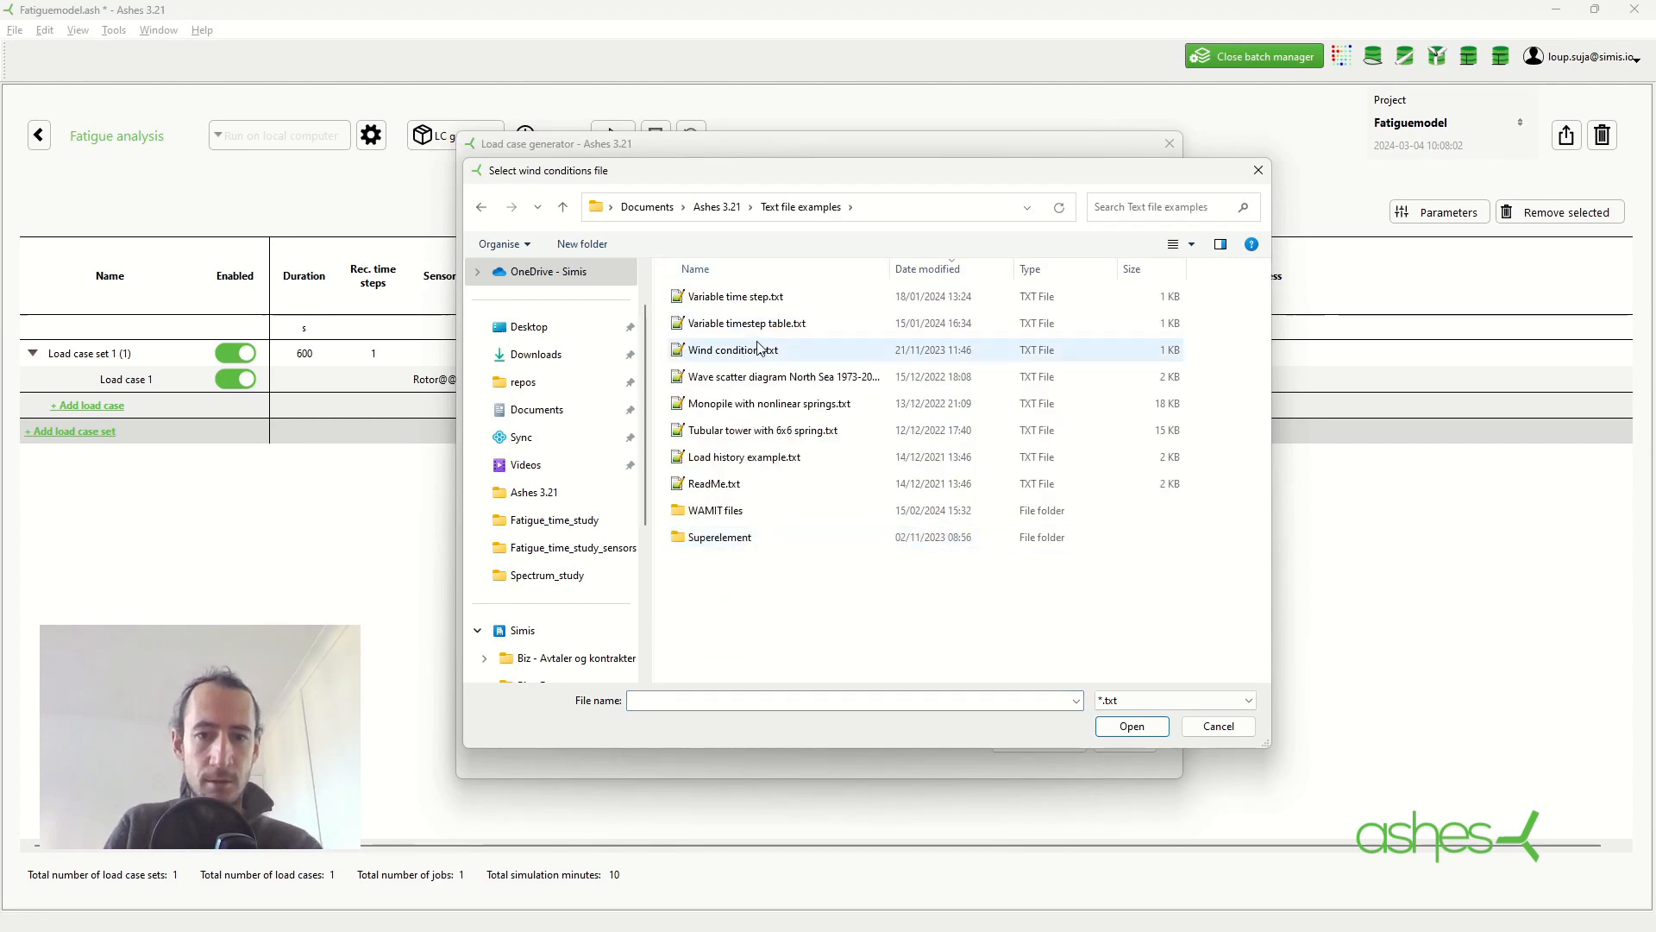
click(1130, 726)
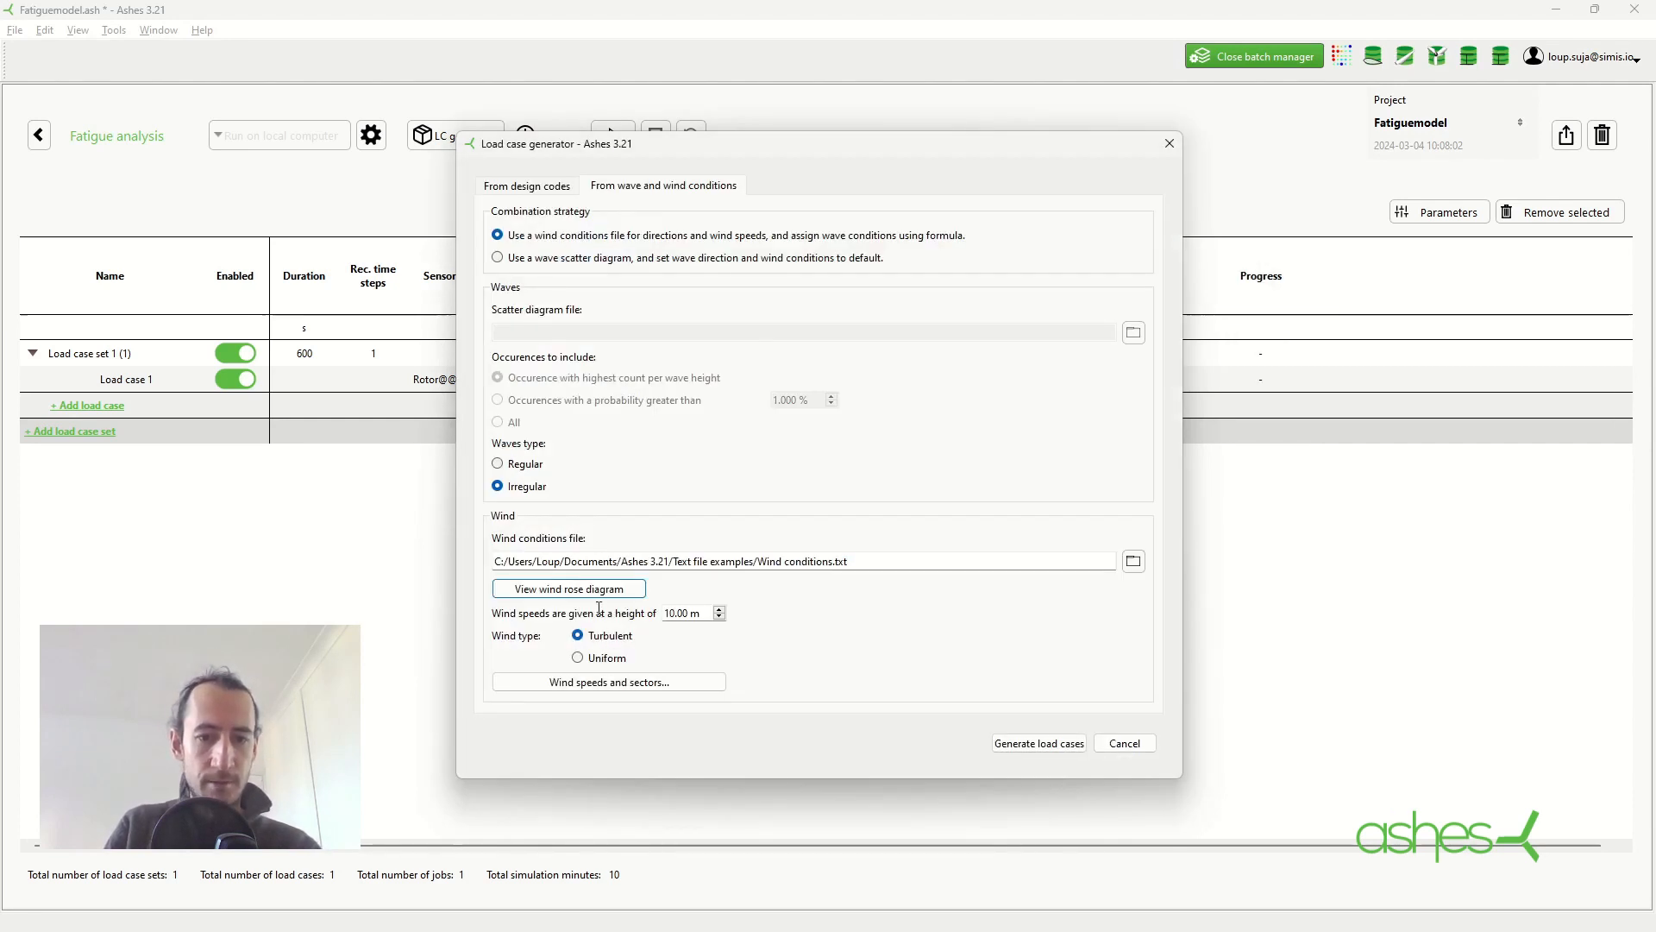
click(568, 588)
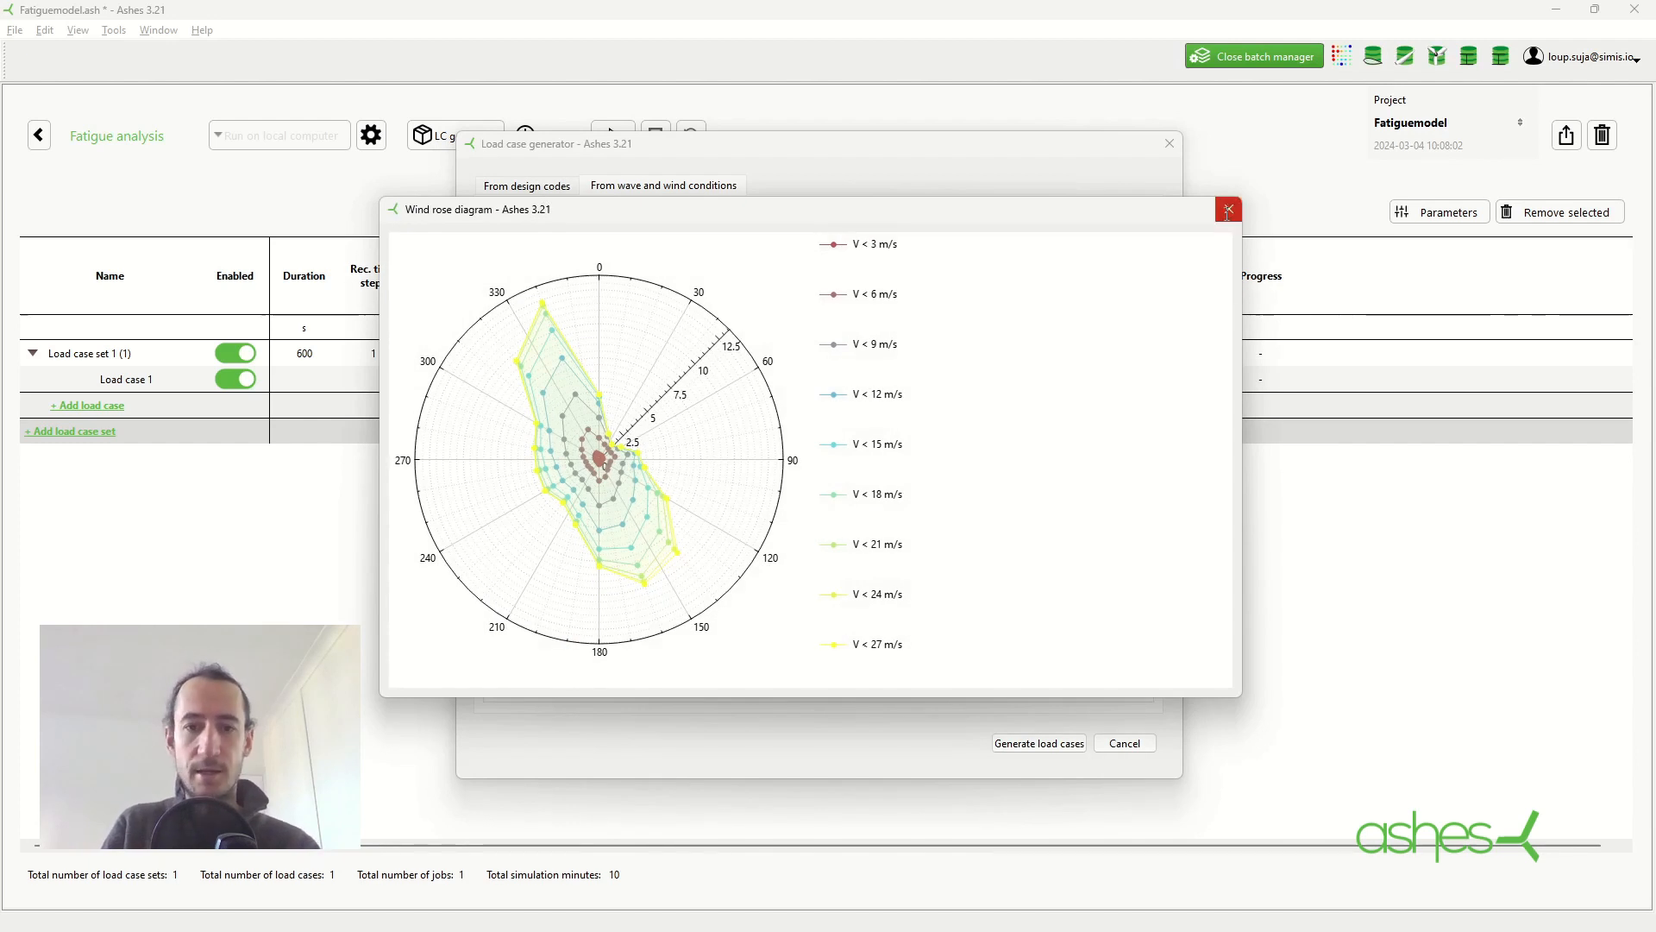
click(1227, 209)
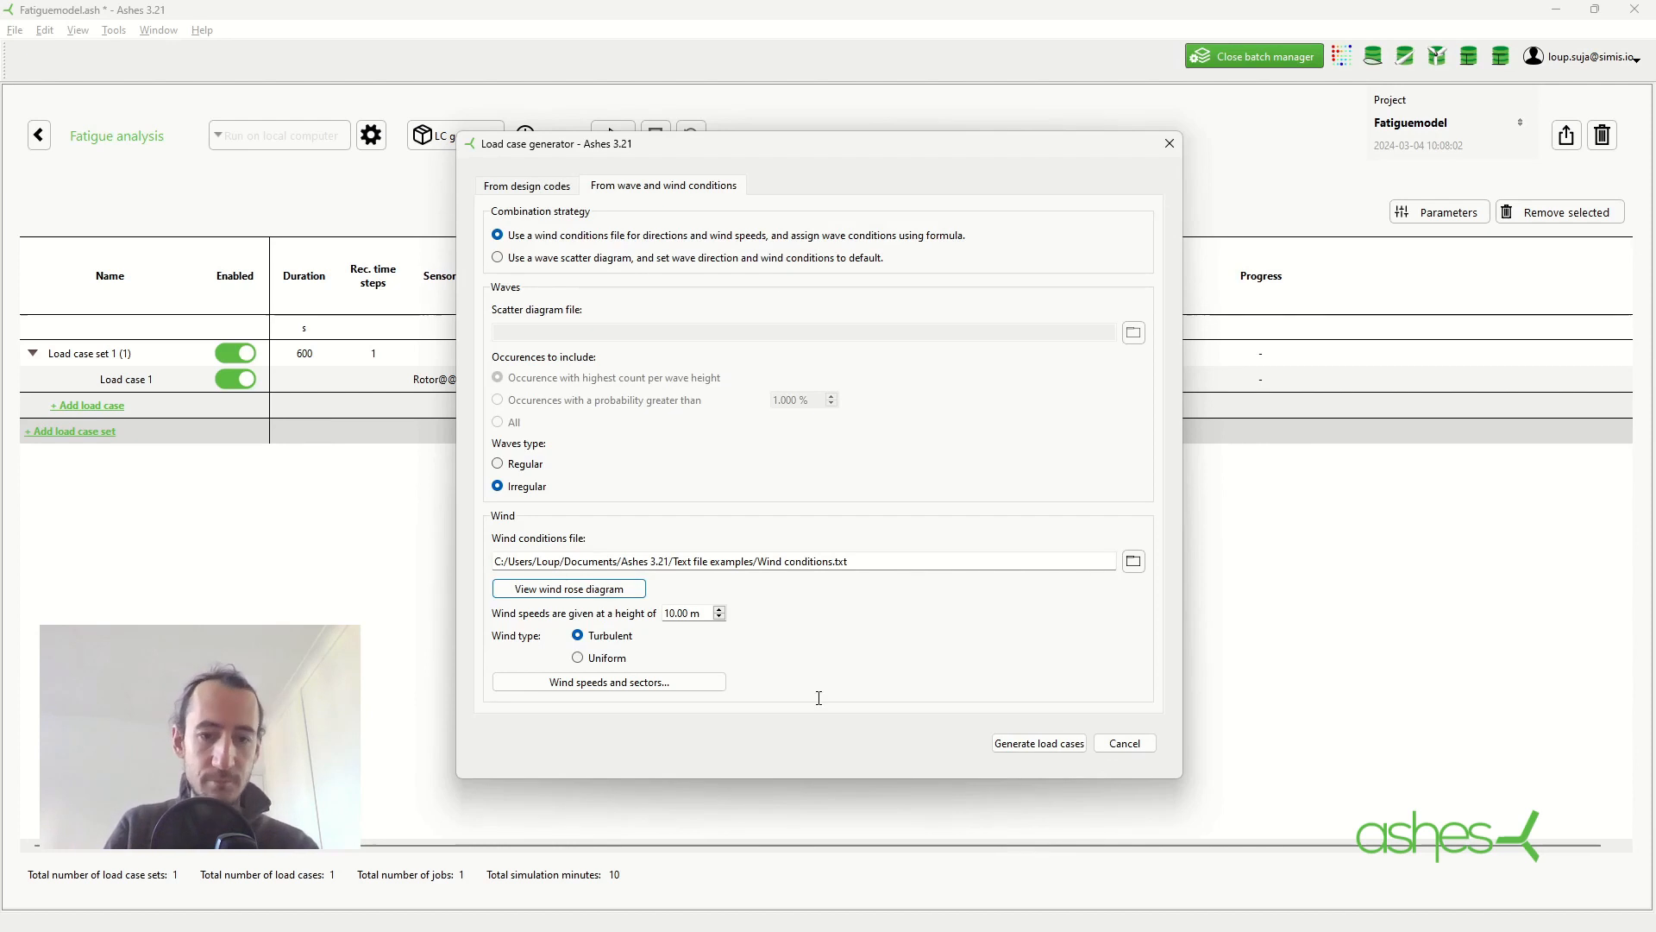
mouse_move(607, 681)
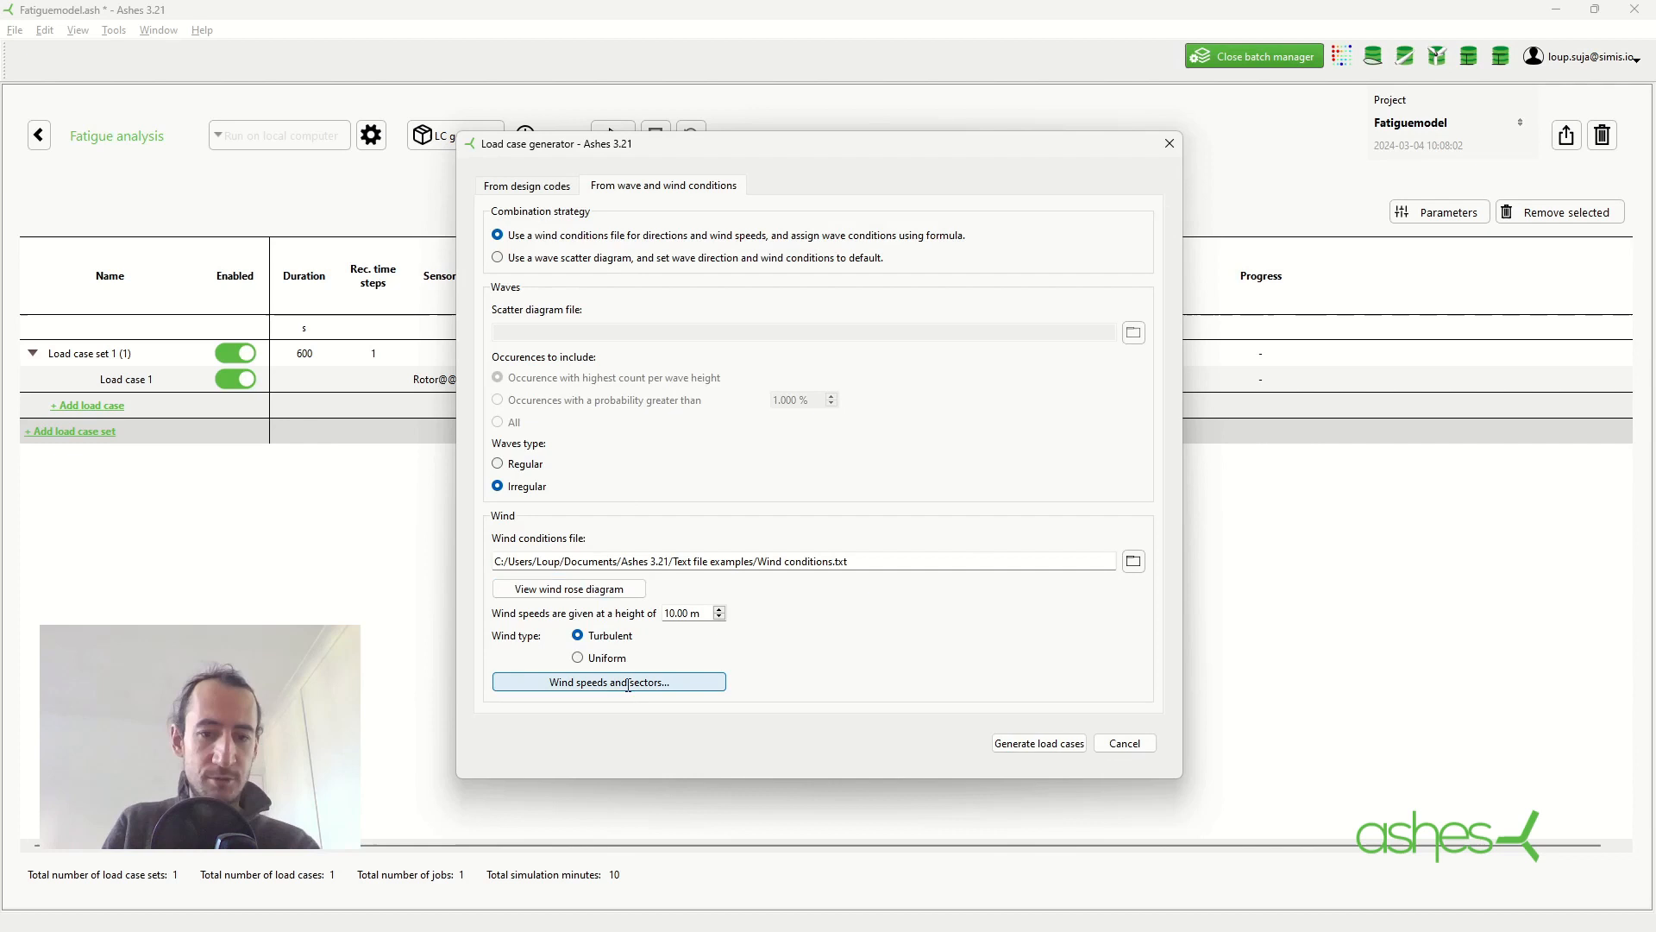
Set wind speed step 4 m/s and merge sectors every 2, reducing combinations to 99
click(608, 681)
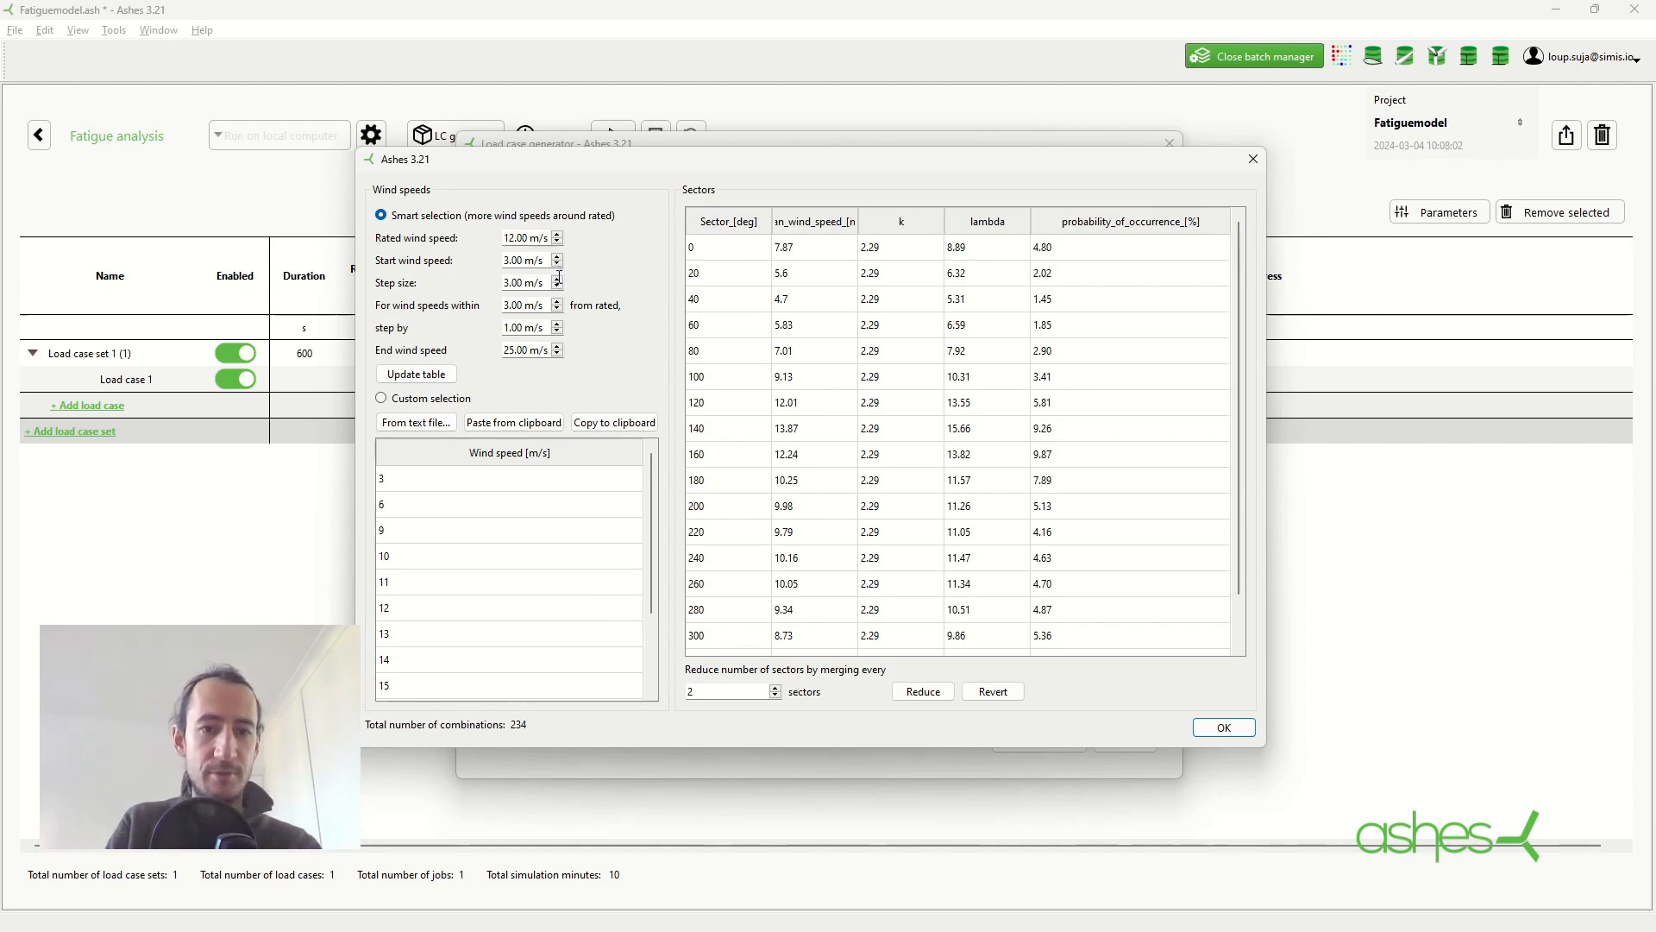
click(558, 278)
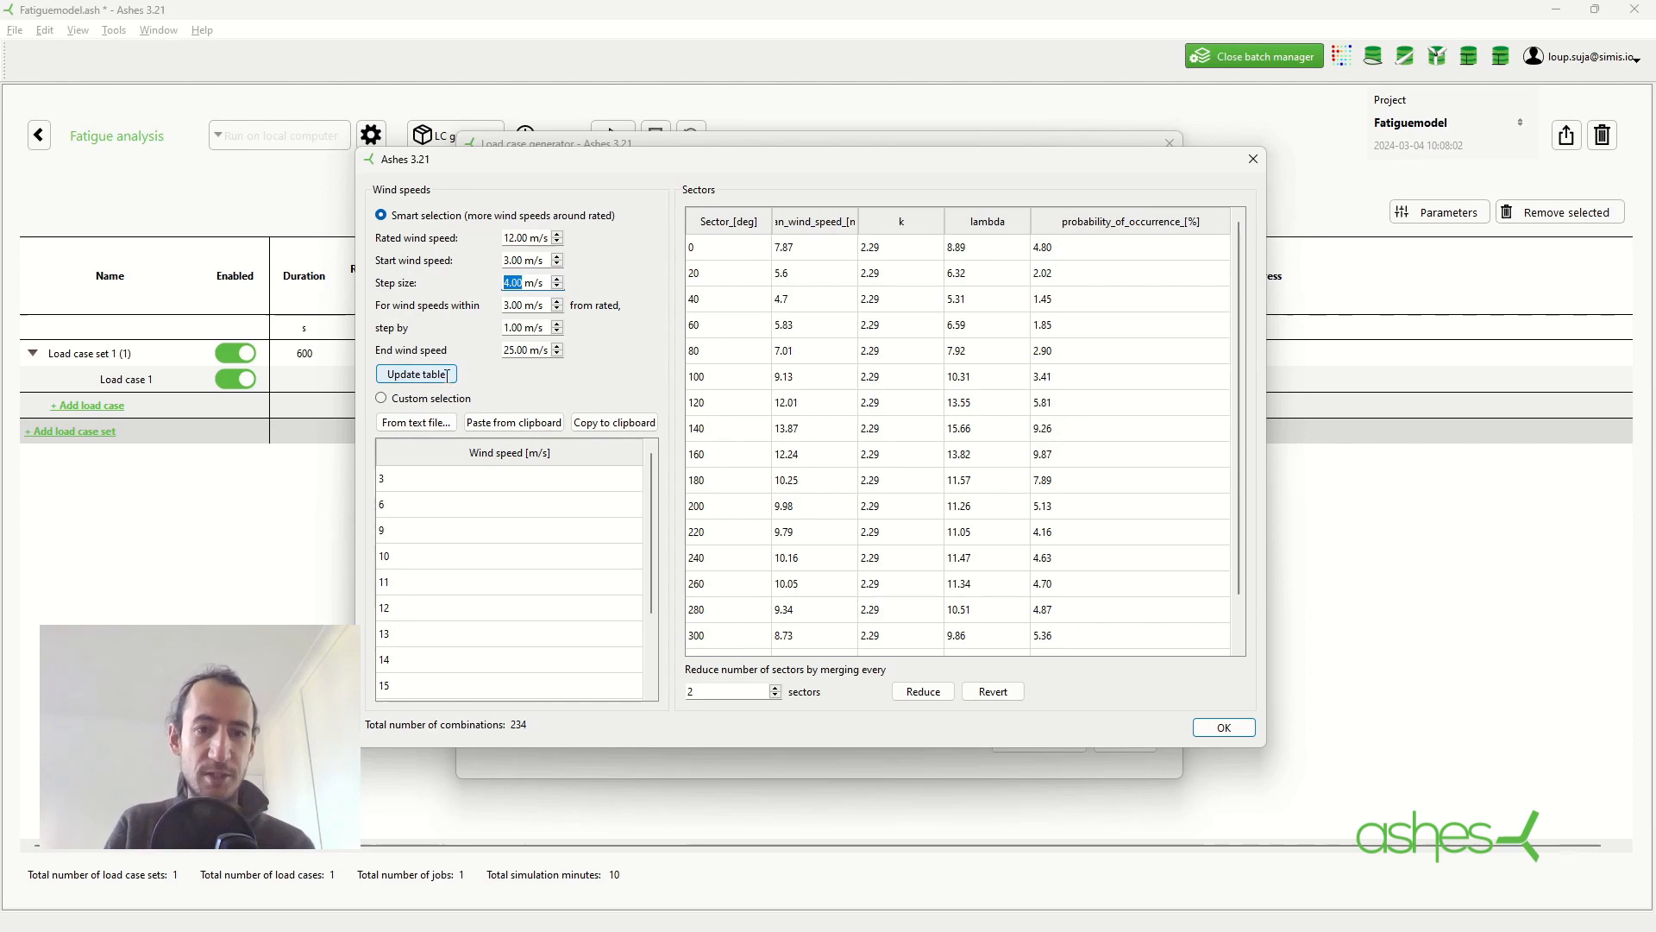
click(415, 373)
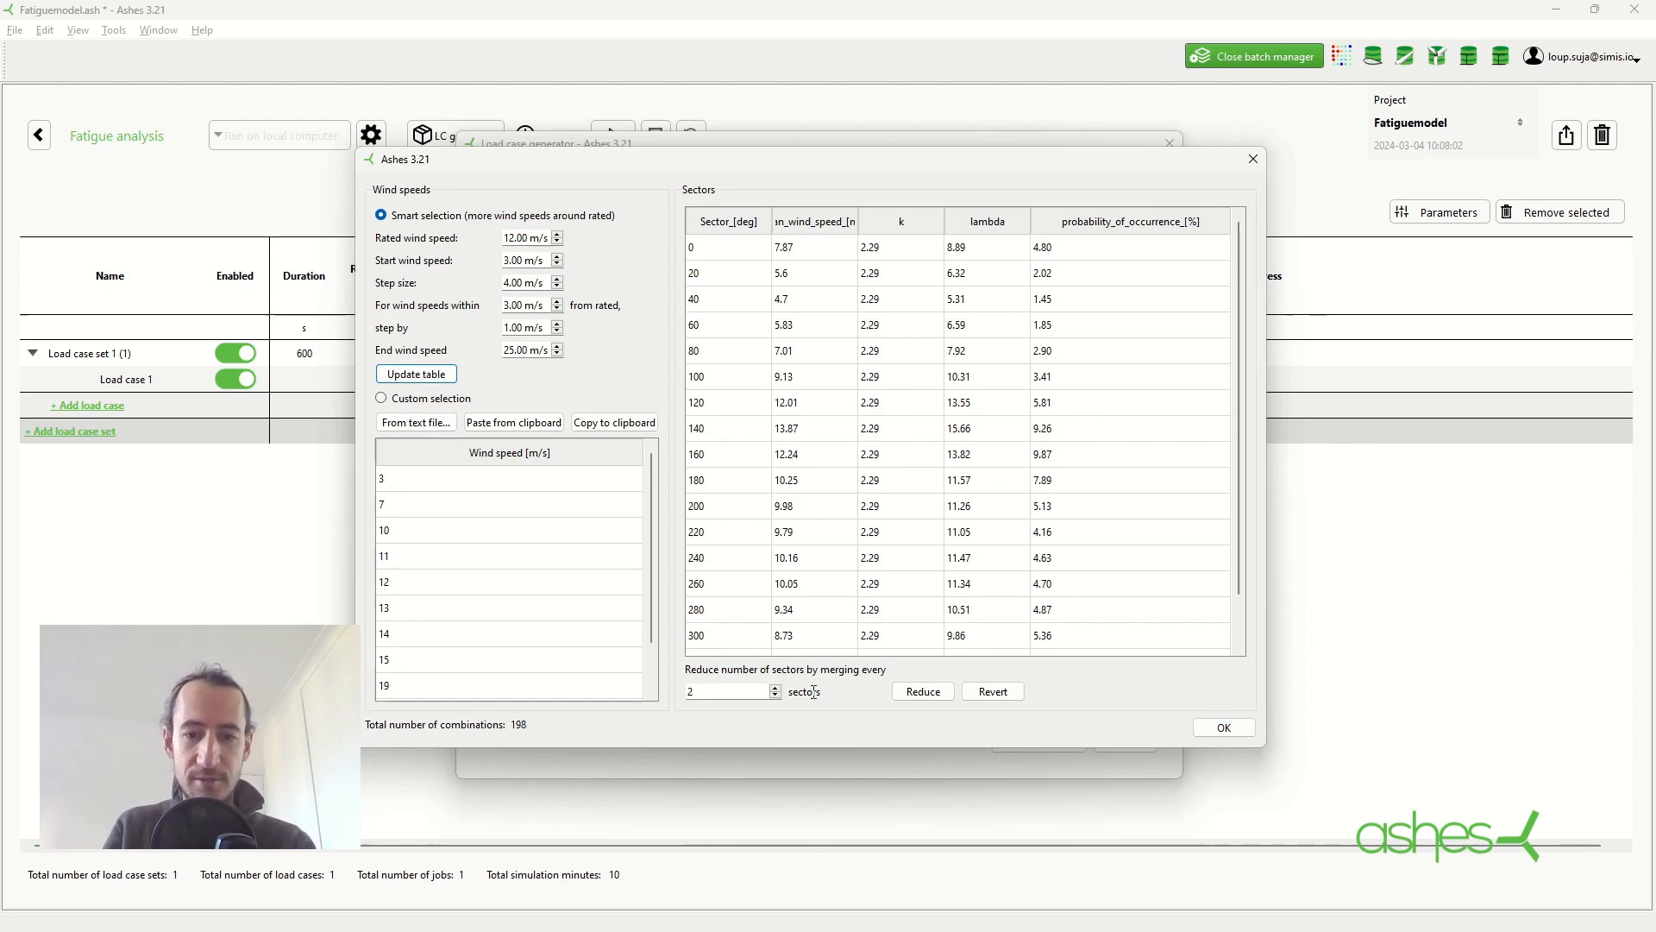
mouse_move(921, 690)
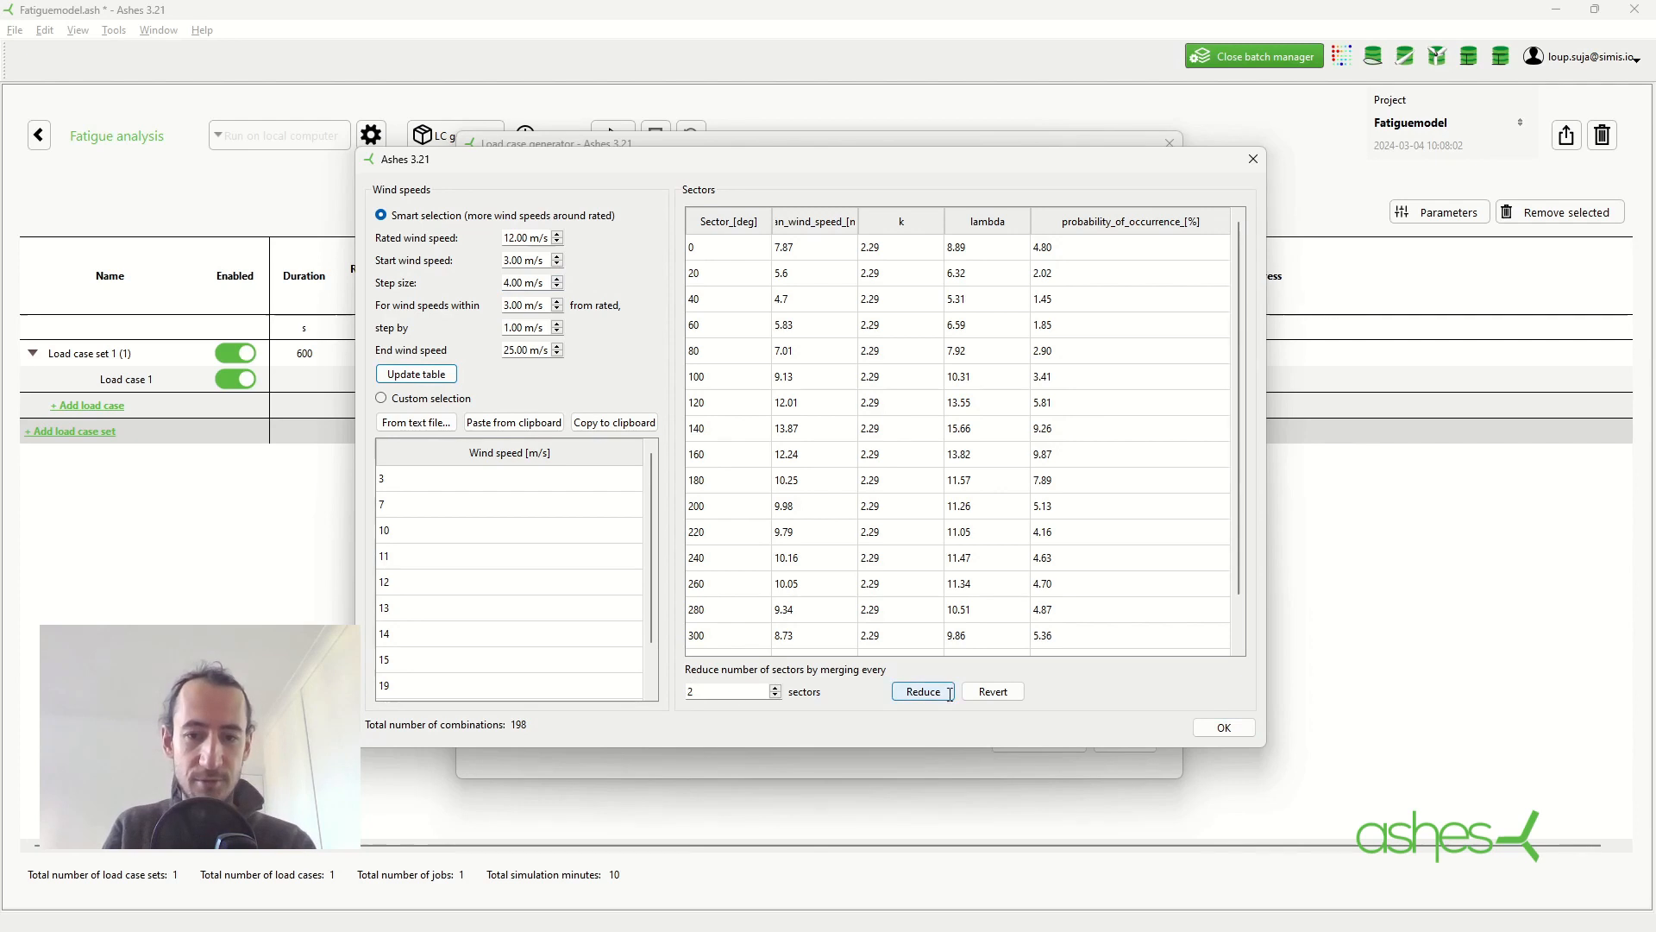
click(919, 691)
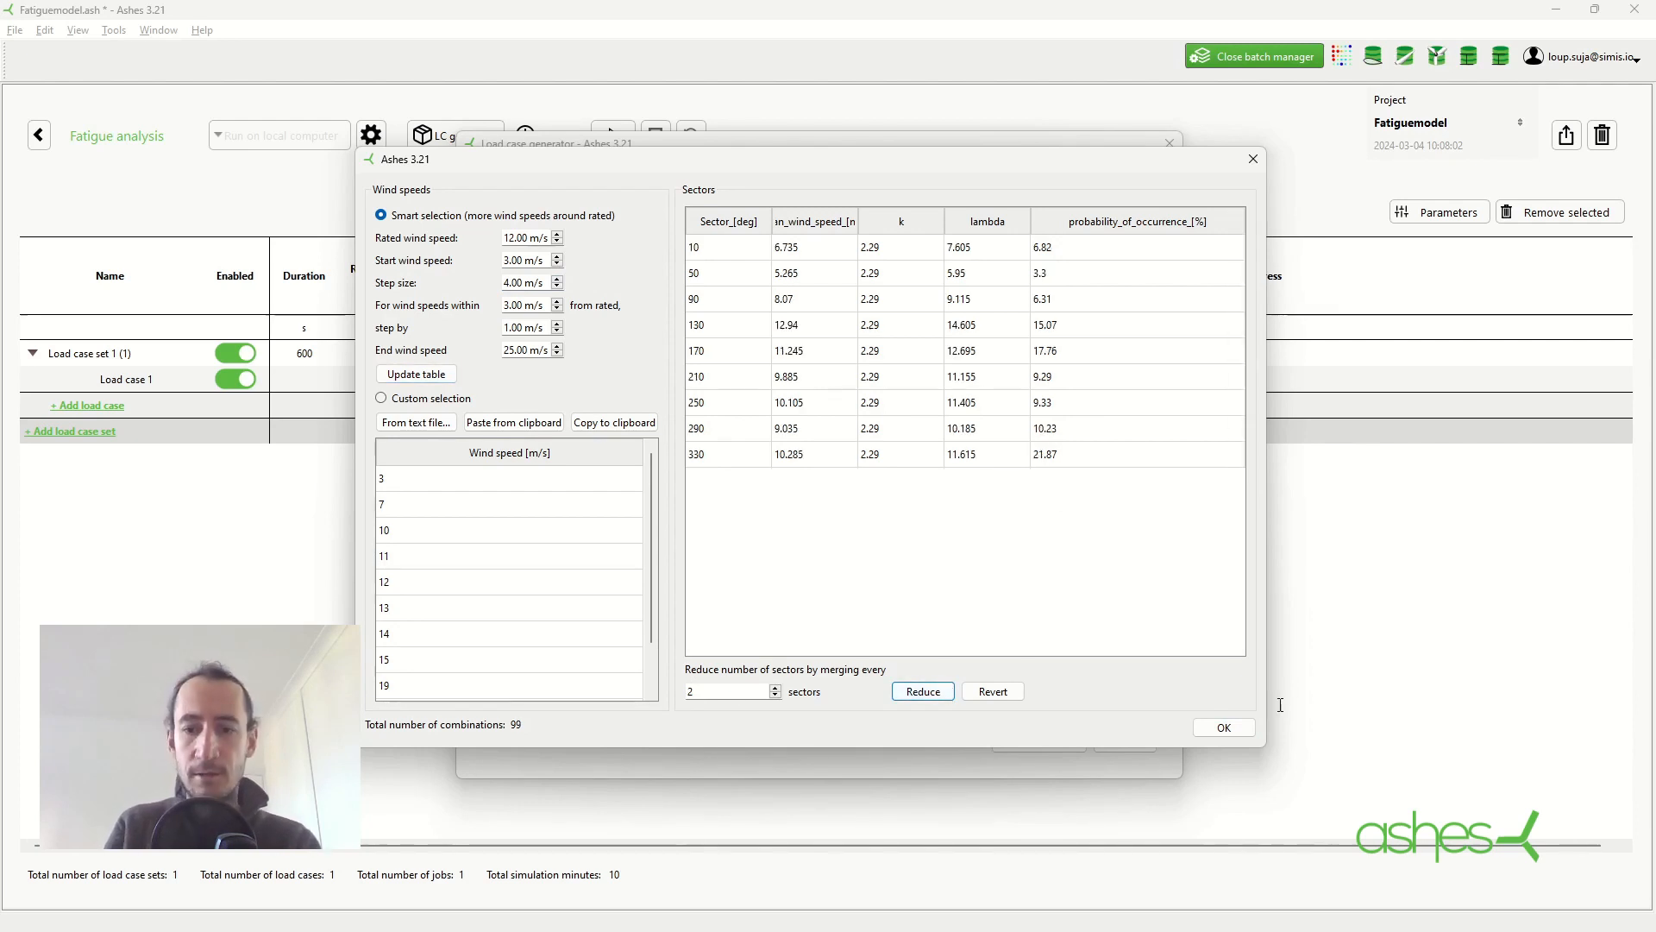
click(1224, 726)
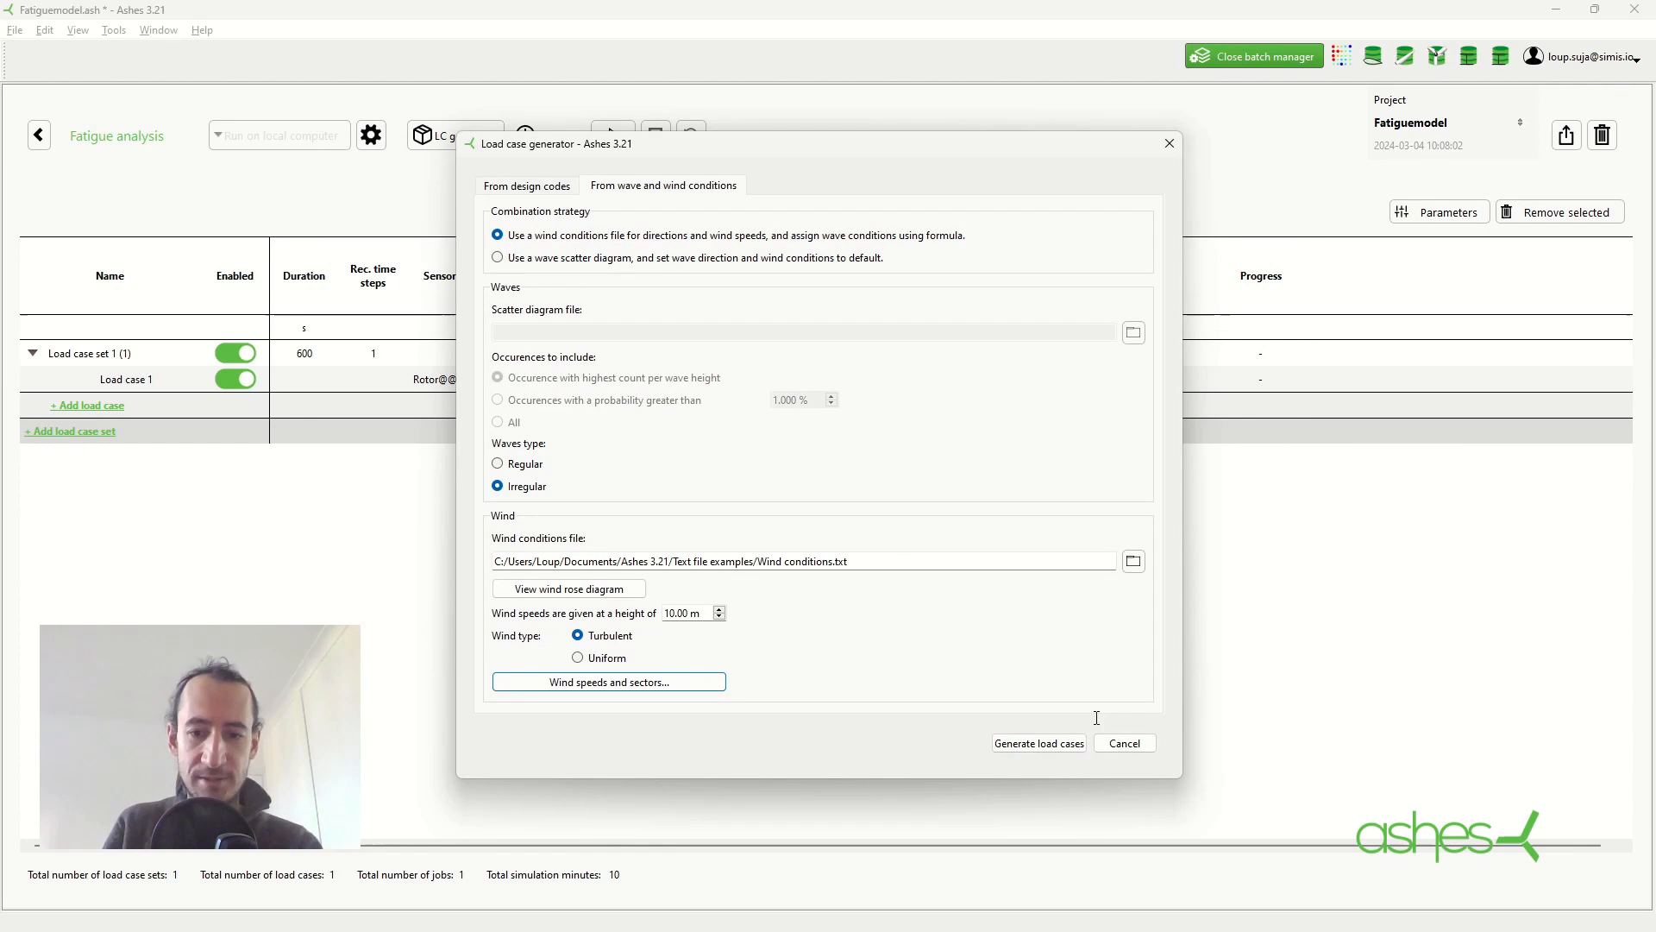
Generate the 99 load cases, removing the existing one, and look over the new set
click(1037, 742)
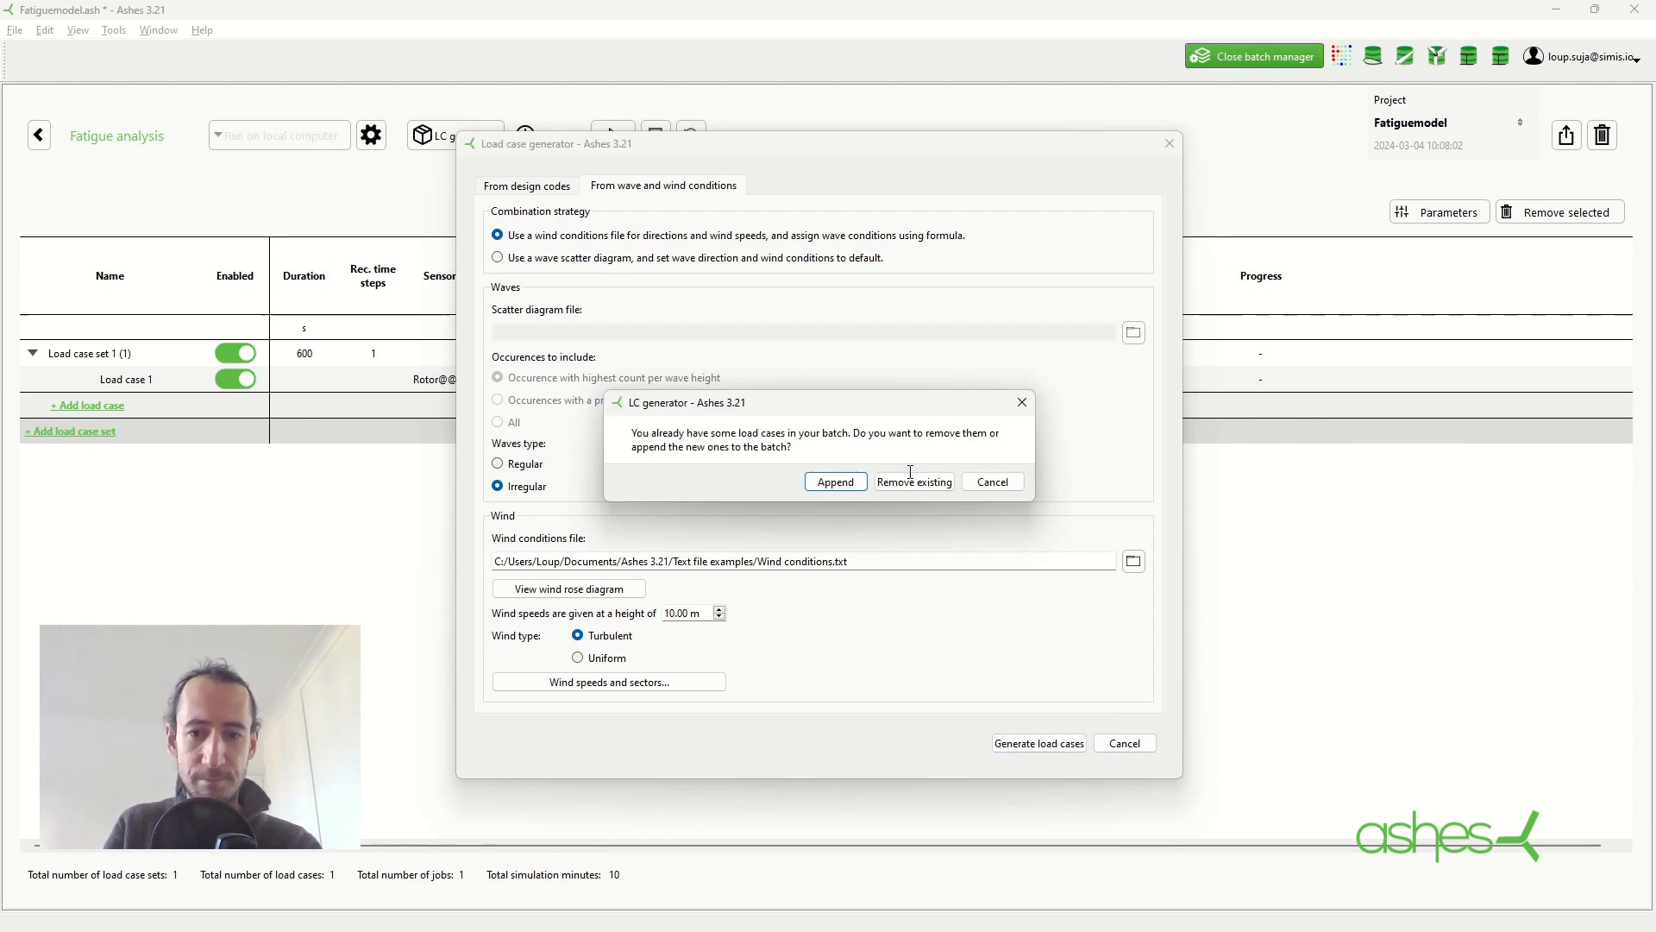
click(835, 482)
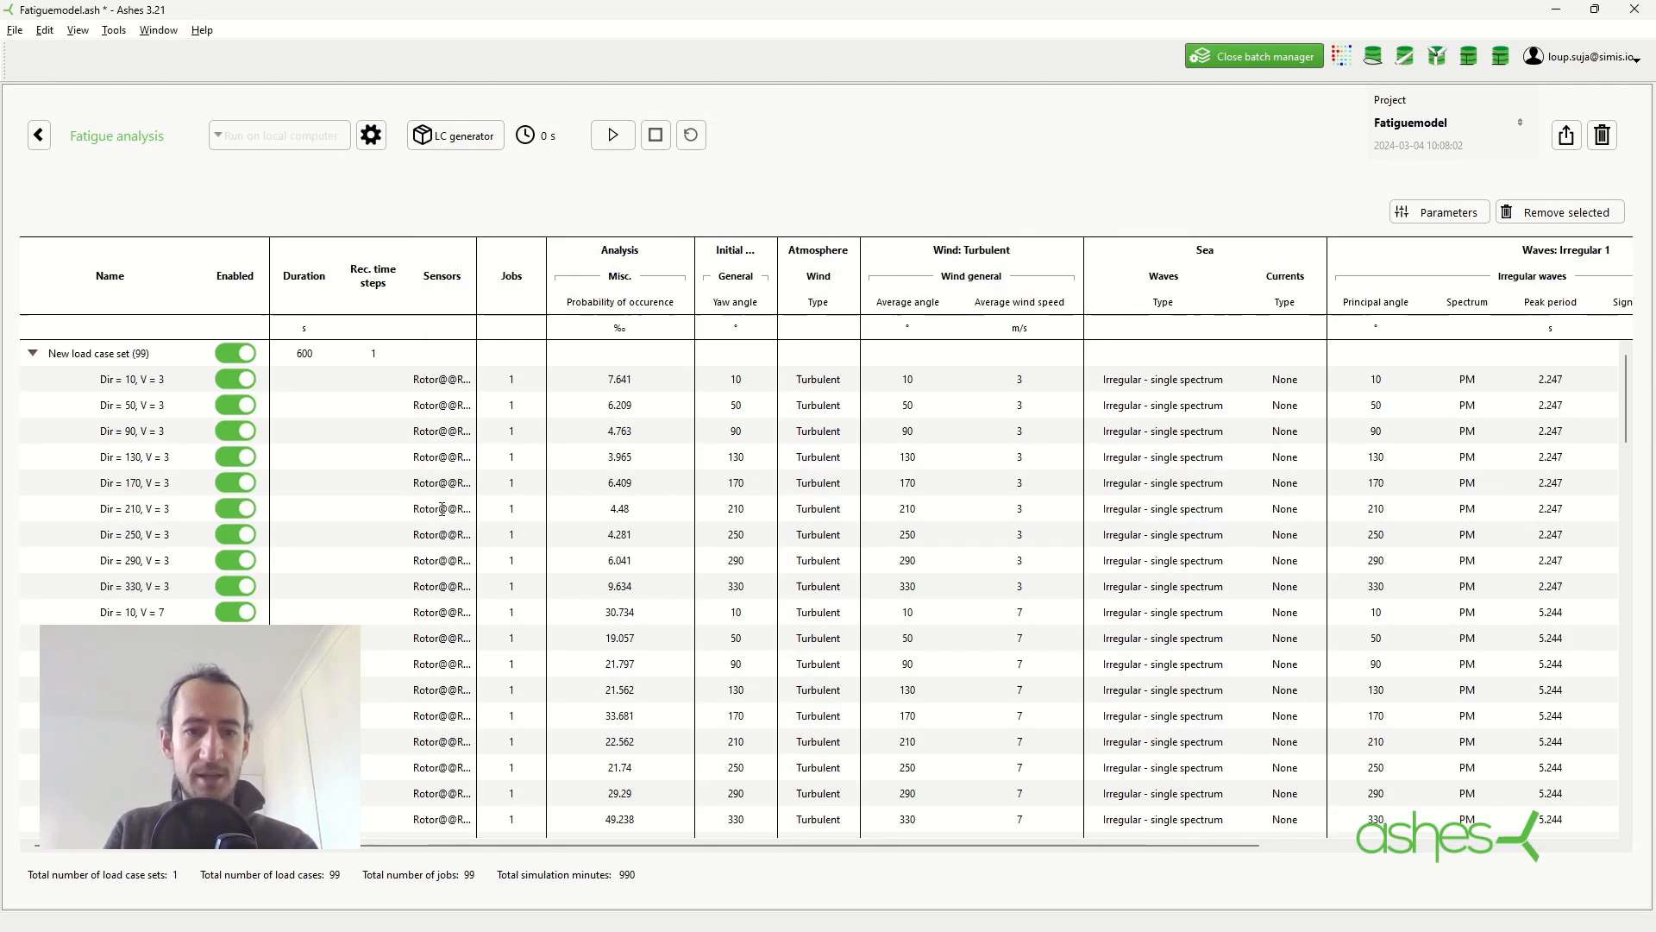
mouse_move(831, 404)
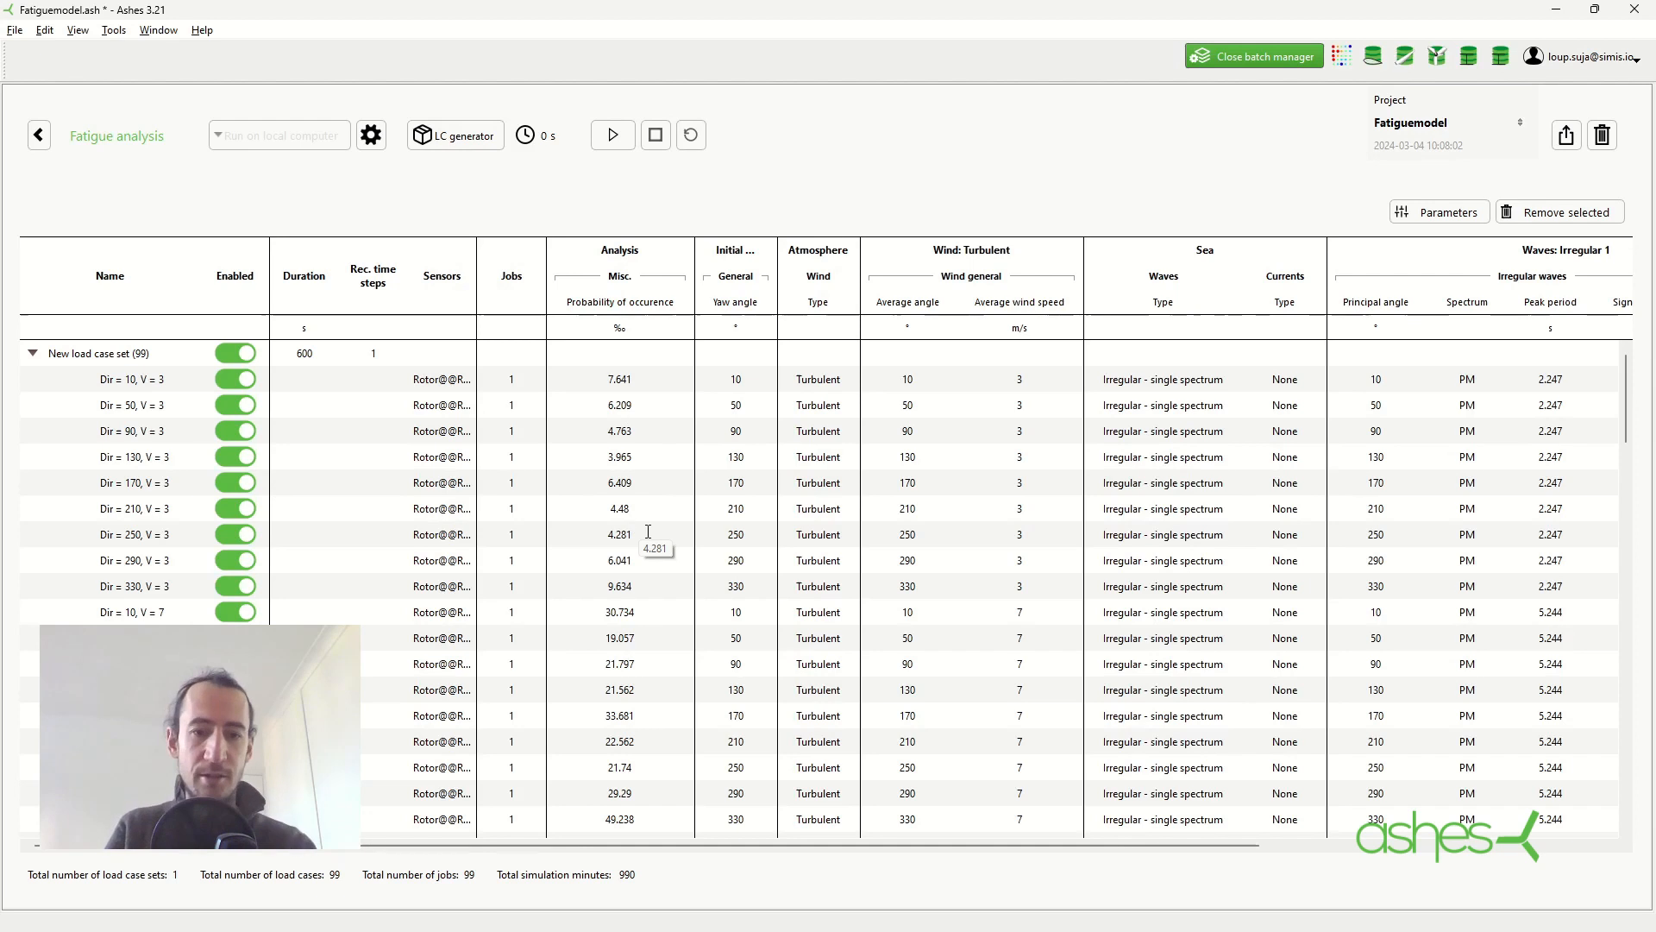
scroll(down, 3)
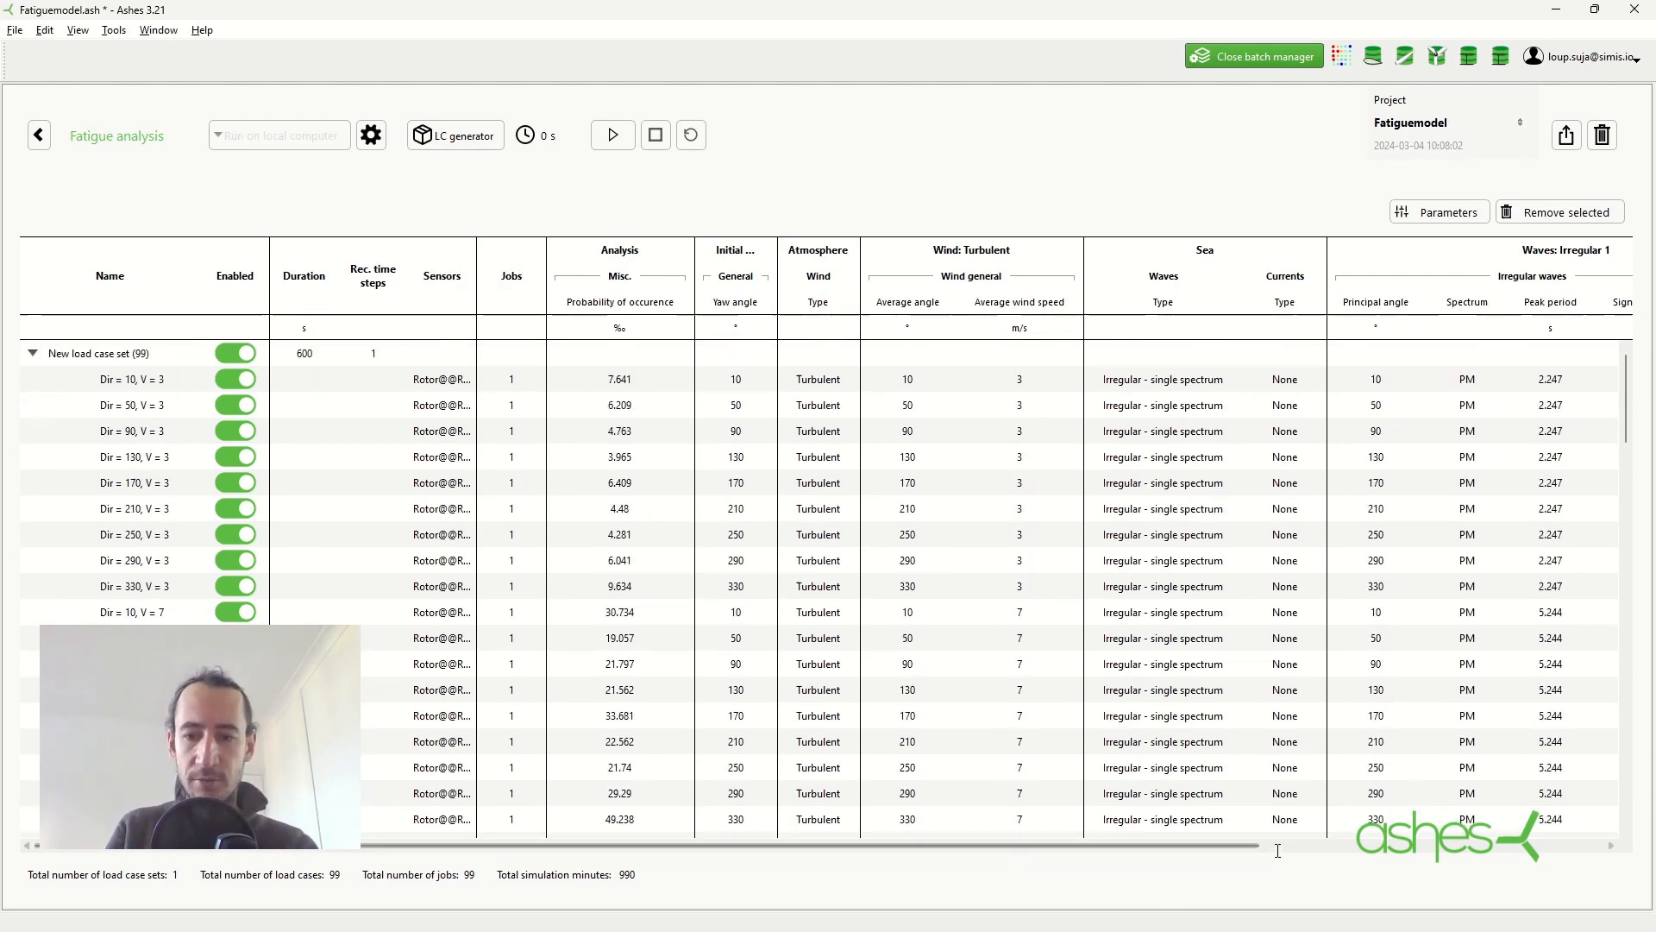
scroll(right, 3)
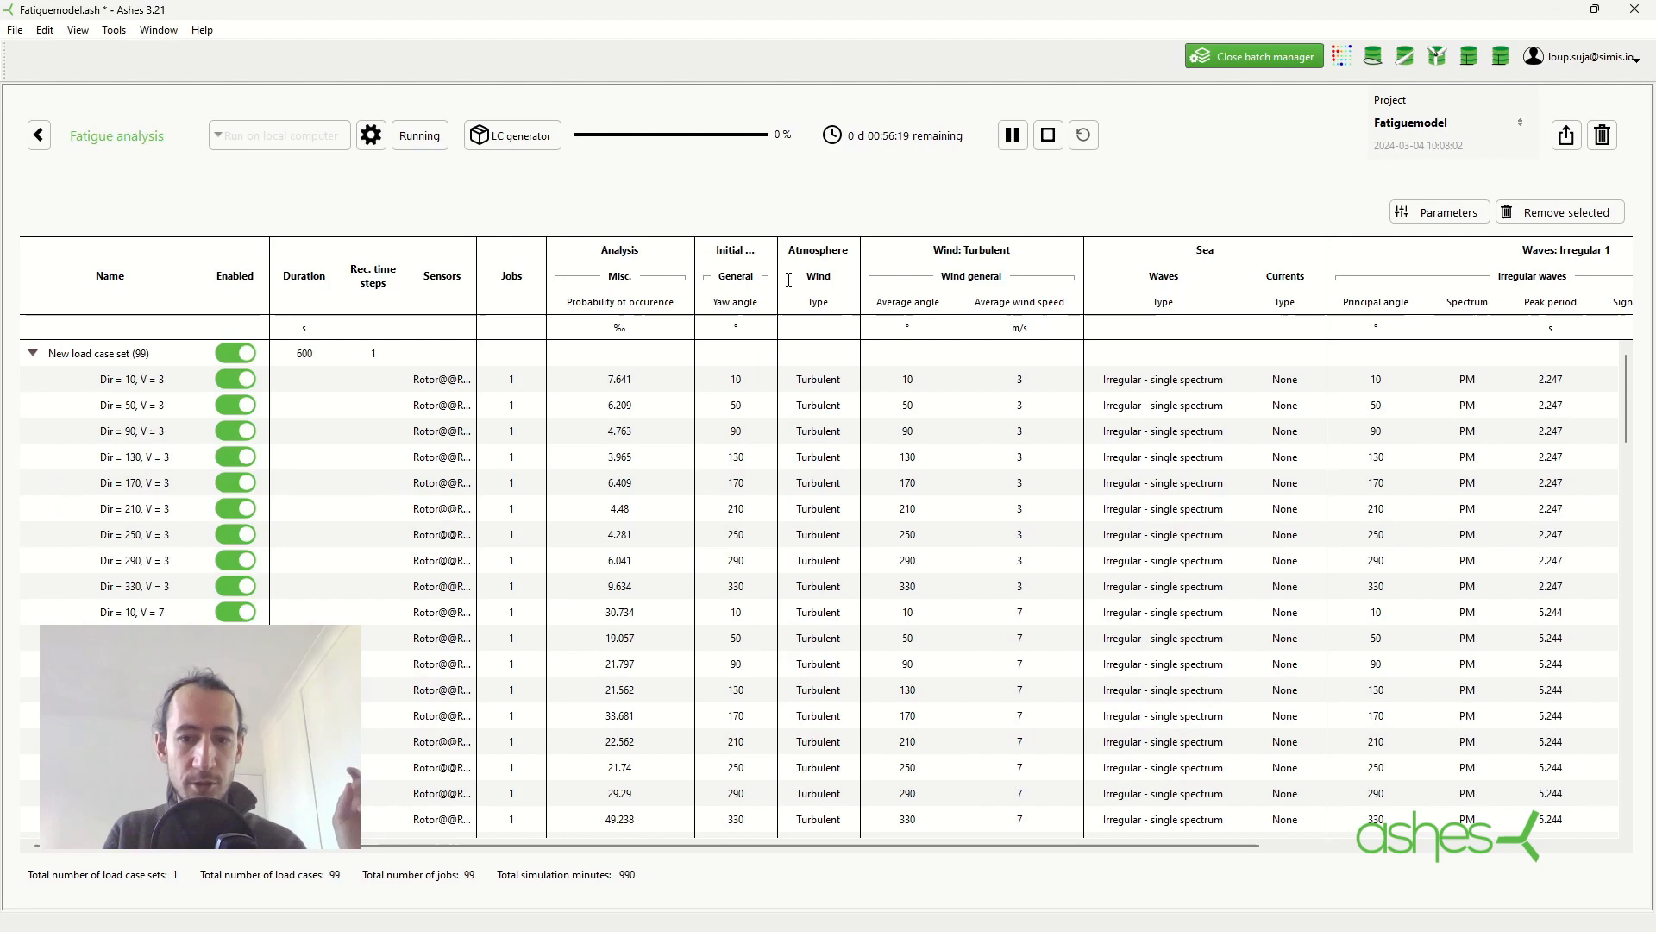
mouse_move(1309, 842)
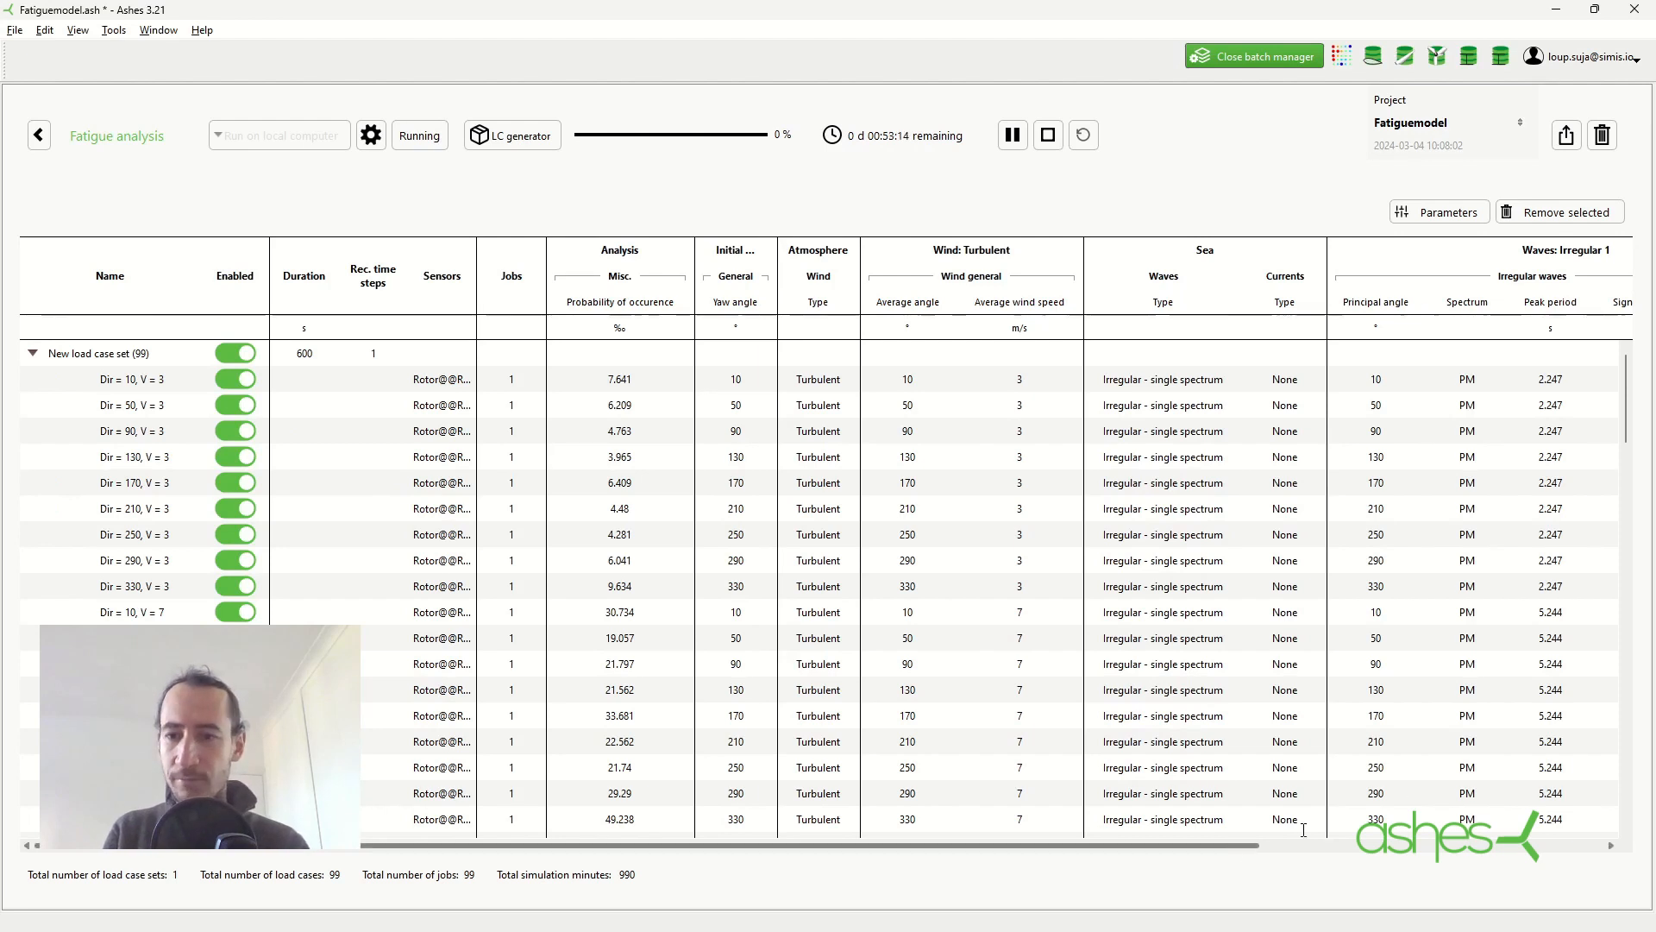
Watch the Progress column as the 99-case batch starts running
scroll(right, 3)
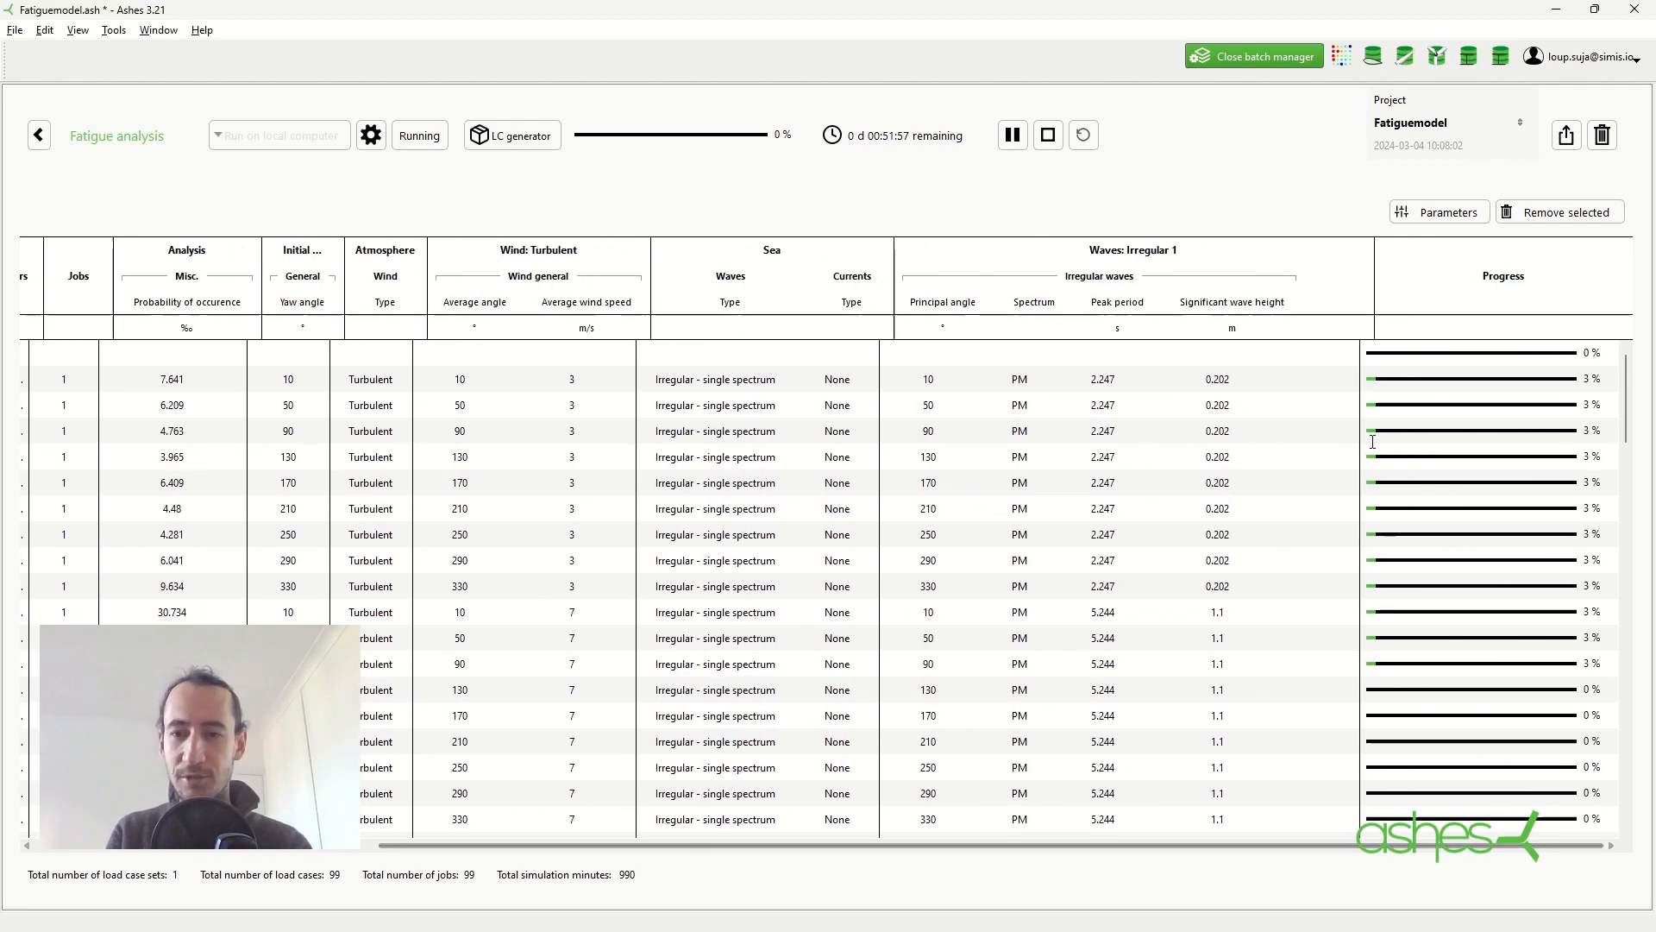
mouse_move(1463, 488)
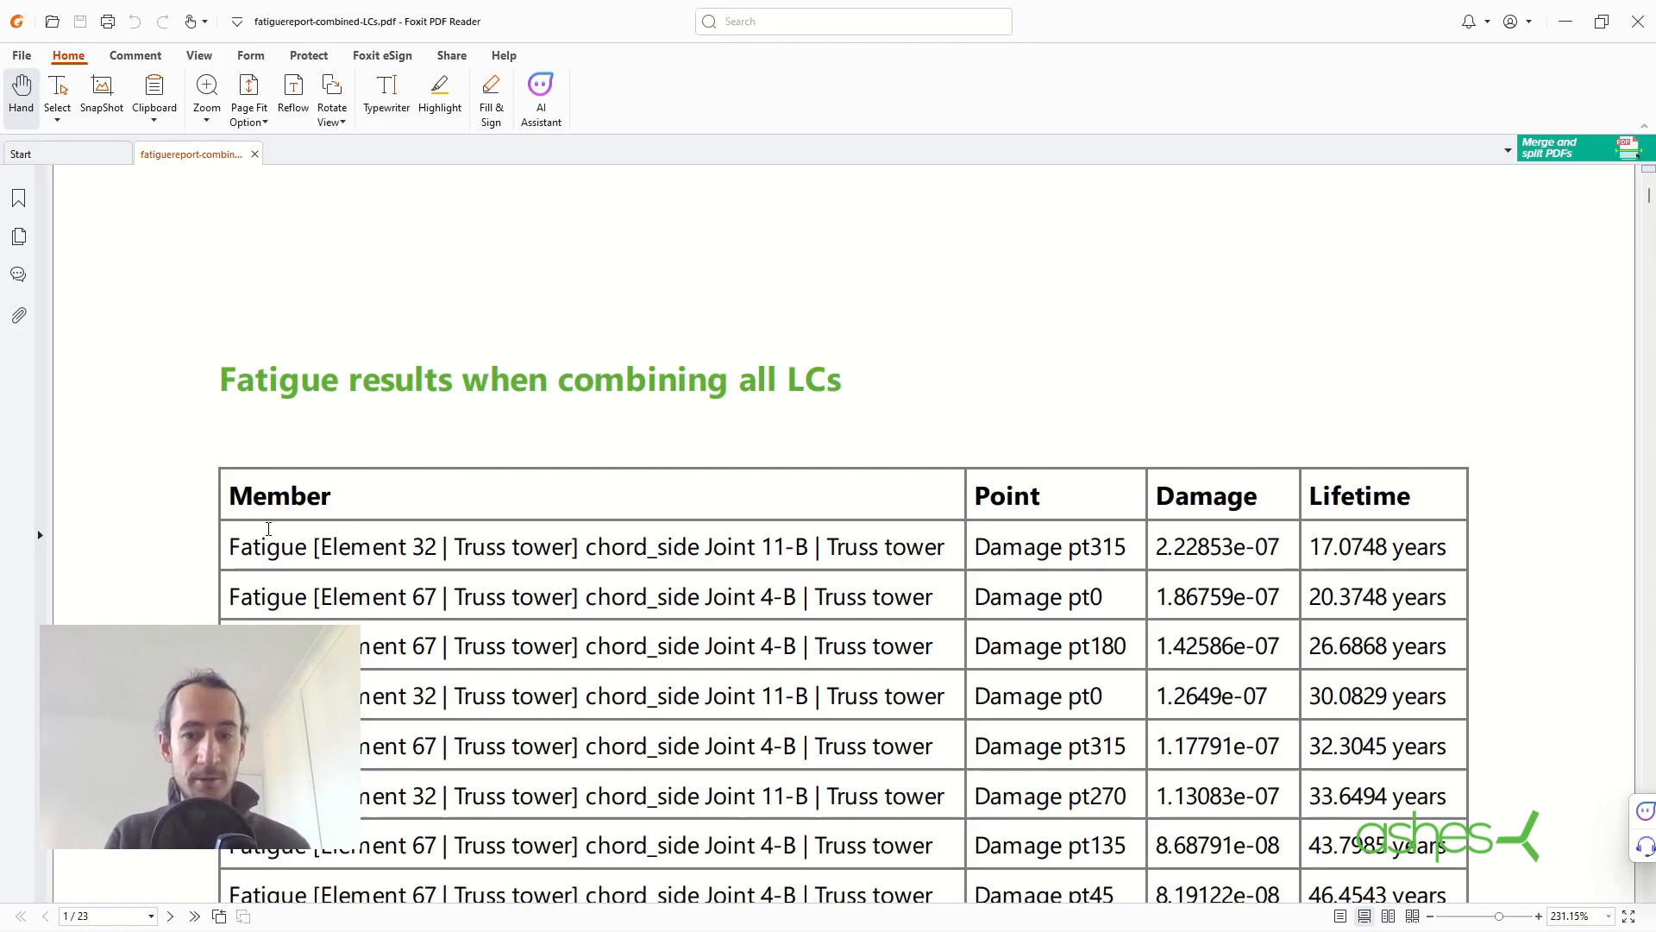
mouse_move(454, 531)
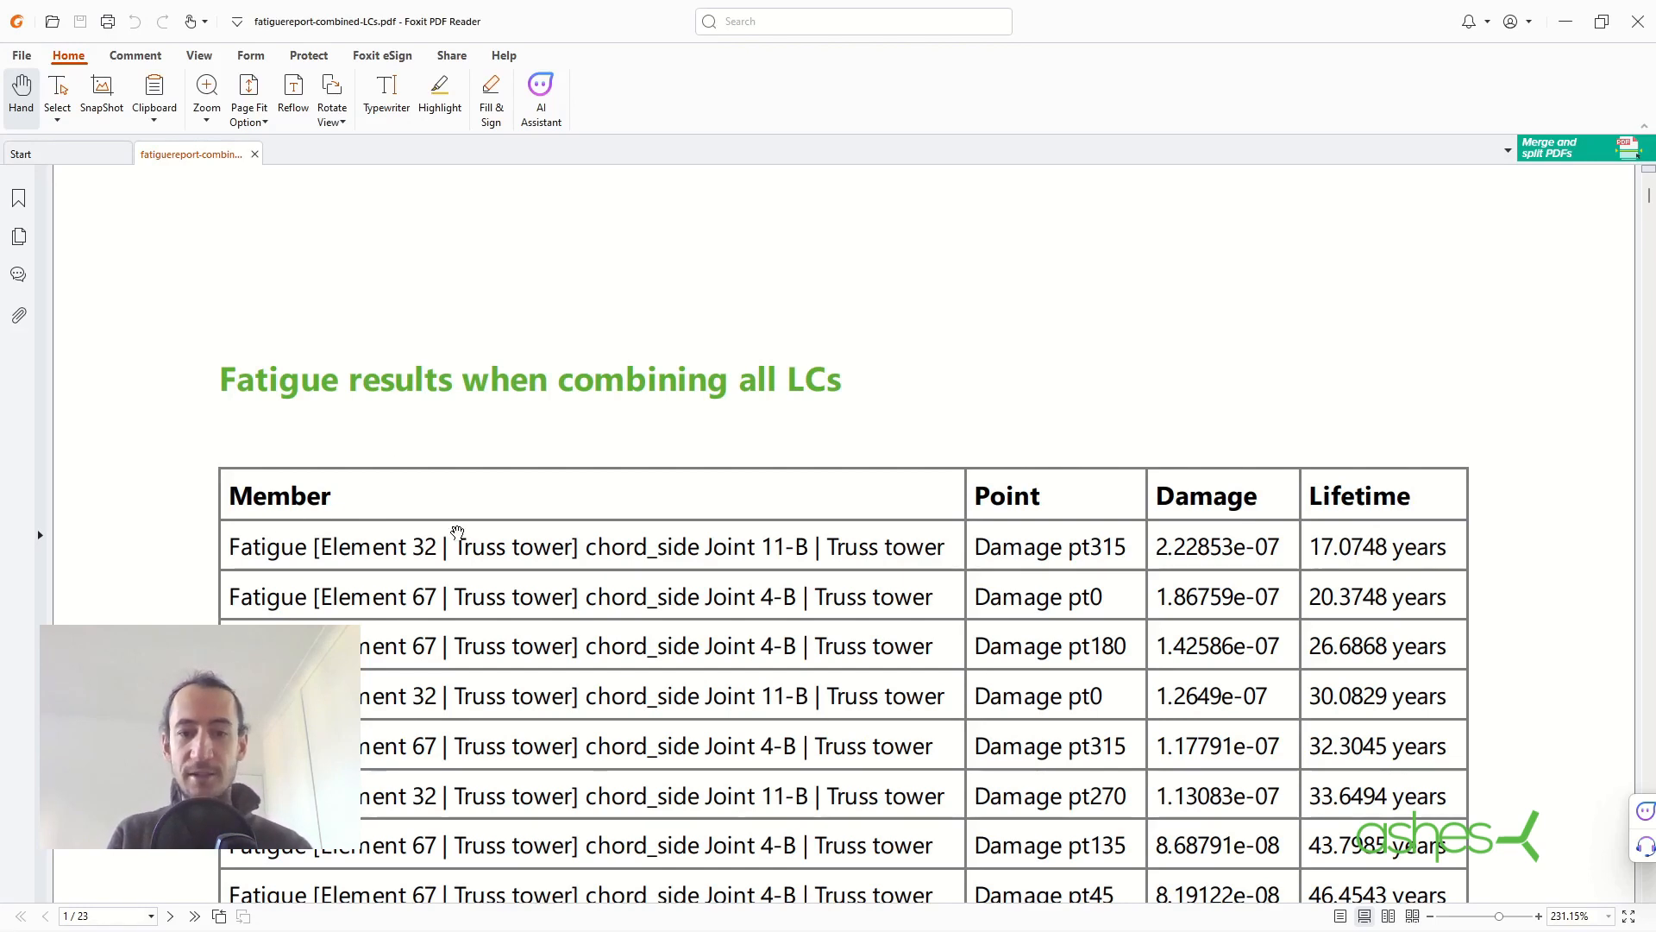
Scroll the combined fatigue report to the per-member damage and lifetime results table
scroll(down, 3)
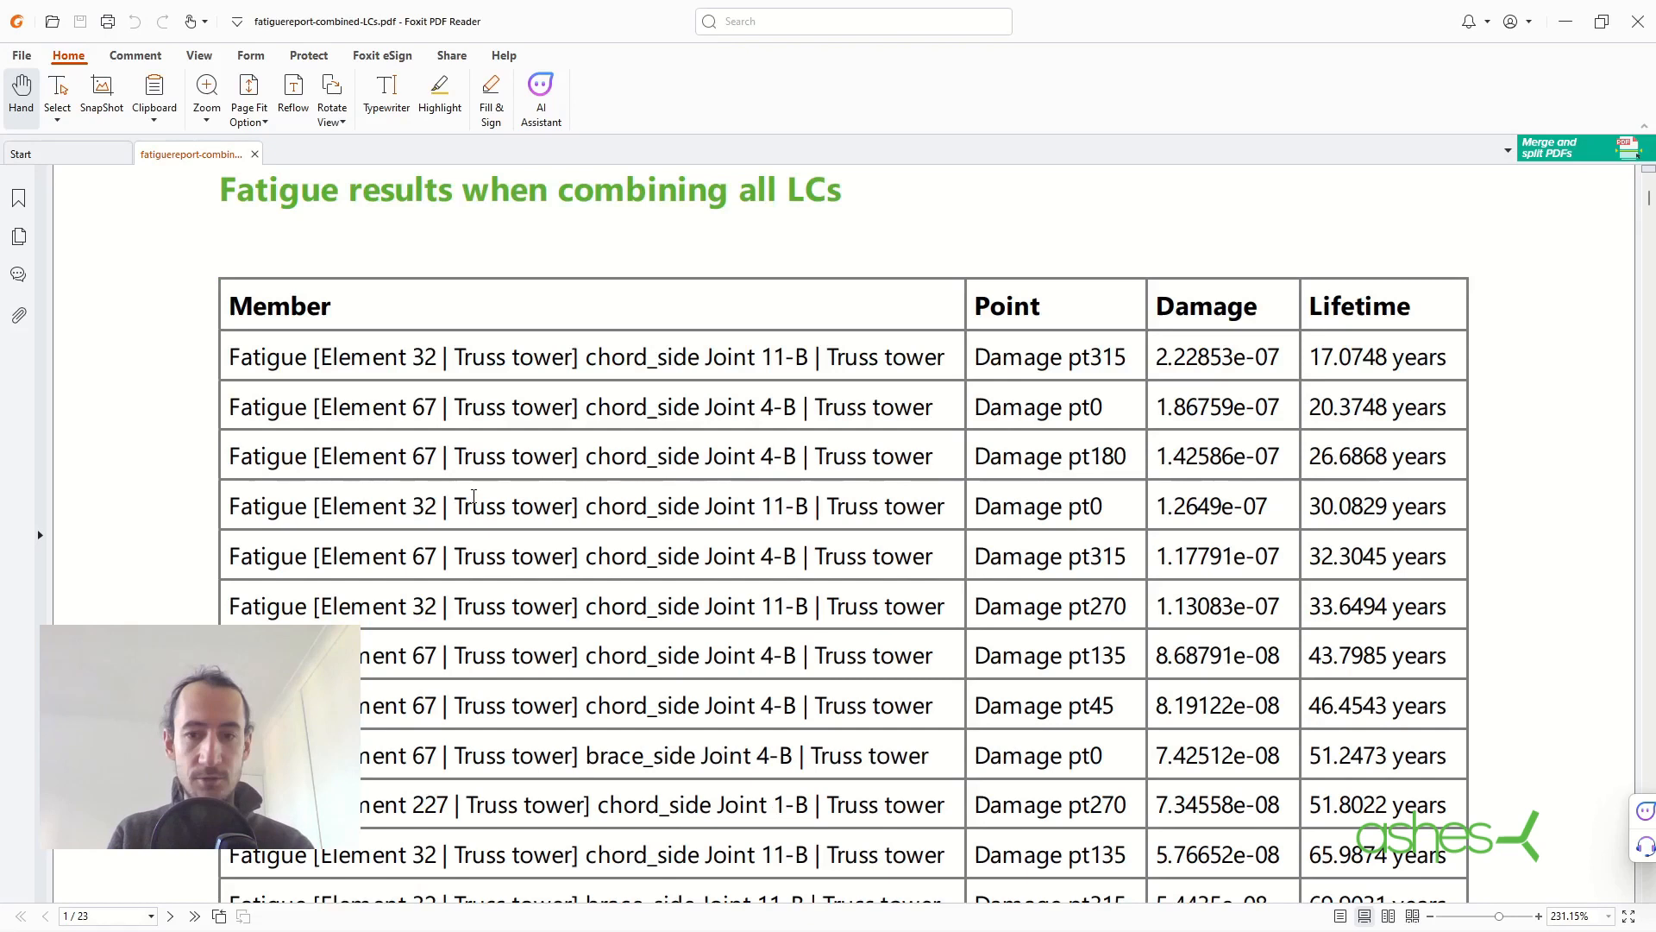
Scroll to page 2's load case contribution to damage table listing Element 227's top wind cases
scroll(down, 3)
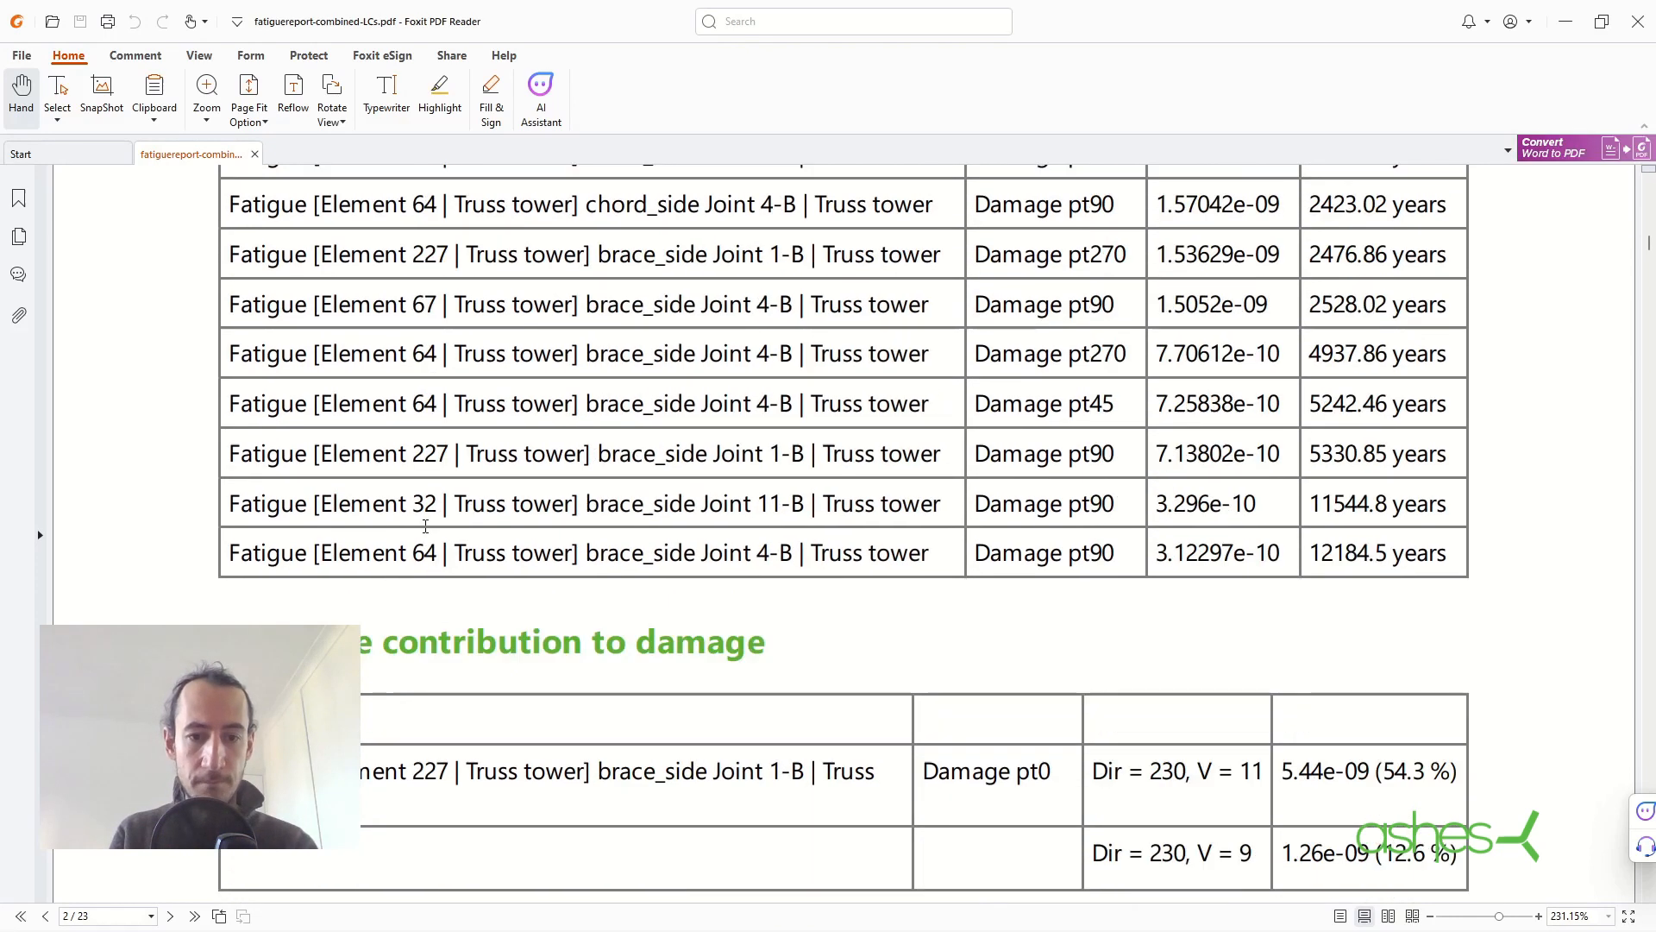
scroll(down, 3)
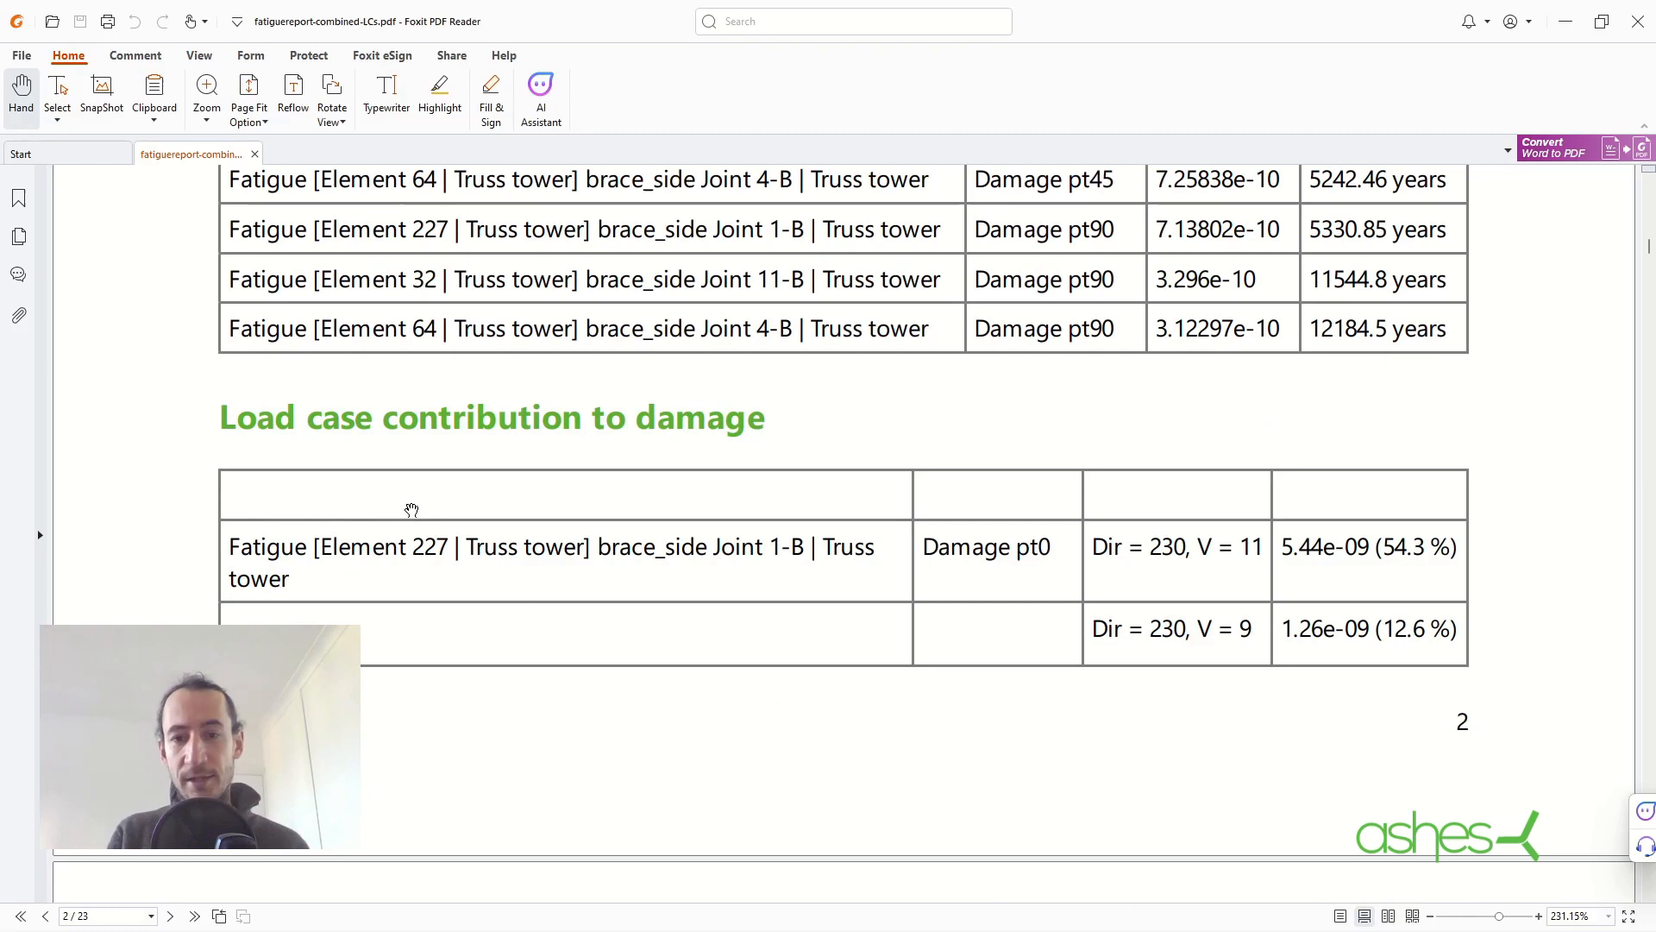
mouse_move(402, 514)
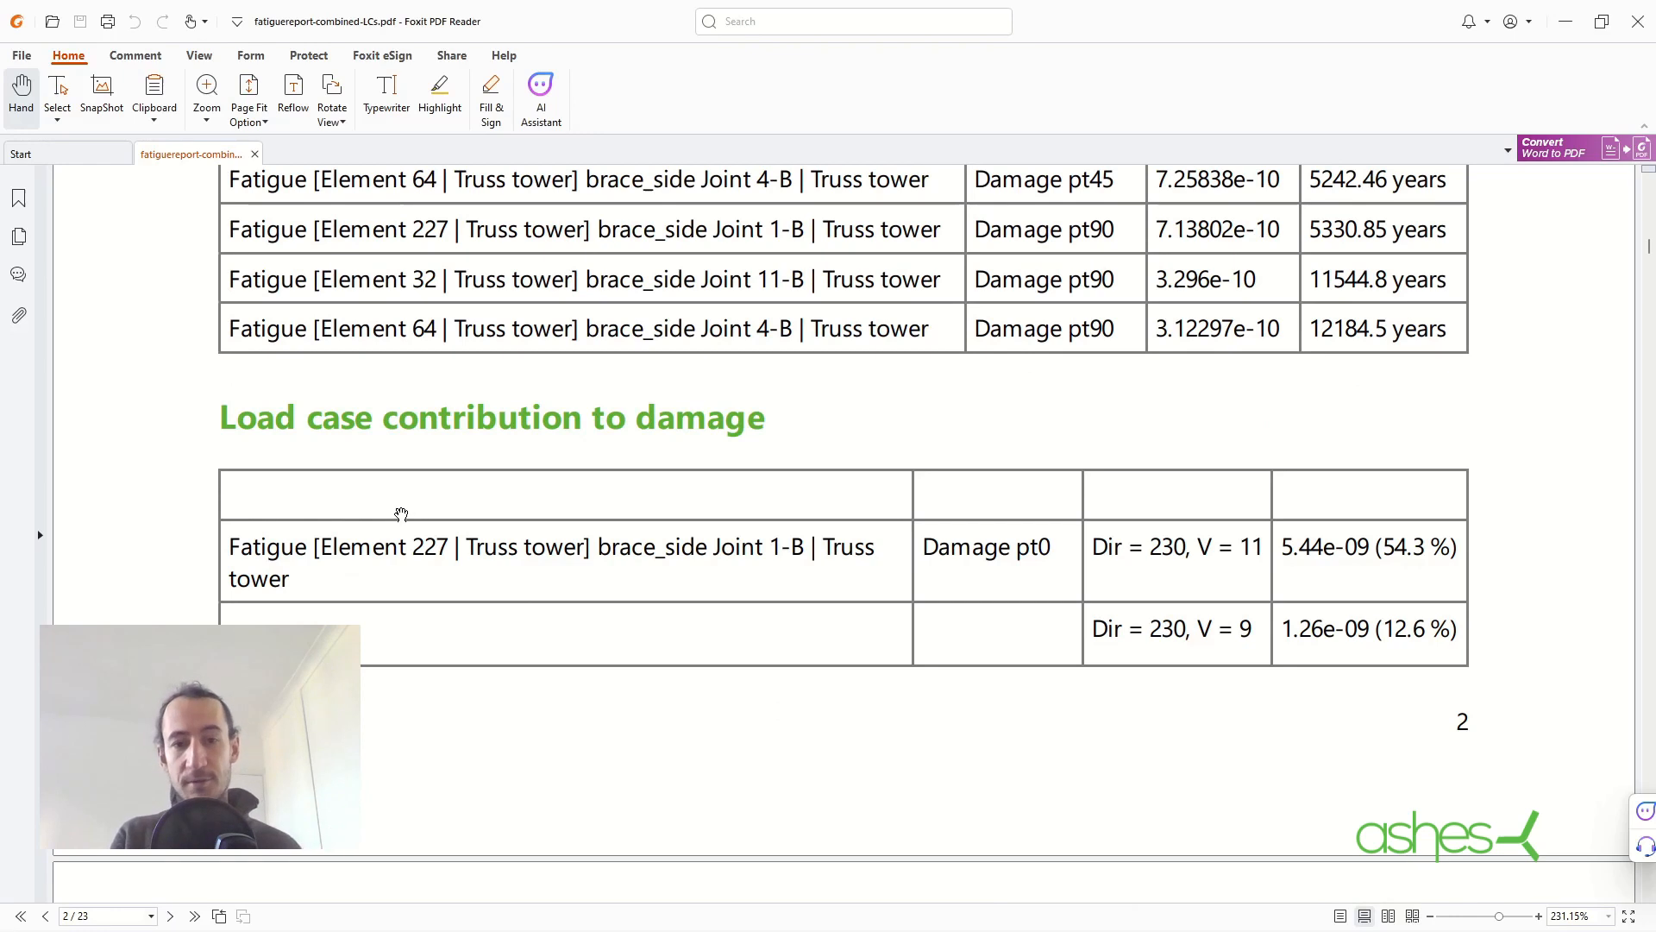
mouse_move(769, 573)
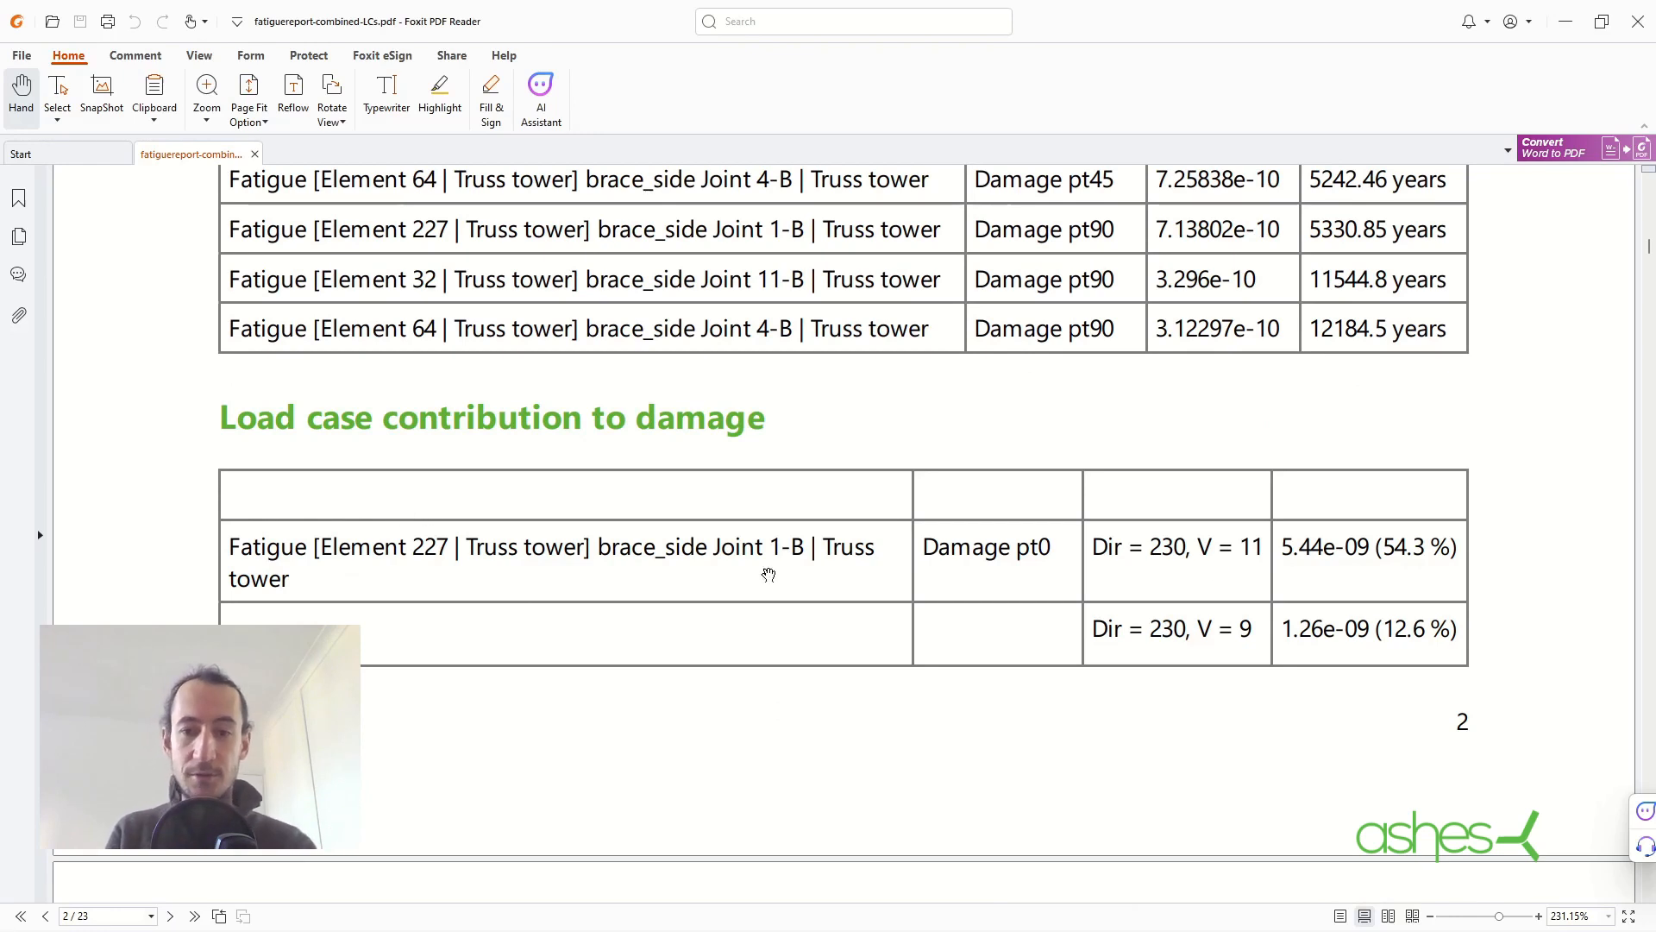
mouse_move(234, 542)
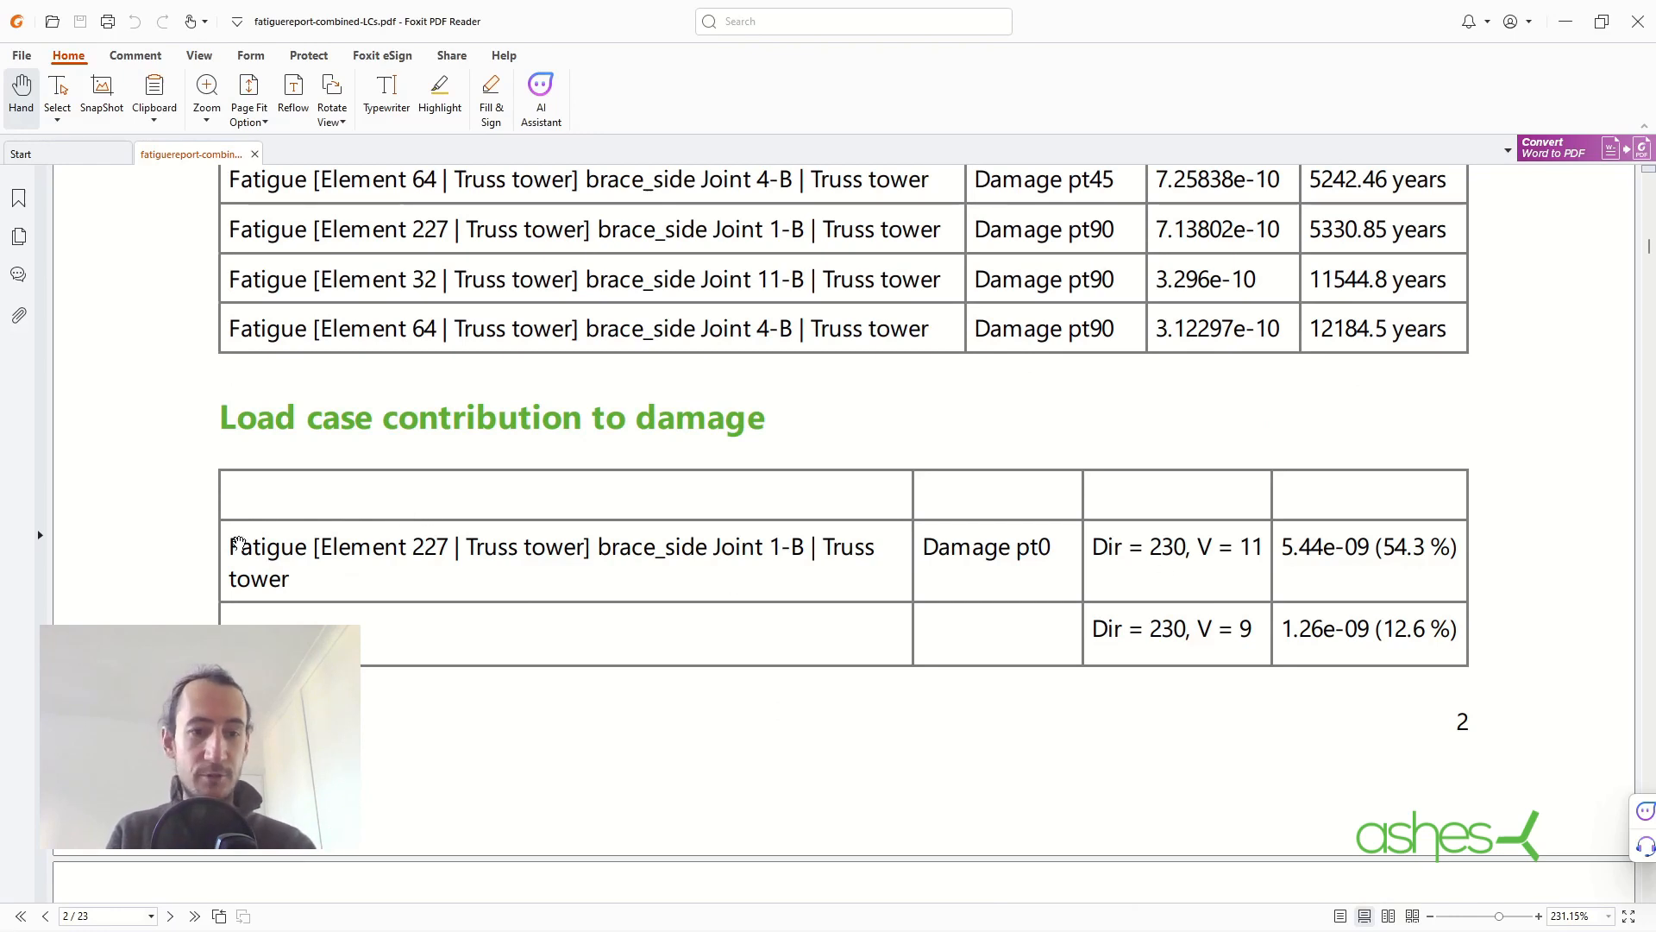
mouse_move(1133, 566)
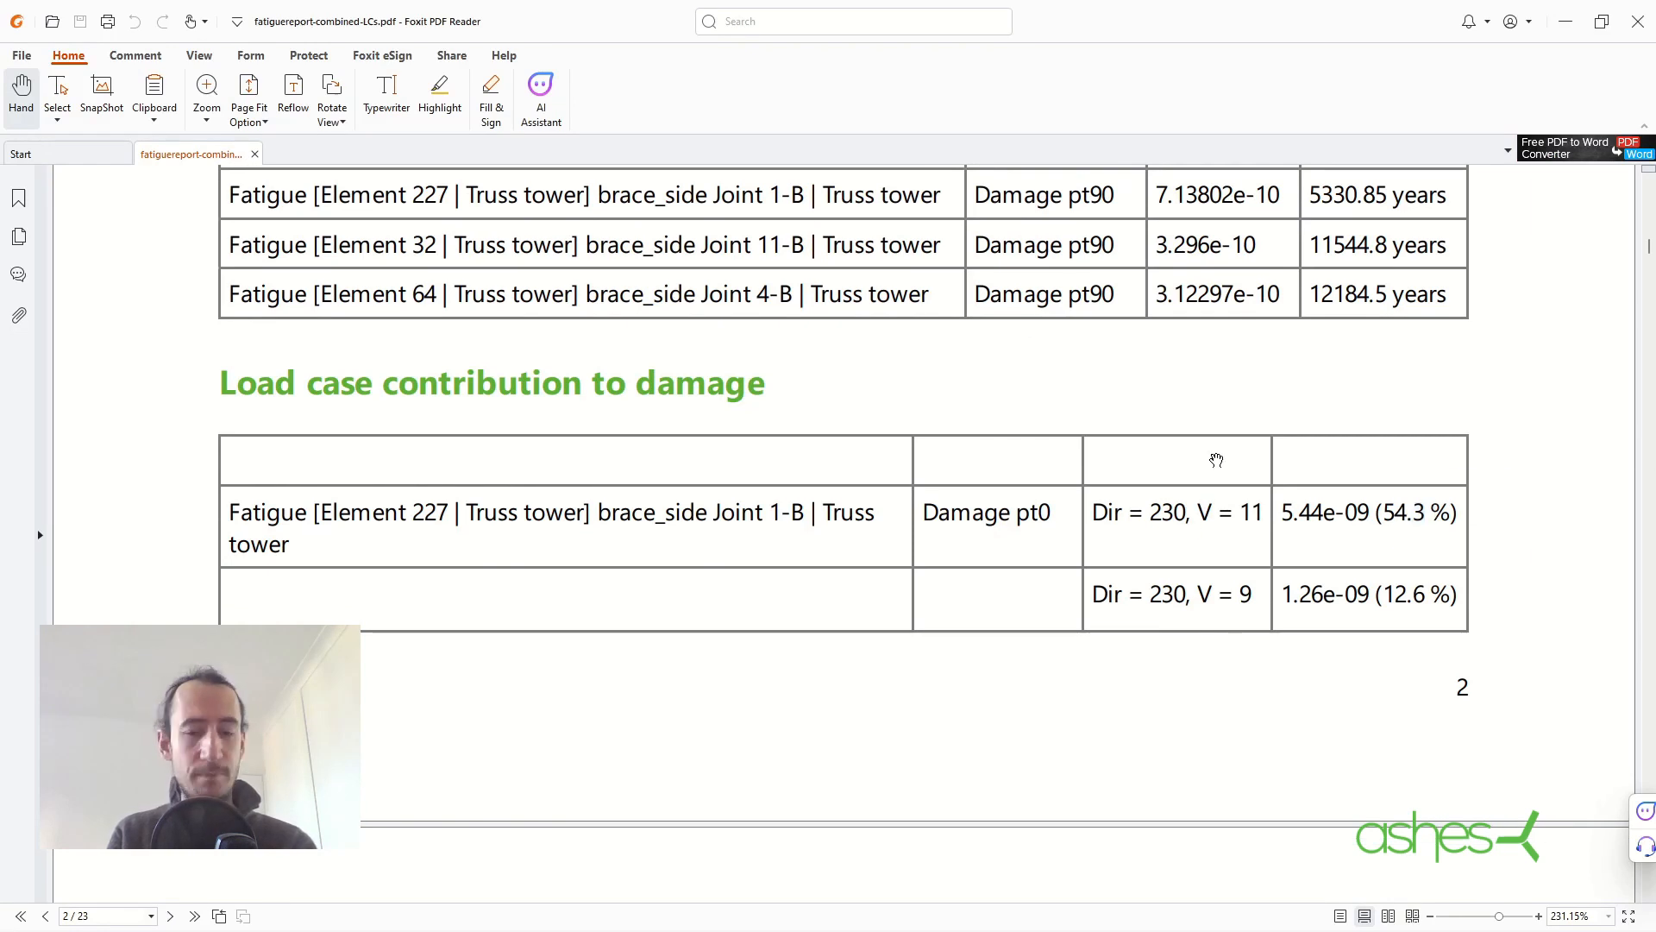
scroll(down, 3)
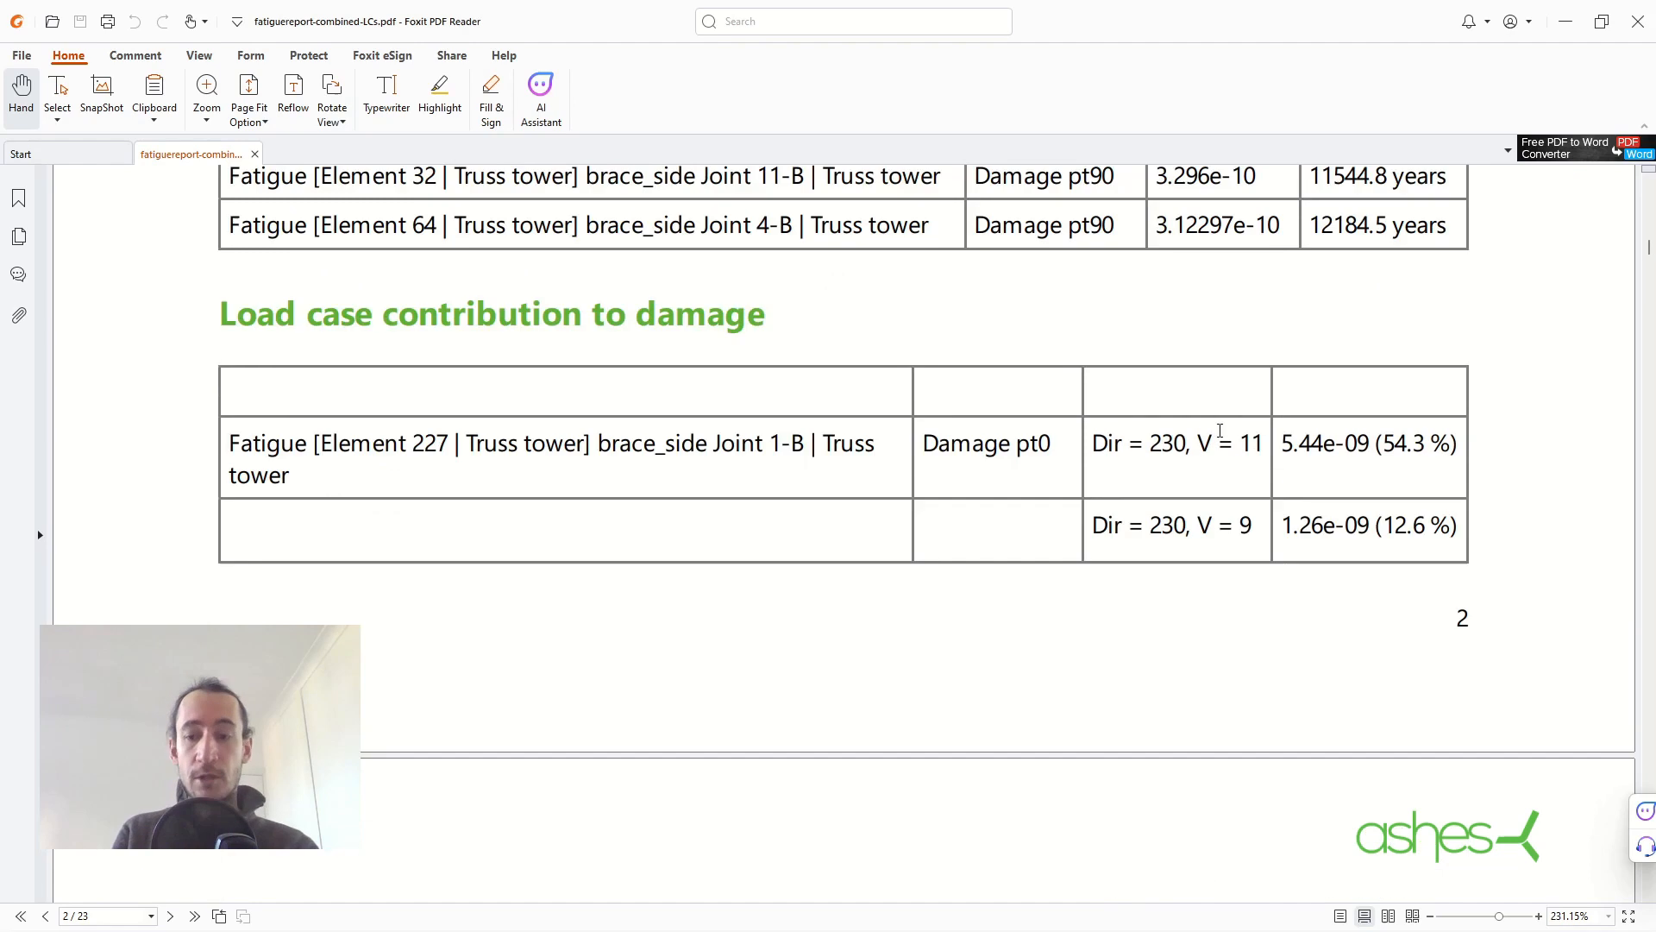